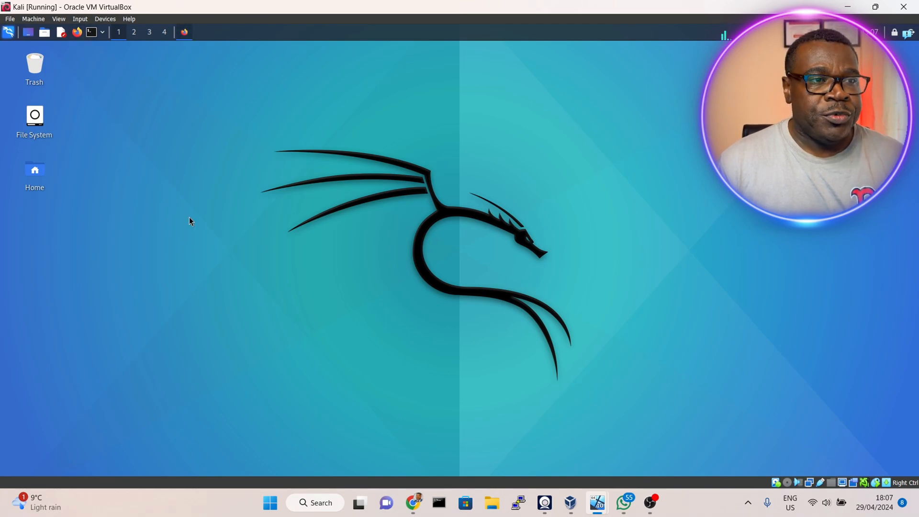
# Launch Firefox, go to google.com and enter 'download tenable' in the search box
pyautogui.click(411, 503)
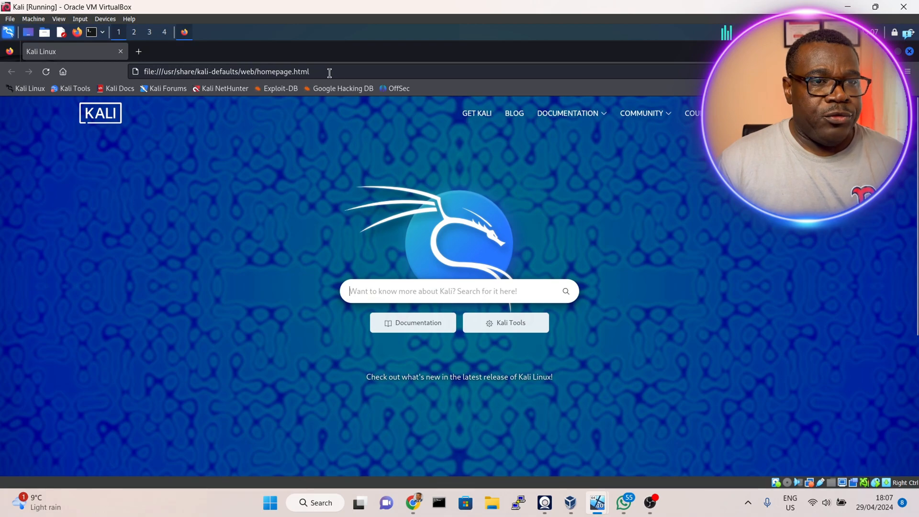
pyautogui.write('google.com/')
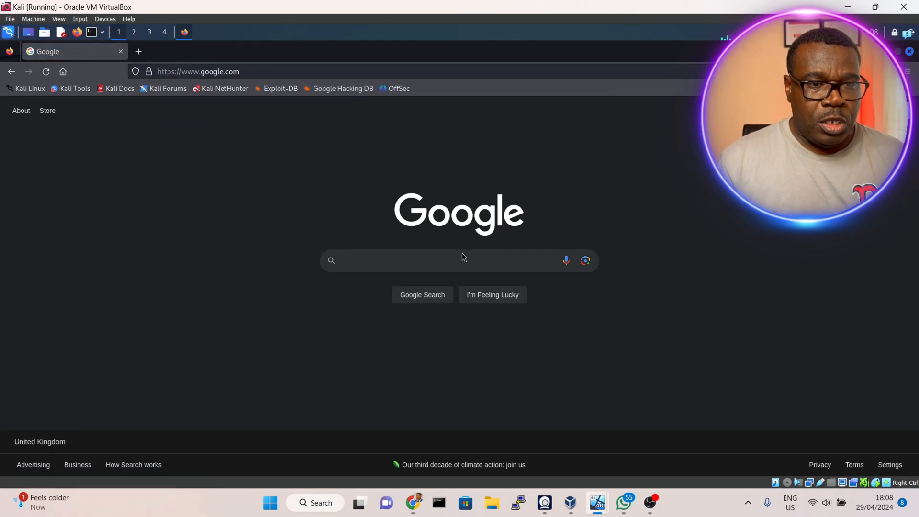
pyautogui.write('dow')
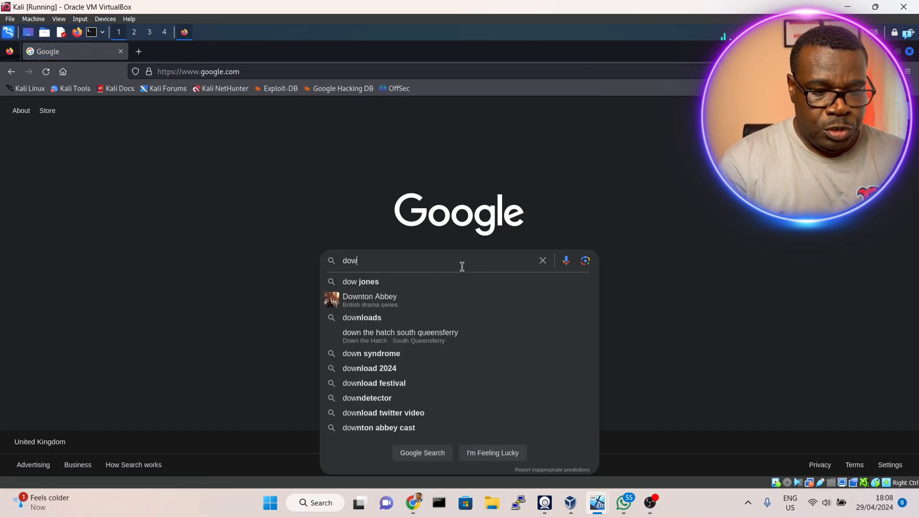
pyautogui.write('l')
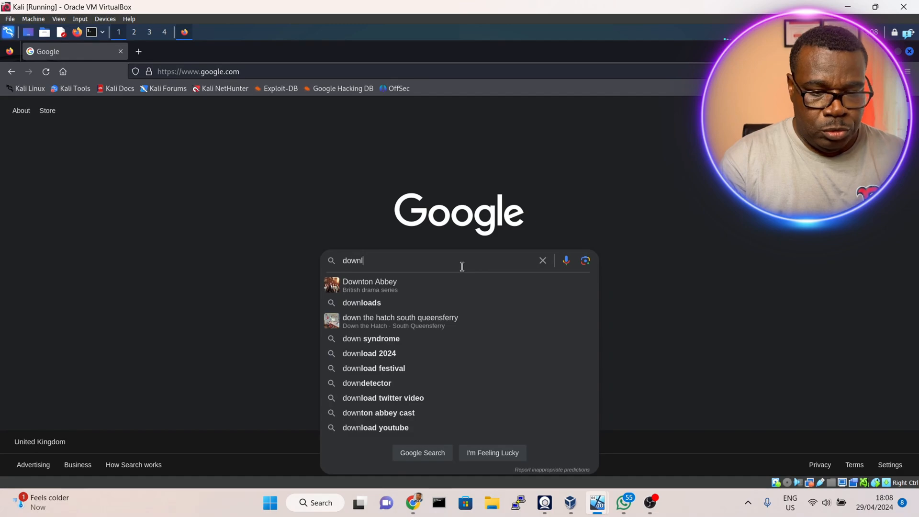
pyautogui.write('oad')
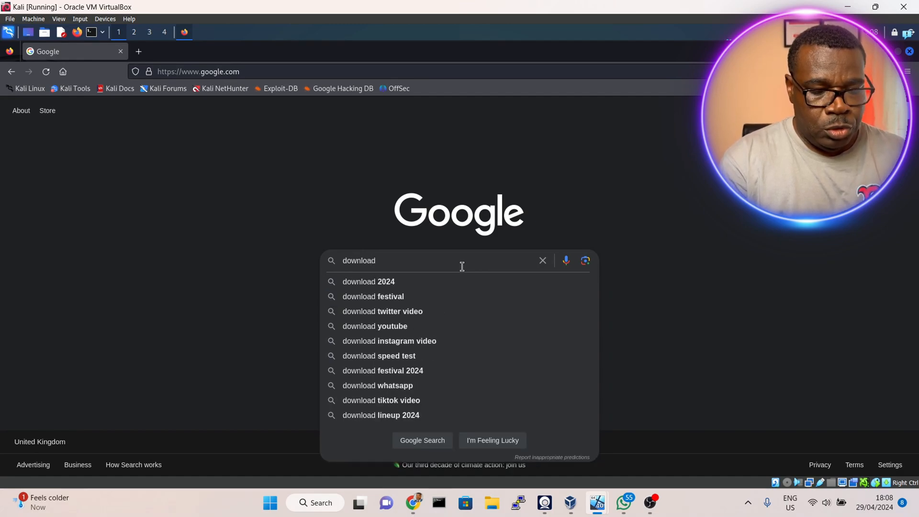
pyautogui.write('tenable')
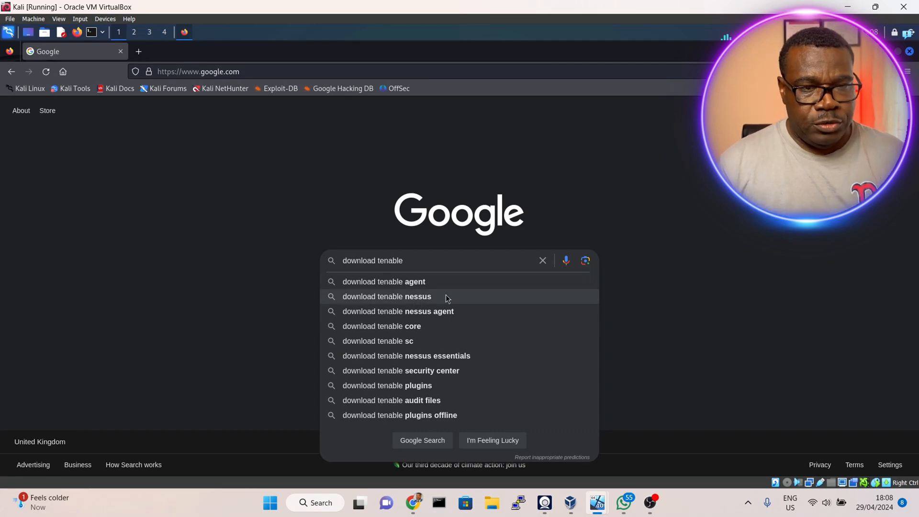
# Search 'download tenable nessus' and open the Tenable Nessus download page
pyautogui.click(386, 296)
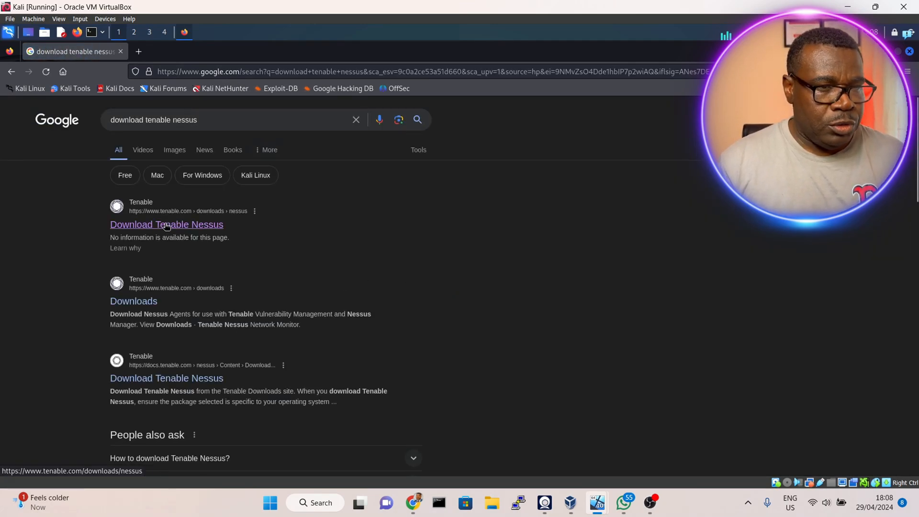
pyautogui.click(167, 224)
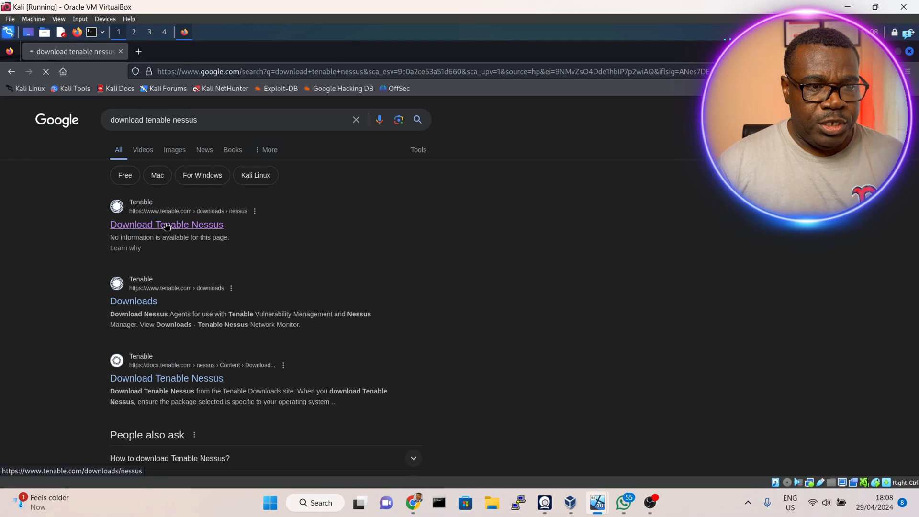
pyautogui.click(167, 224)
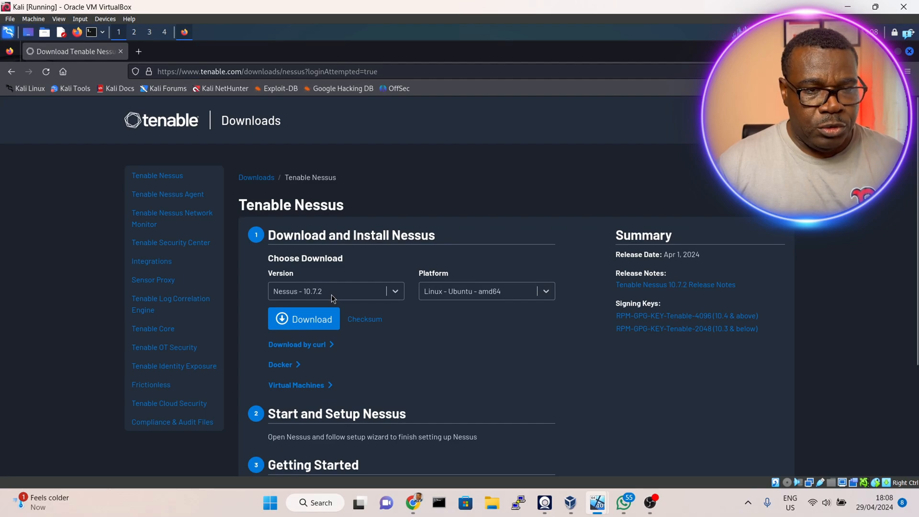
pyautogui.moveTo(350, 302)
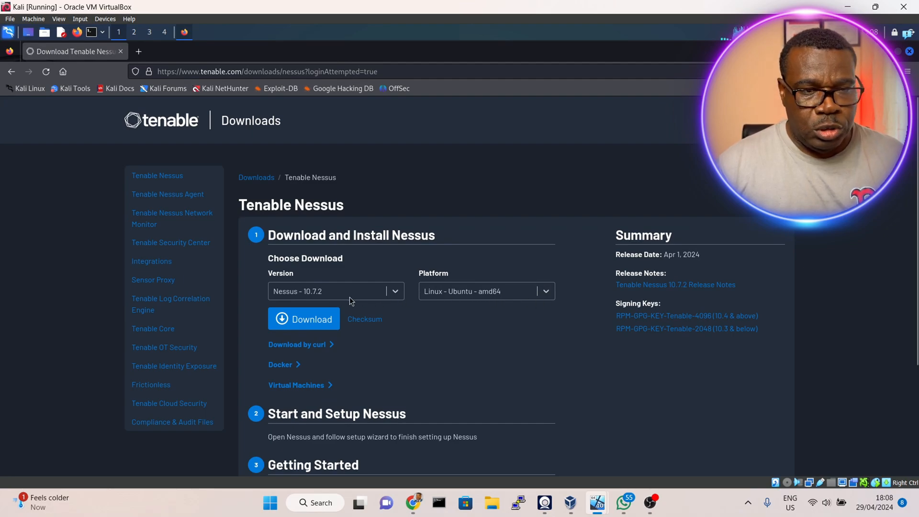
pyautogui.moveTo(539, 298)
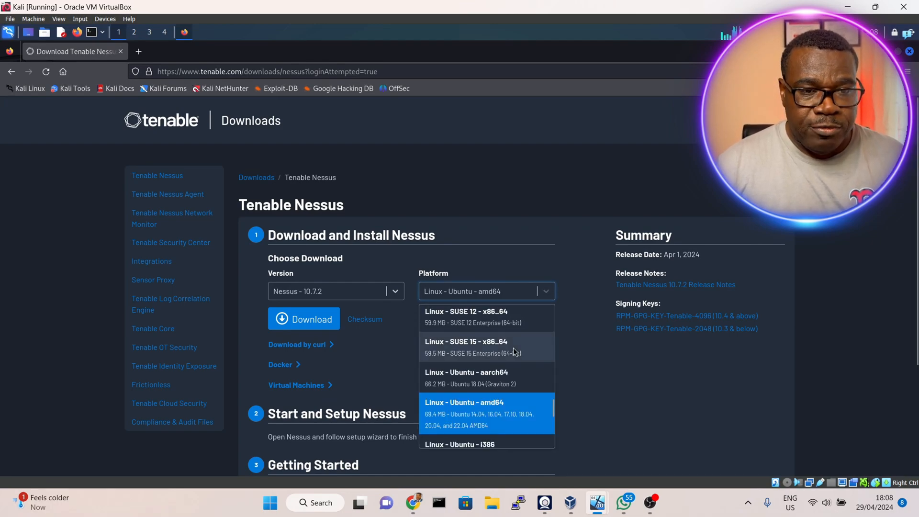
# Select the Debian amd64 build of Nessus 10.7.2 and copy its curl download command
pyautogui.scroll(3)
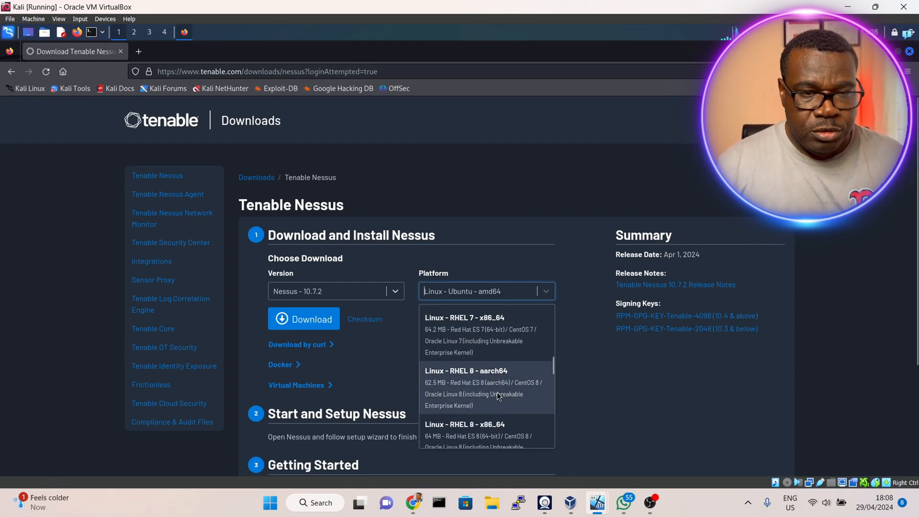
pyautogui.scroll(3)
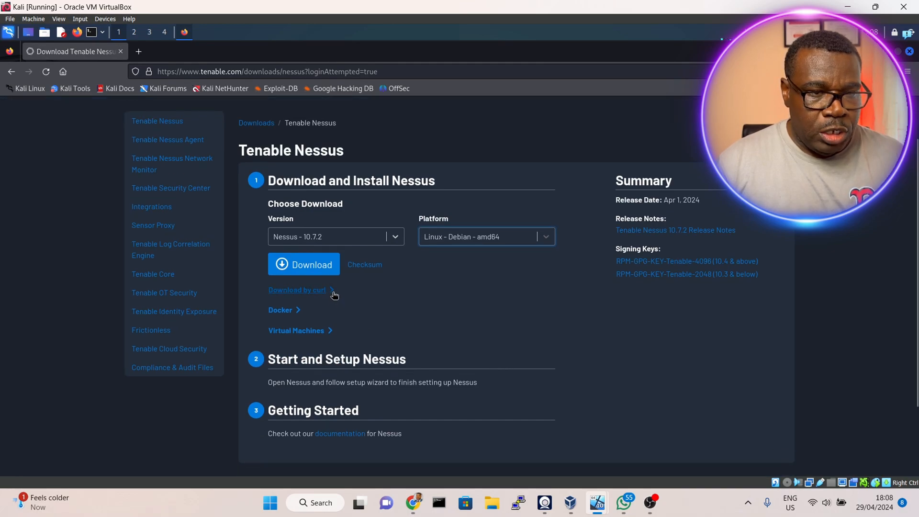
pyautogui.click(297, 289)
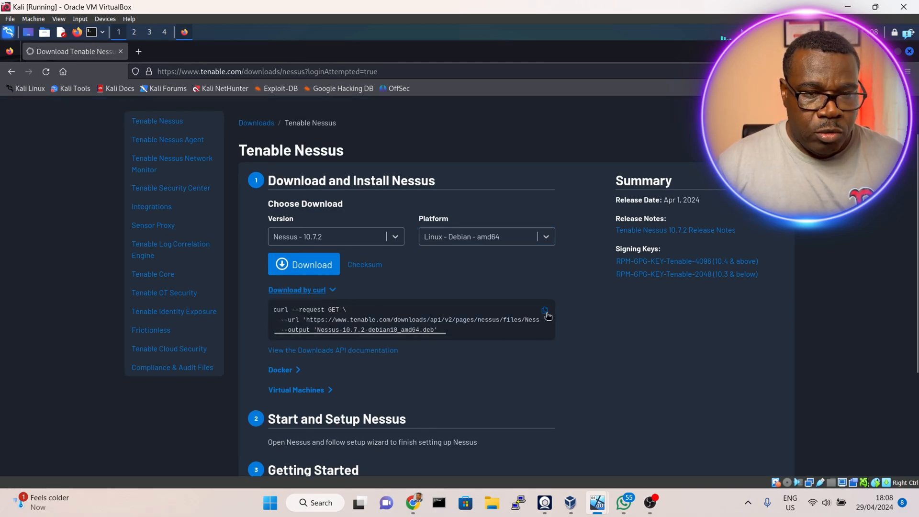
pyautogui.click(544, 310)
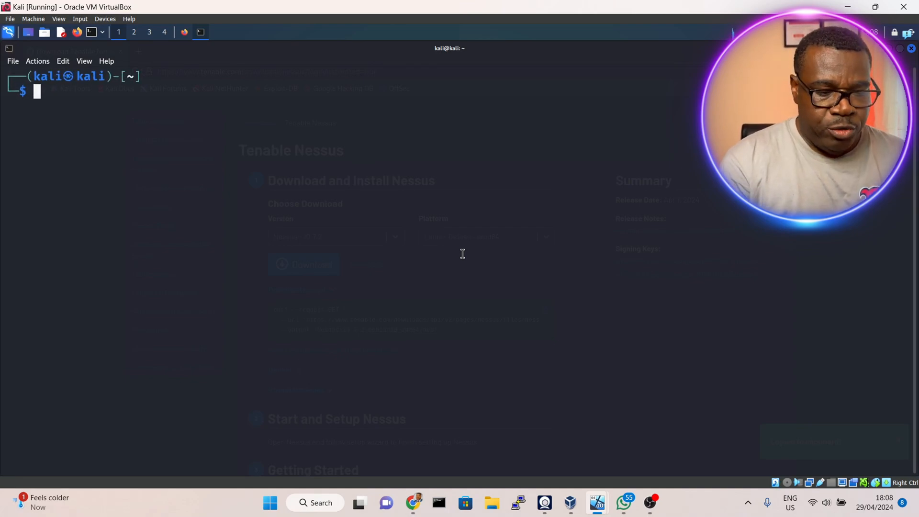
# Create a Security-Tools folder with mkdir, discarding the first 'Hacking Tool' name
pyautogui.write('mkd')
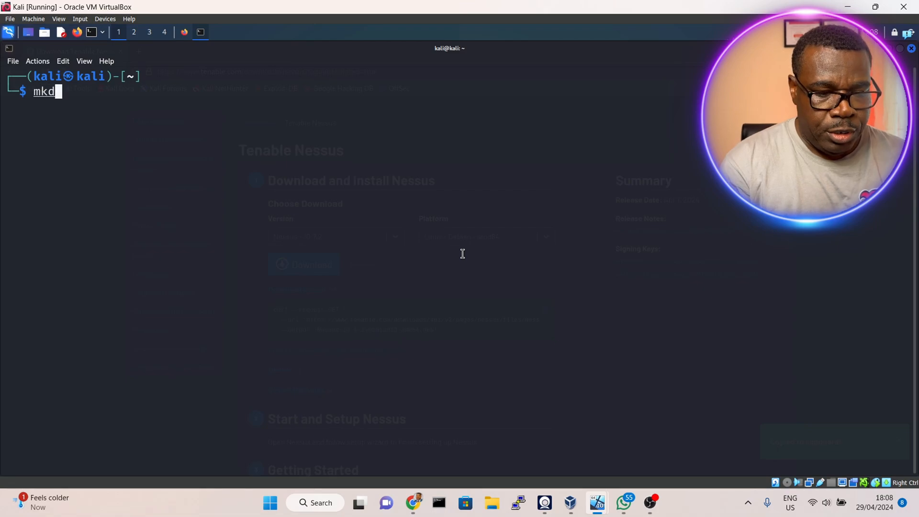
pyautogui.write('ir')
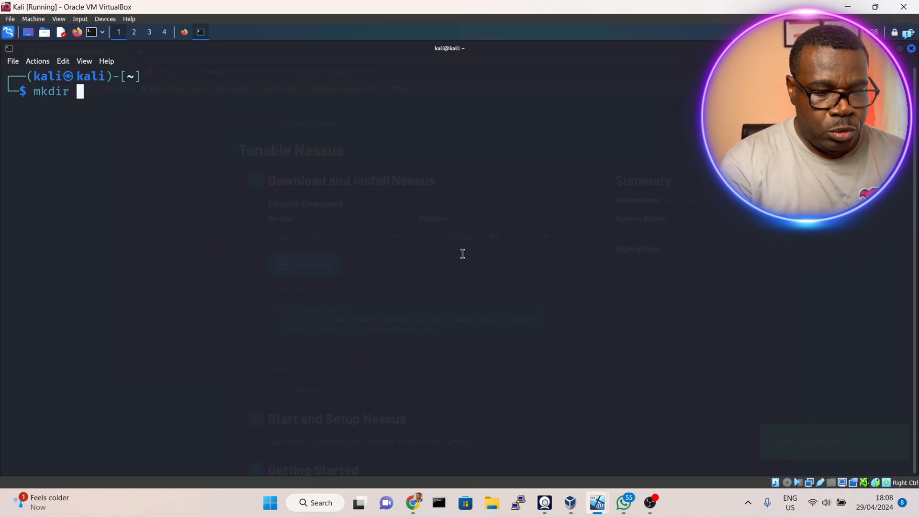
pyautogui.write('Hackin')
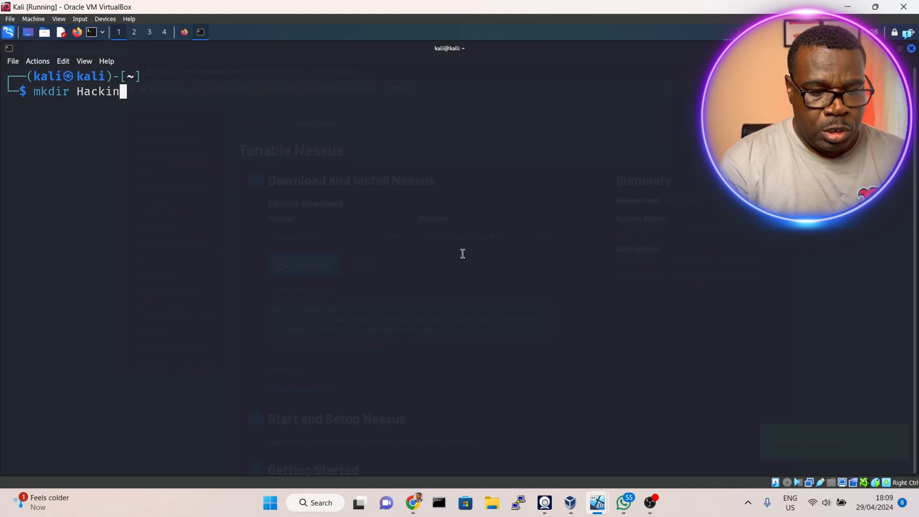
pyautogui.write('g To')
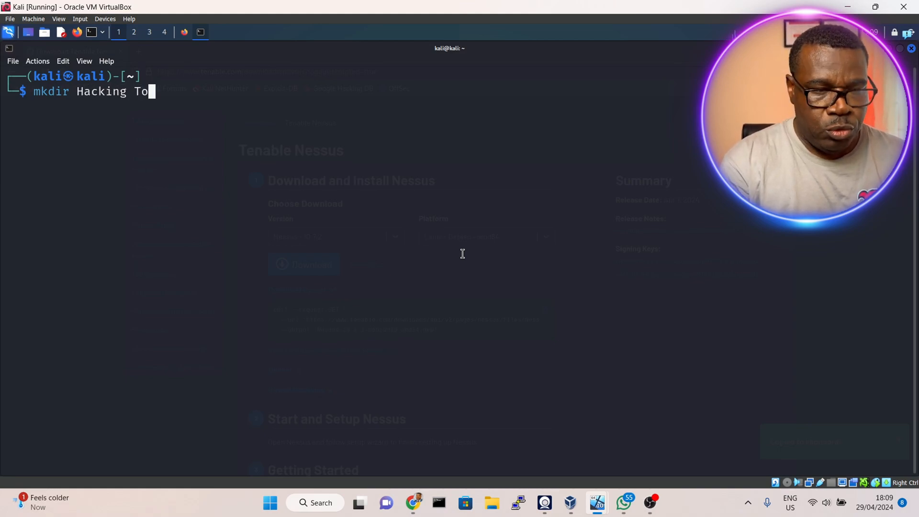
pyautogui.write('l')
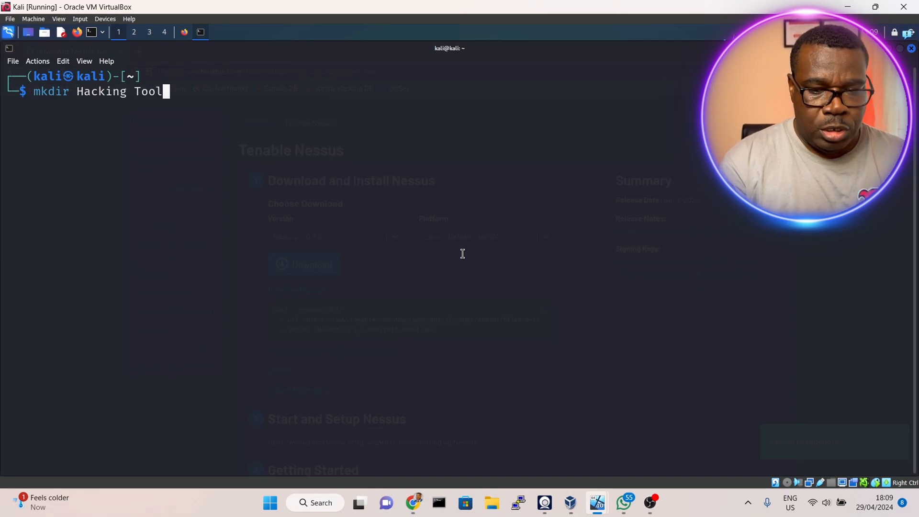
pyautogui.press('ctrl+u')
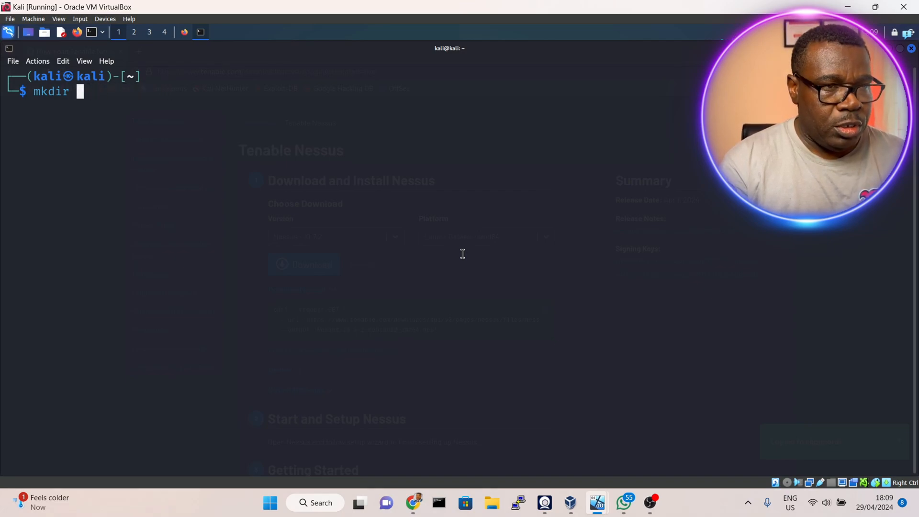
pyautogui.write('Securi')
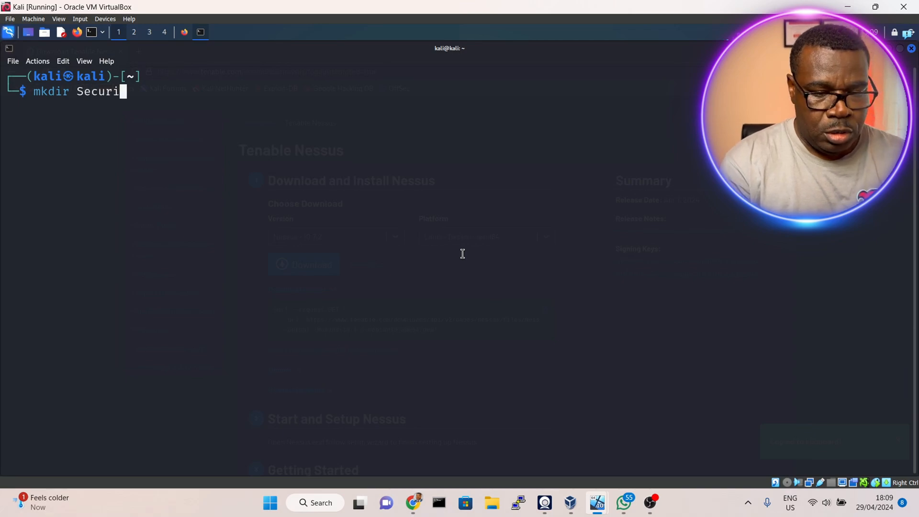
pyautogui.write('ty')
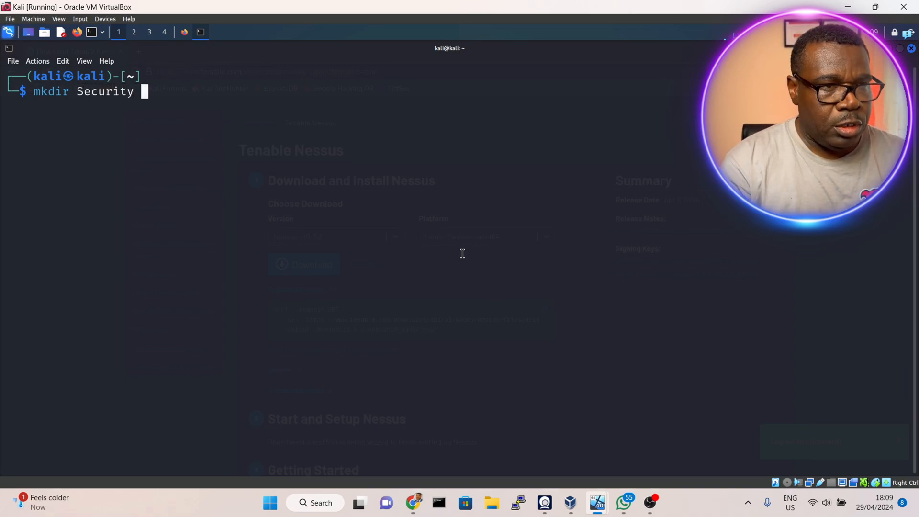
pyautogui.write('Tools')
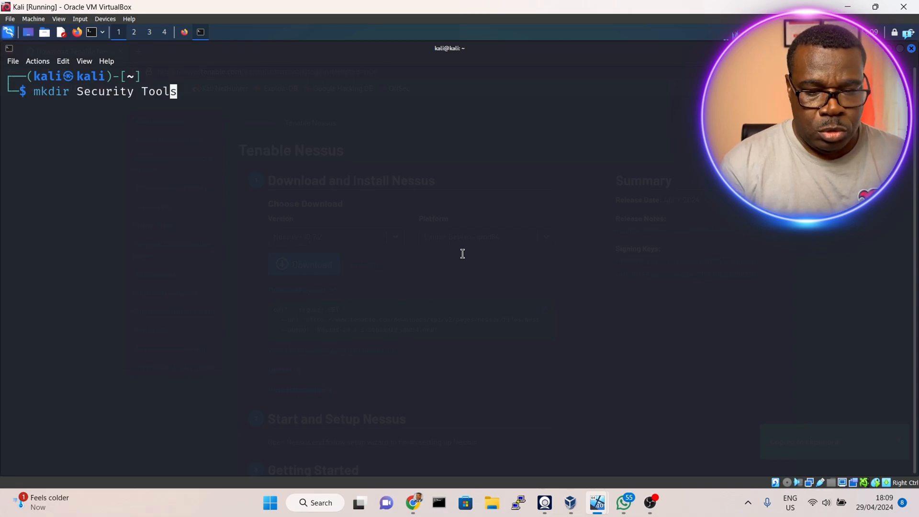
pyautogui.press('Backspace')
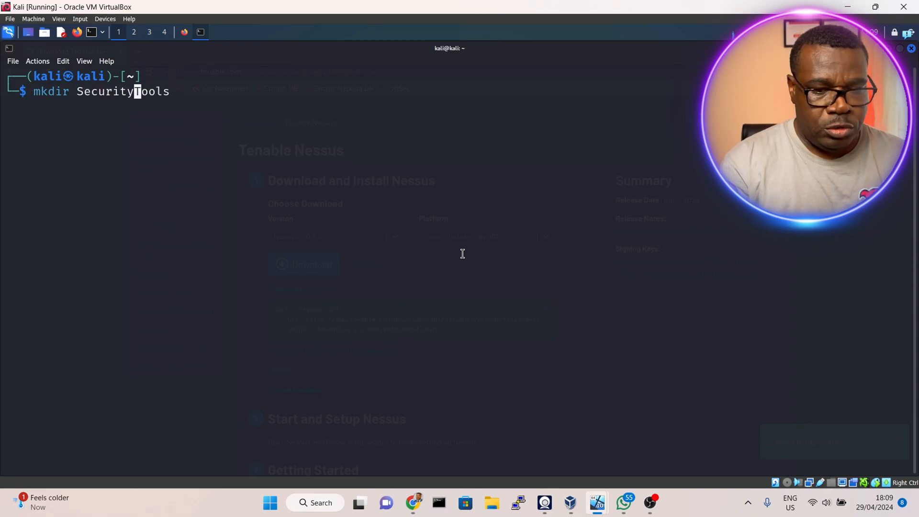
pyautogui.press('Return')
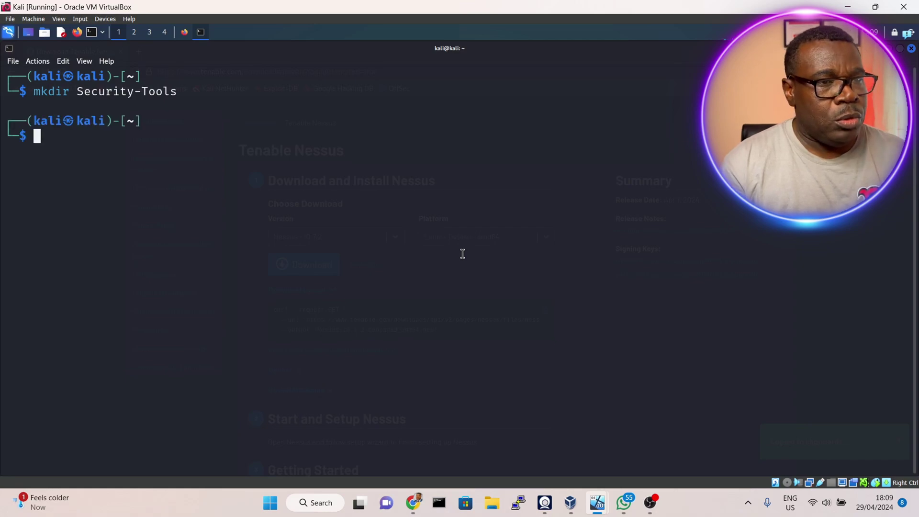
# Move into Security-Tools and run sudo su to reach the root password prompt
pyautogui.write('cd Security-Tools/')
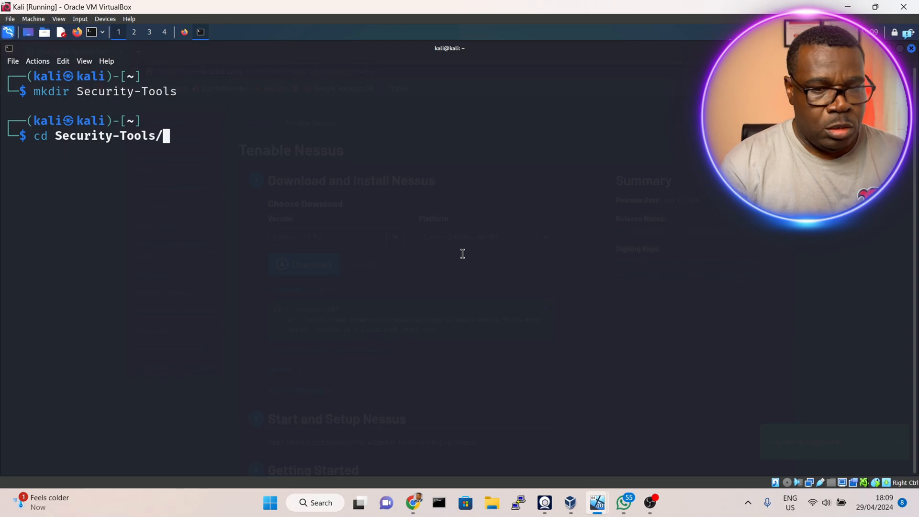
pyautogui.press('Return')
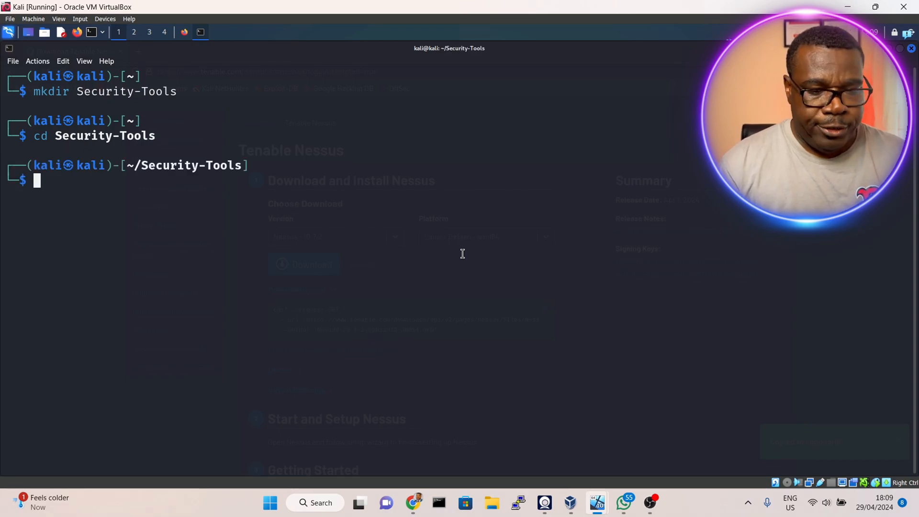
pyautogui.moveTo(124, 194)
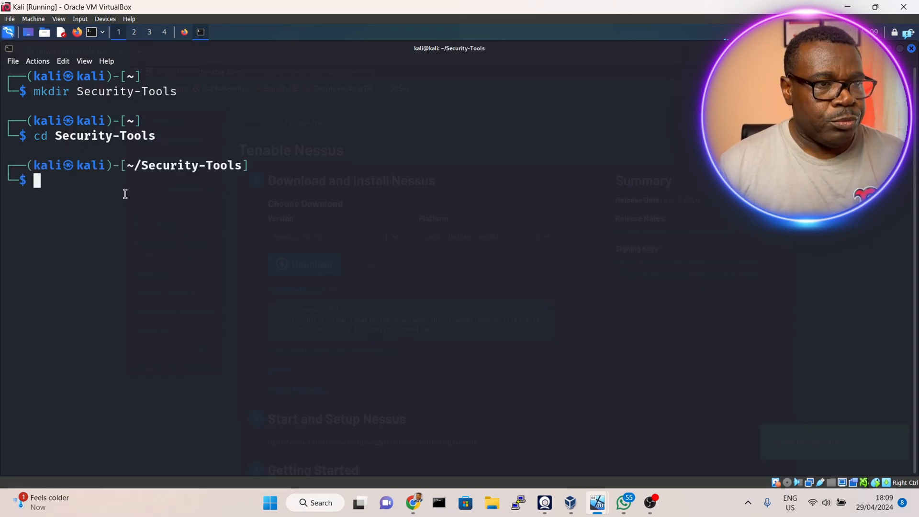
pyautogui.write('sudo')
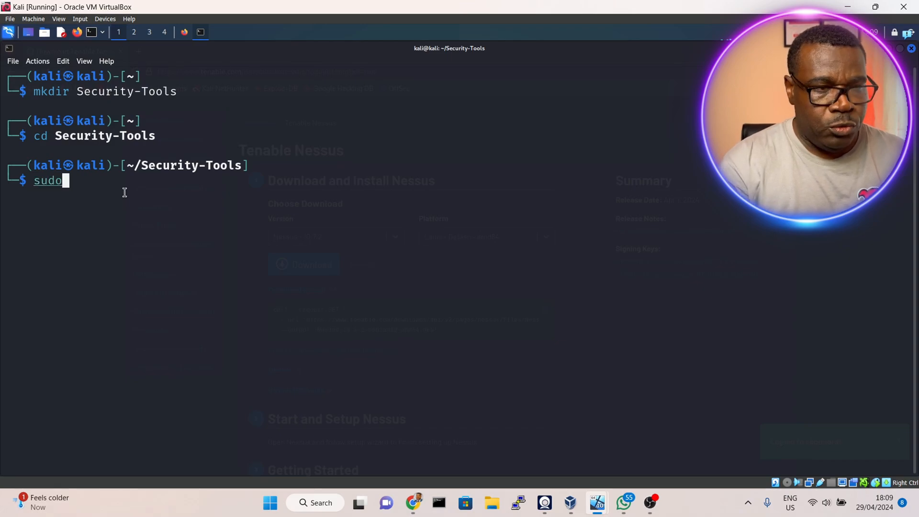
pyautogui.write('s')
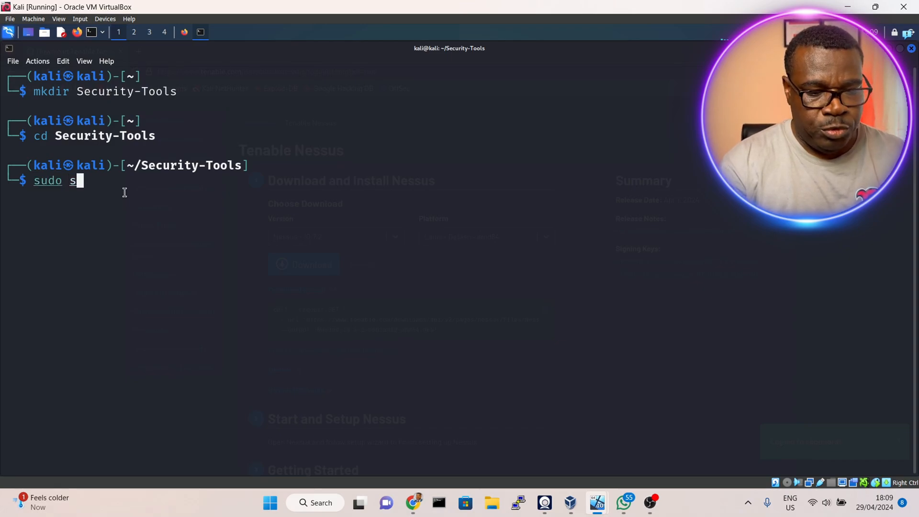
pyautogui.press('Return')
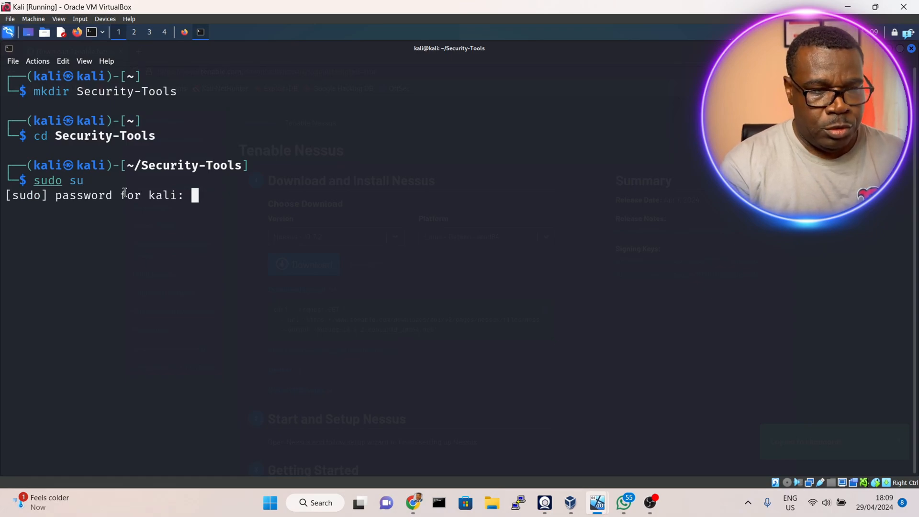
# Authenticate as root, run the curl command to download the Nessus 10.7.2 .deb and list it
pyautogui.press('Return')
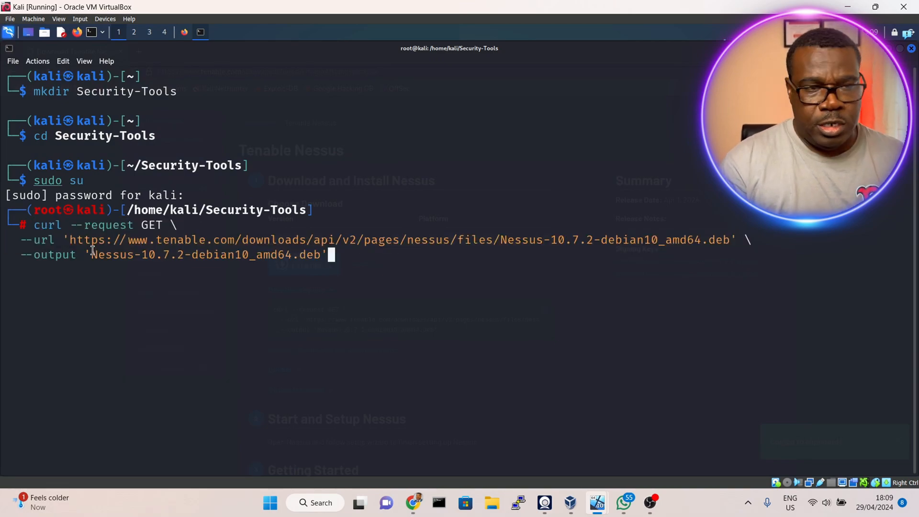
pyautogui.press('Return')
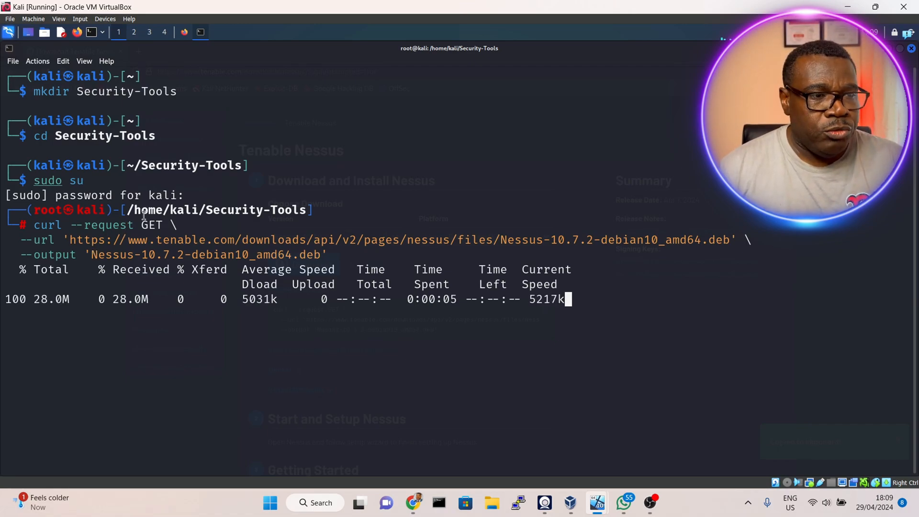
pyautogui.moveTo(628, 317)
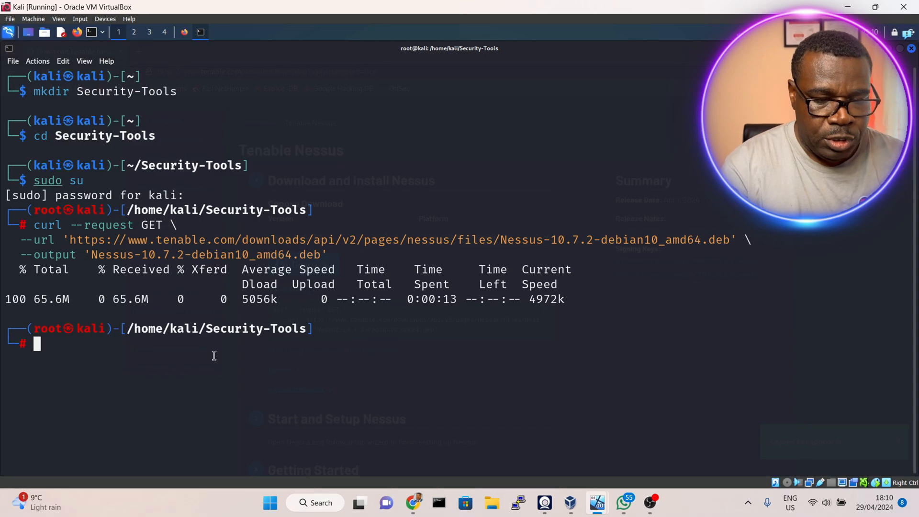
pyautogui.write('dp')
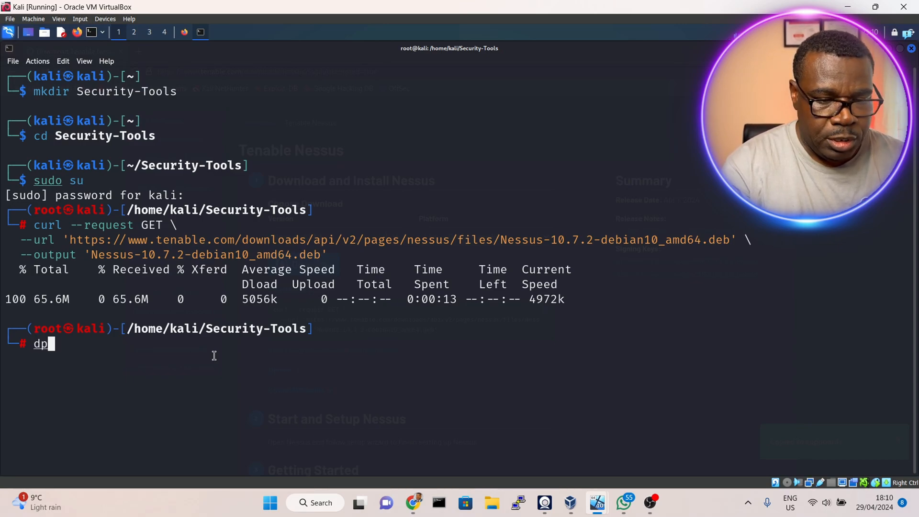
pyautogui.write('kg -')
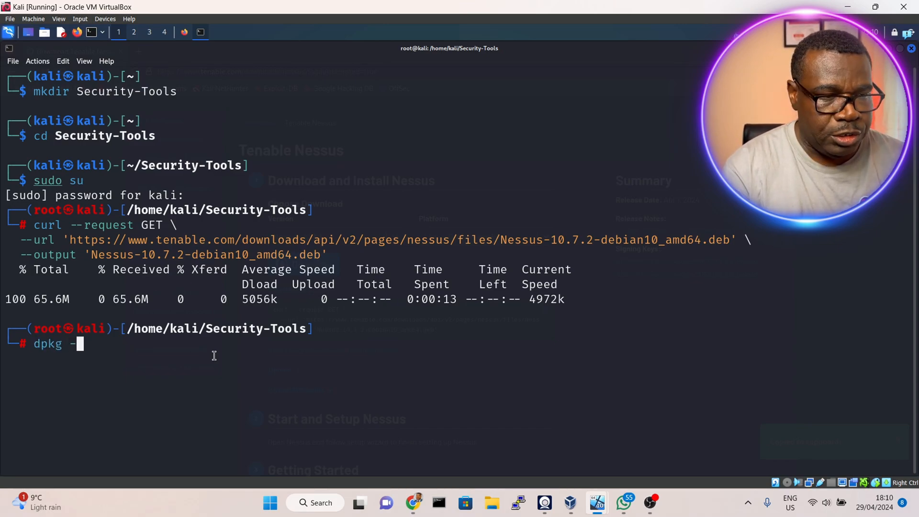
pyautogui.press('Return')
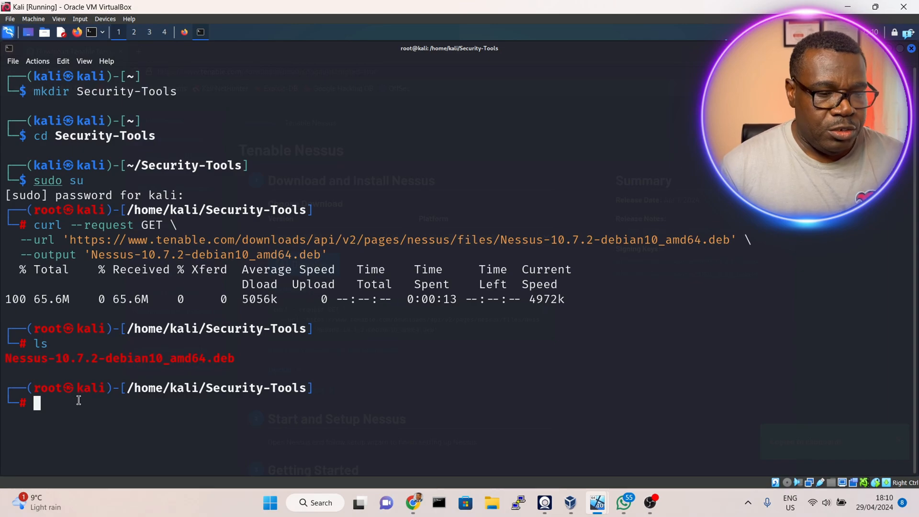
# Run dpkg -i on the downloaded Nessus .deb to start installing it
pyautogui.write('dpkg')
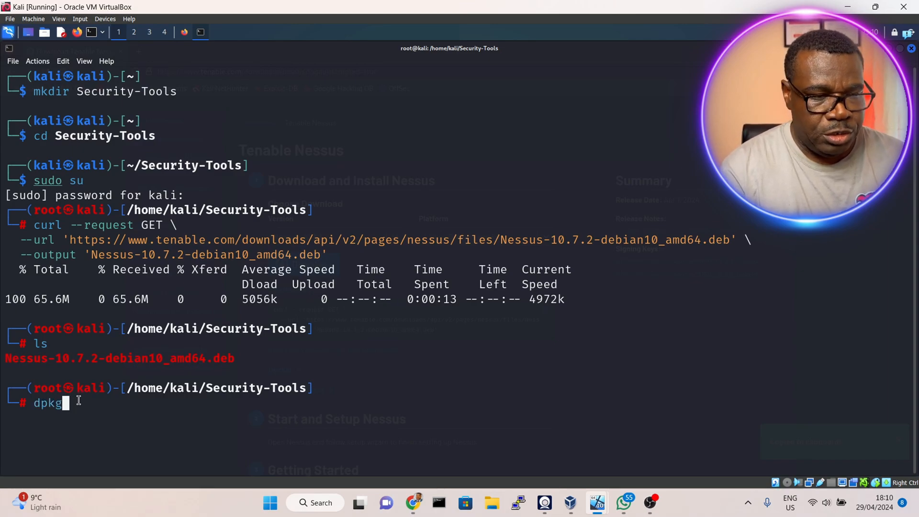
pyautogui.write('-i')
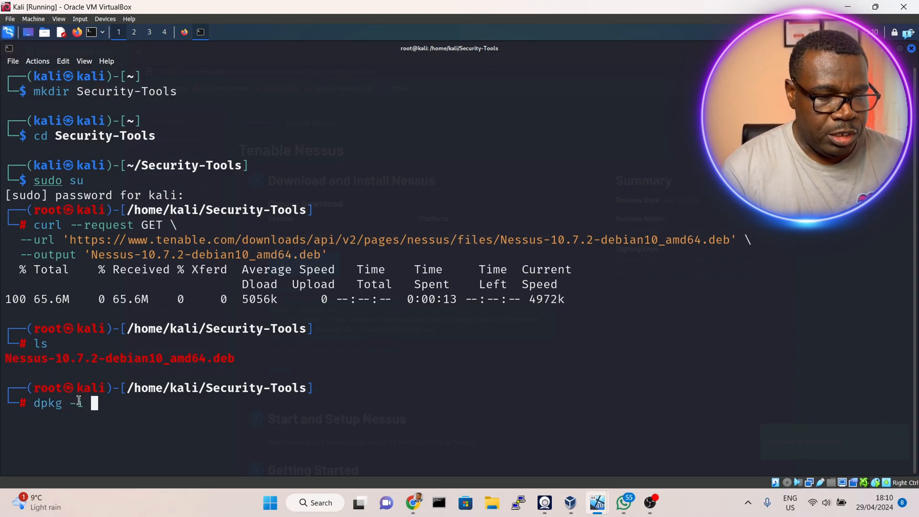
pyautogui.press('Return')
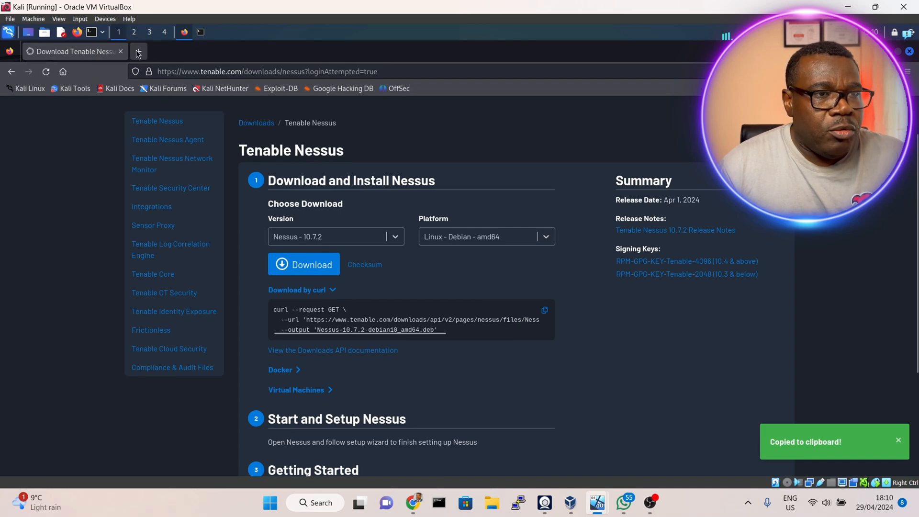
# In a new tab, enter 'nessus essentials' into the Google search field
pyautogui.click(138, 52)
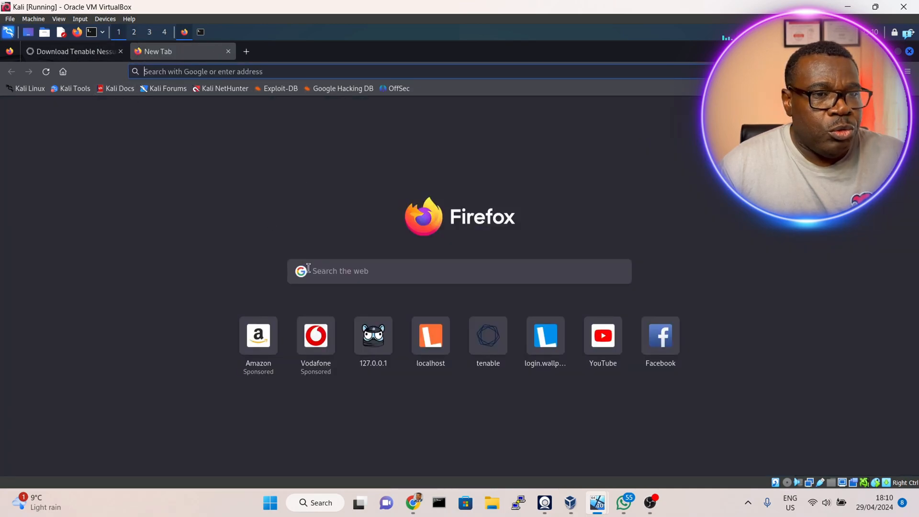
pyautogui.click(458, 271)
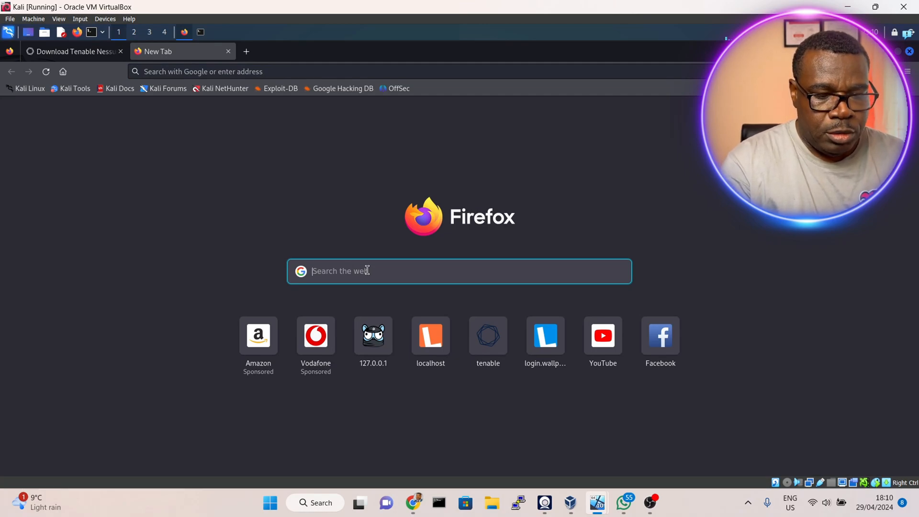
pyautogui.write('ne')
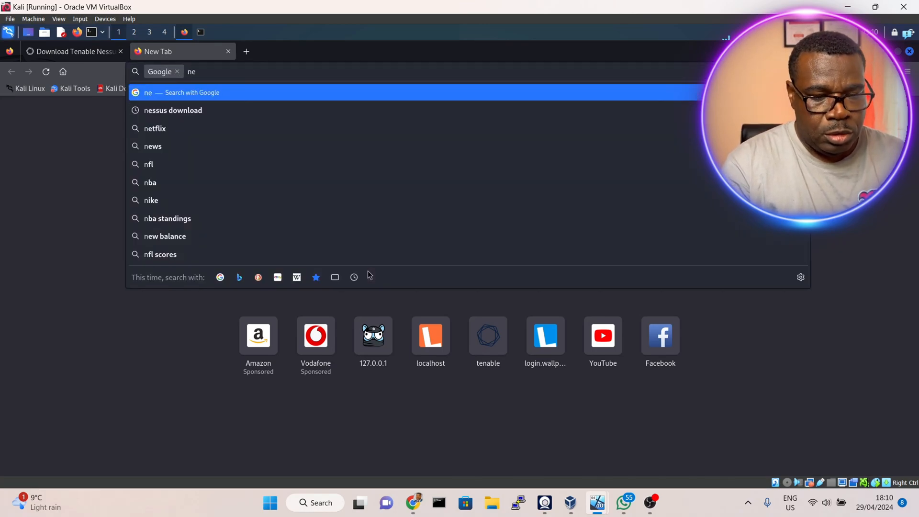
pyautogui.write('ssus')
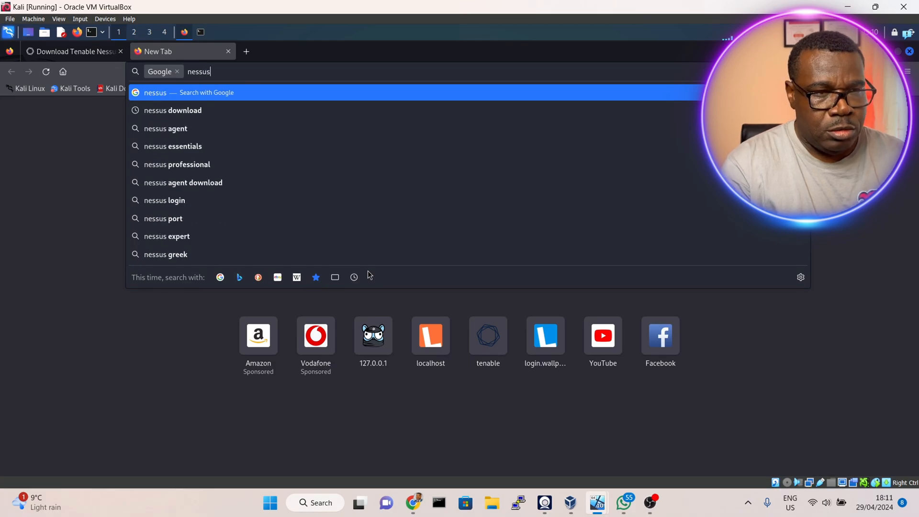
pyautogui.write('esst')
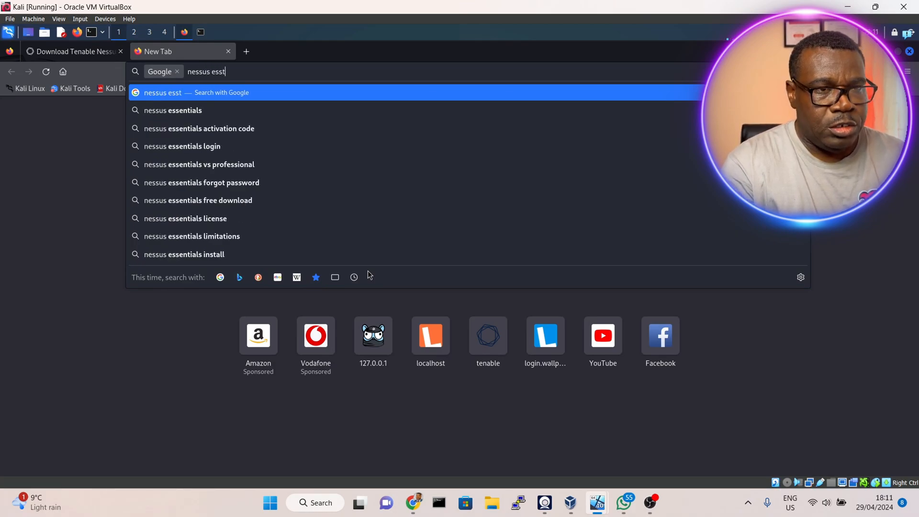
pyautogui.moveTo(203, 115)
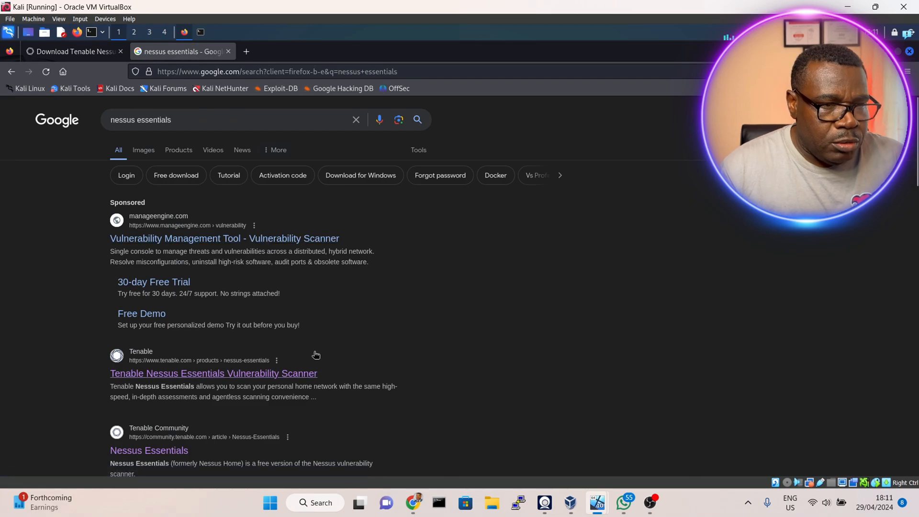
# Open the Tenable Nessus Essentials result with its activation-code registration form
pyautogui.click(213, 373)
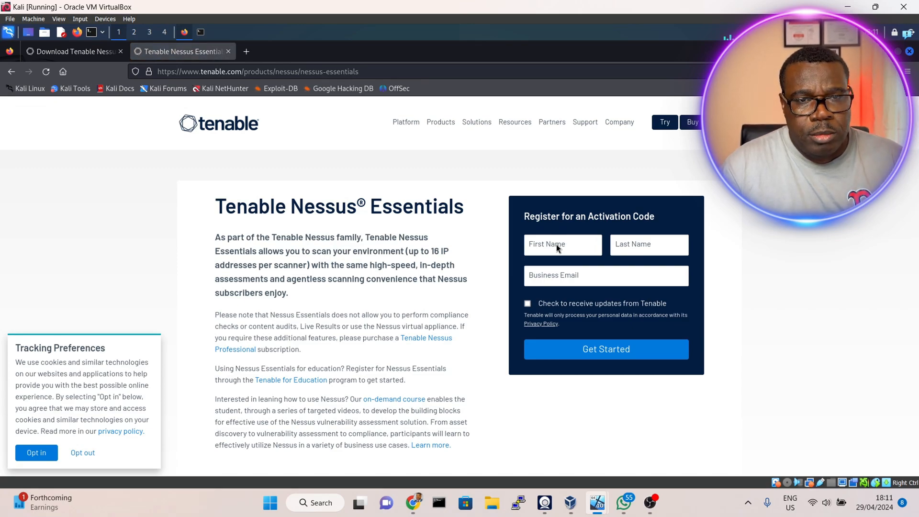
pyautogui.moveTo(595, 268)
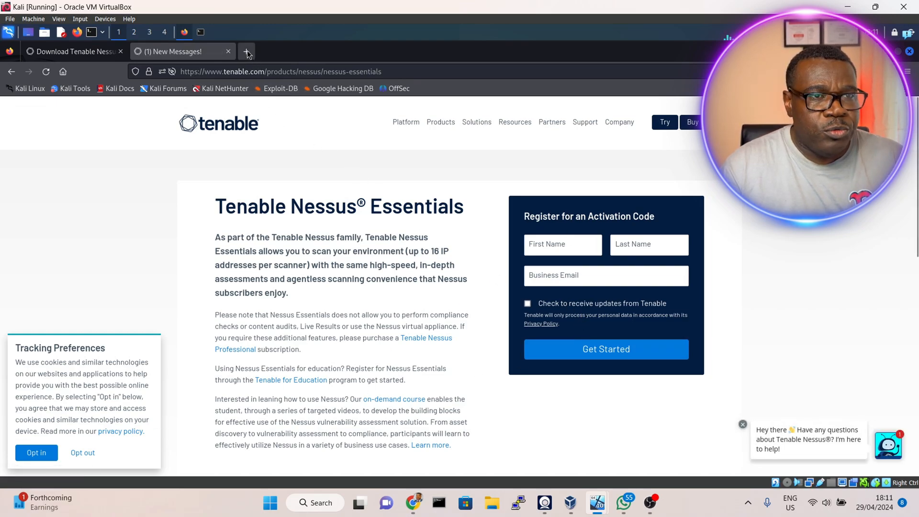
# In another new tab, search Google for 'temp mail' via the suggestion
pyautogui.click(246, 51)
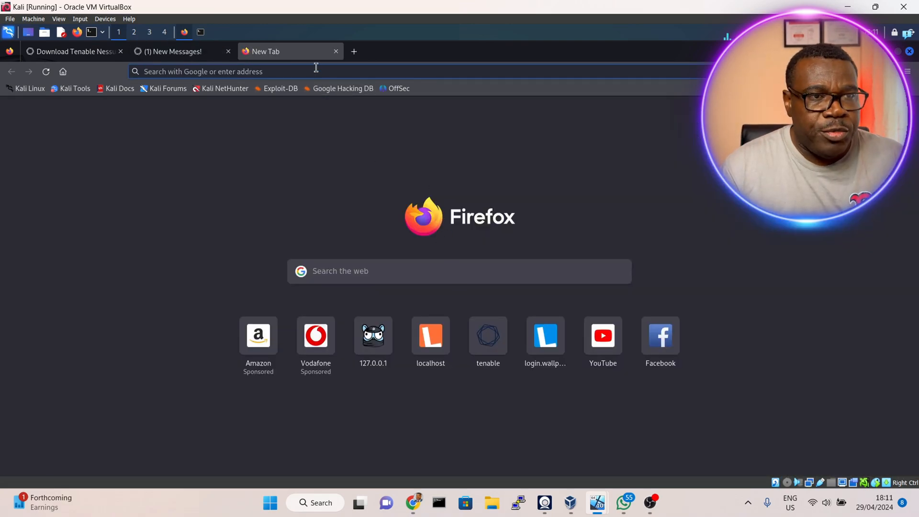
pyautogui.click(457, 270)
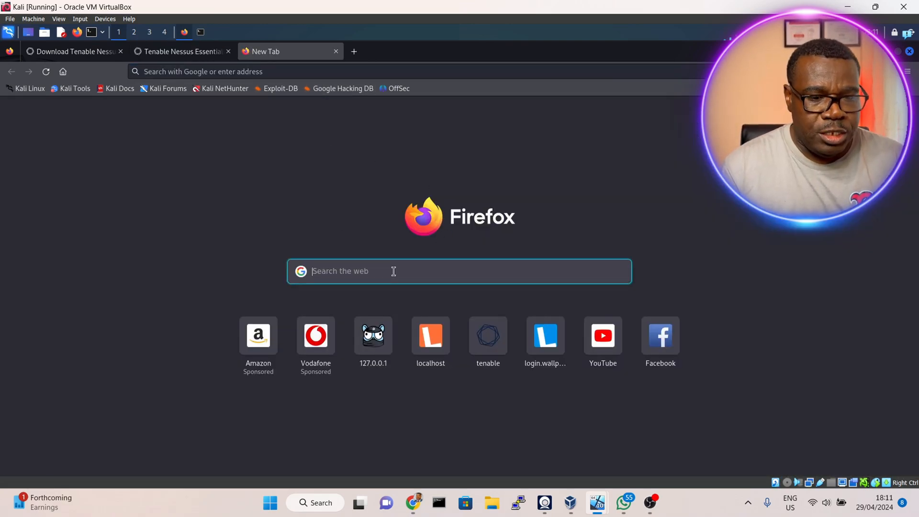
pyautogui.write('temp')
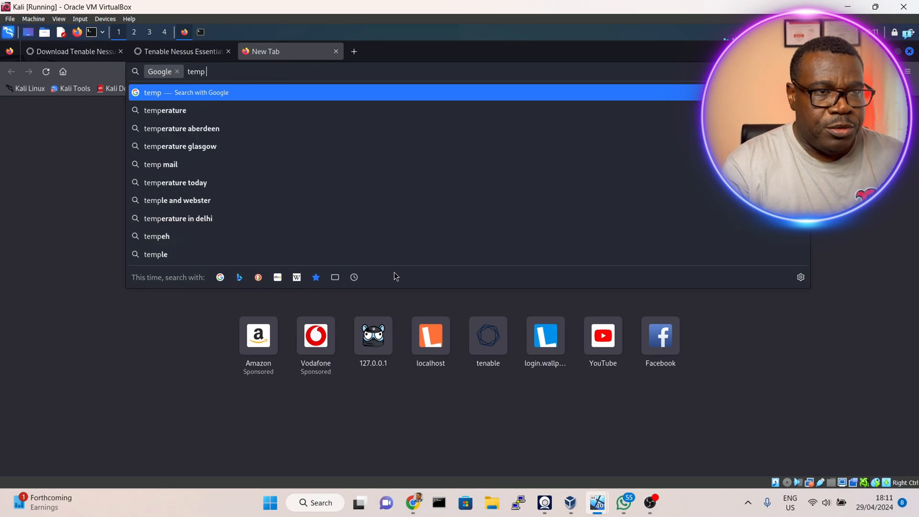
pyautogui.moveTo(341, 296)
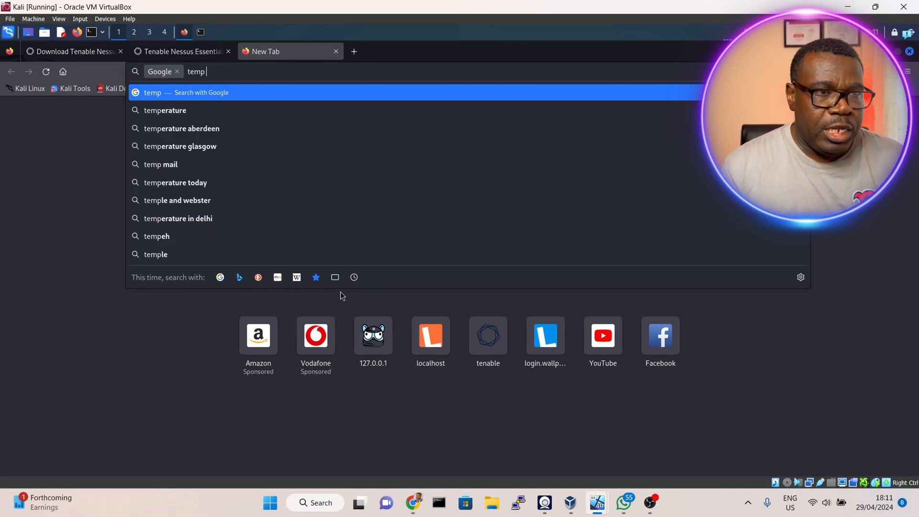
pyautogui.click(161, 164)
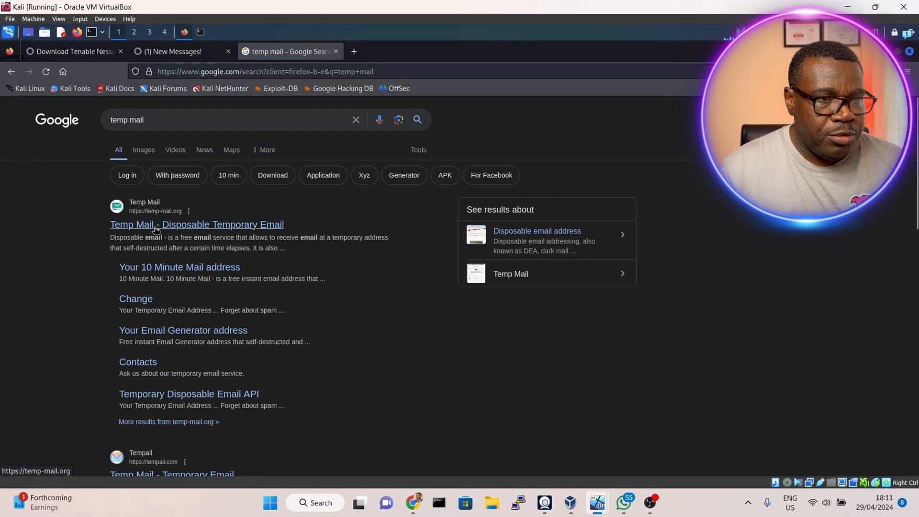
# Open the Temp Mail site and copy the generated disposable email address
pyautogui.click(196, 223)
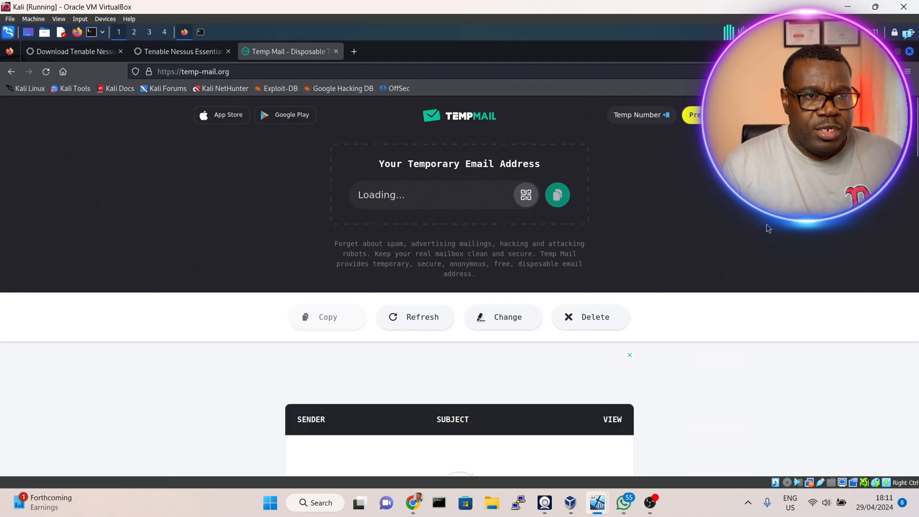
pyautogui.scroll(-3)
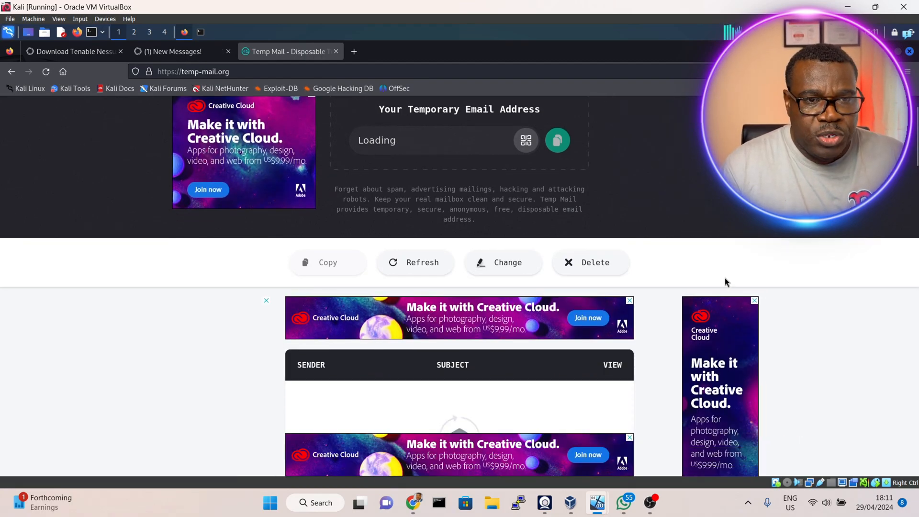
pyautogui.scroll(-3)
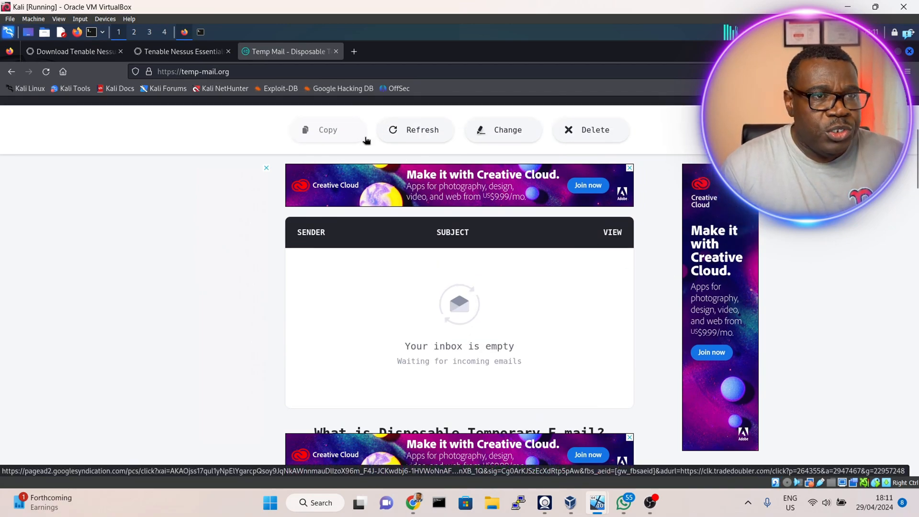
pyautogui.scroll(3)
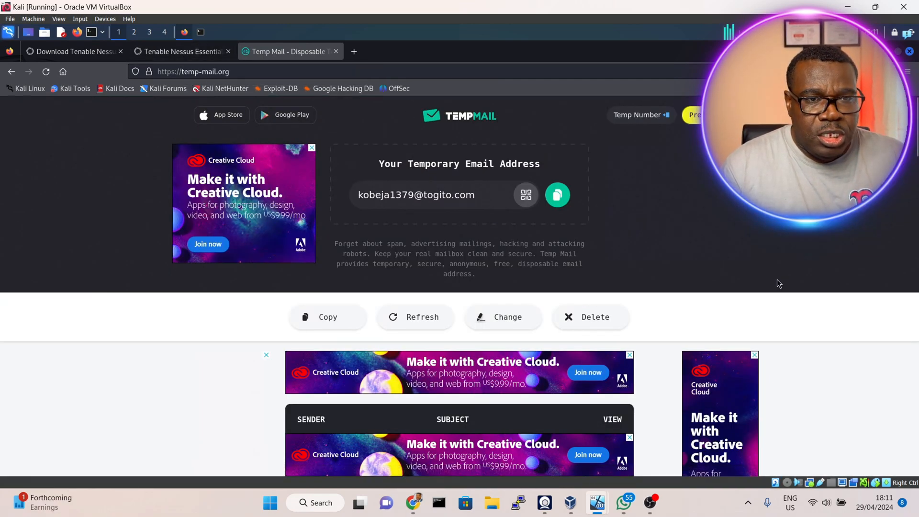
pyautogui.click(556, 194)
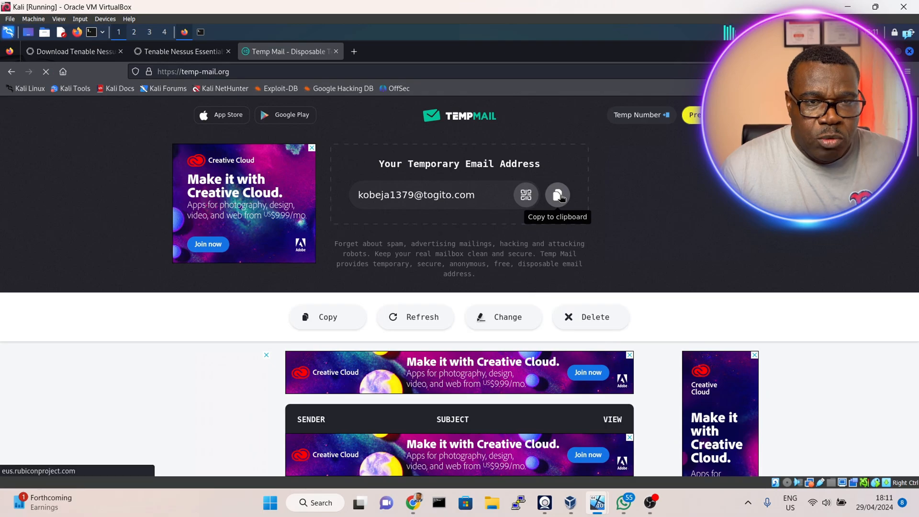
pyautogui.click(557, 195)
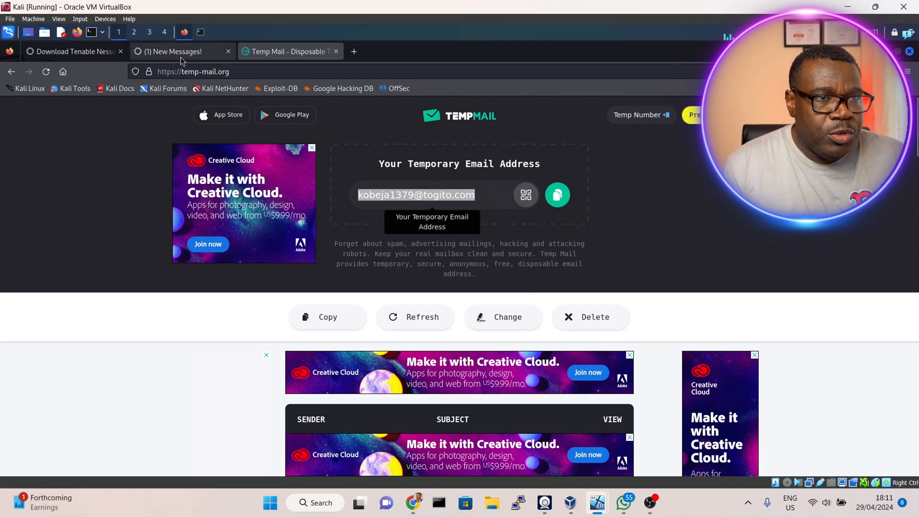
# Paste the temporary email into Business Email and fill First Name from autofill
pyautogui.rightClick(605, 276)
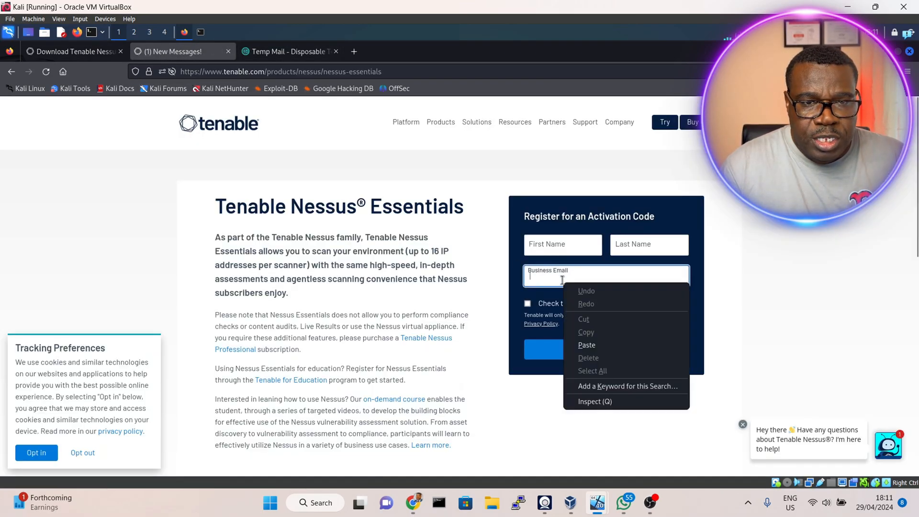
pyautogui.click(586, 345)
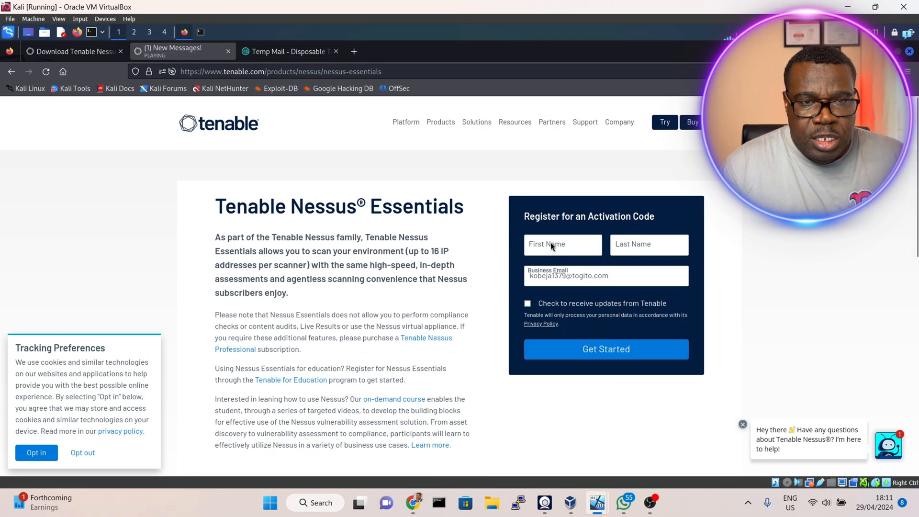
pyautogui.click(562, 244)
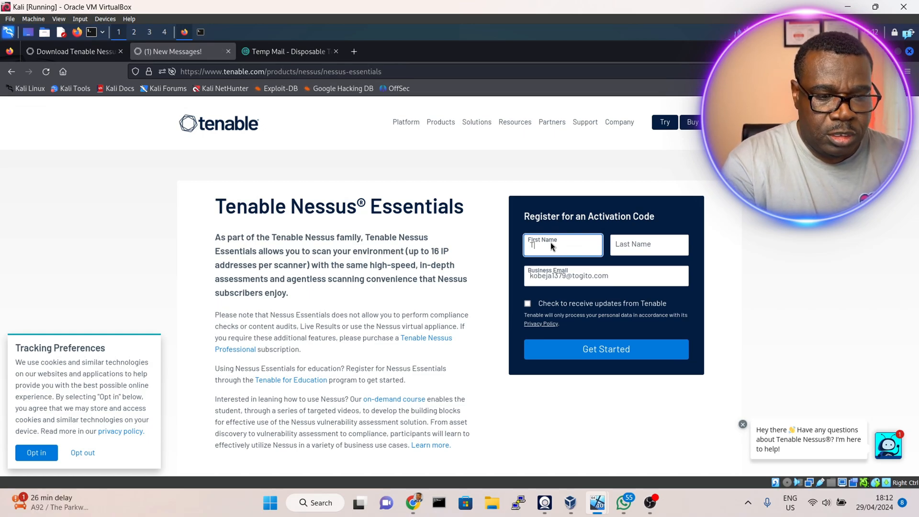
pyautogui.write('fra')
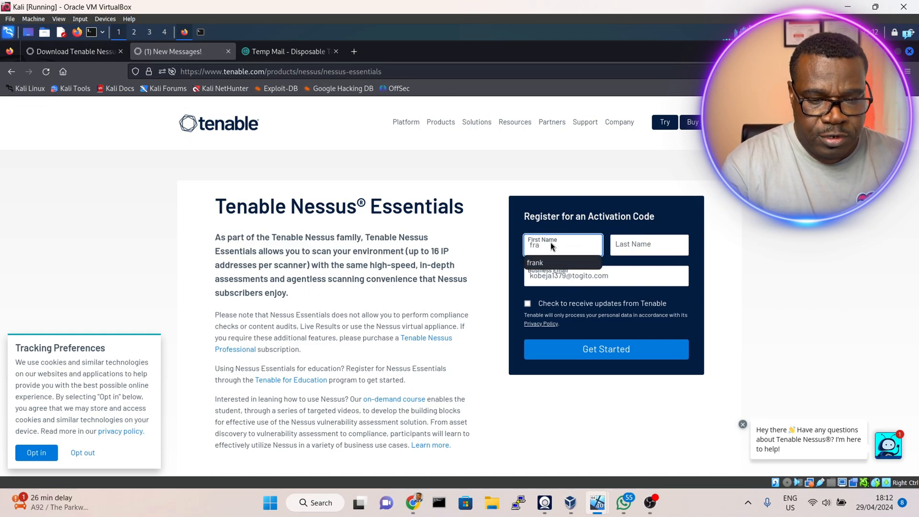
pyautogui.click(649, 244)
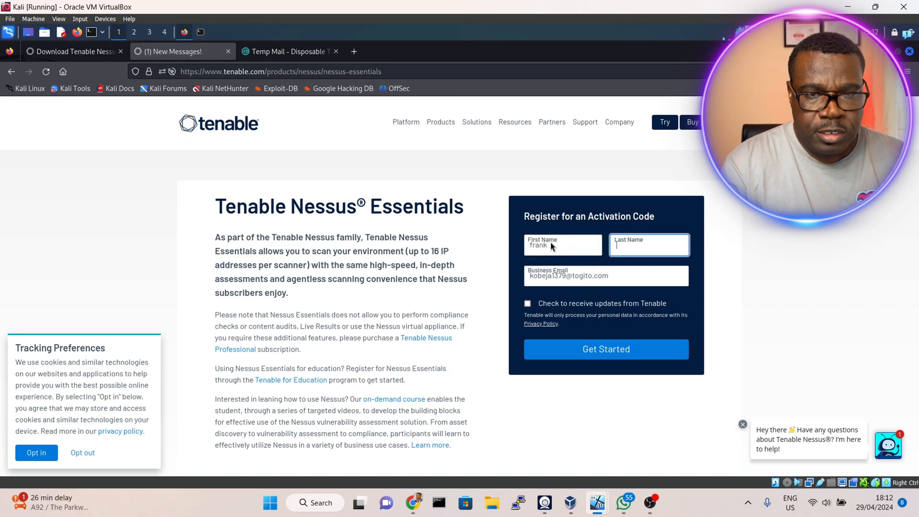
pyautogui.write('G')
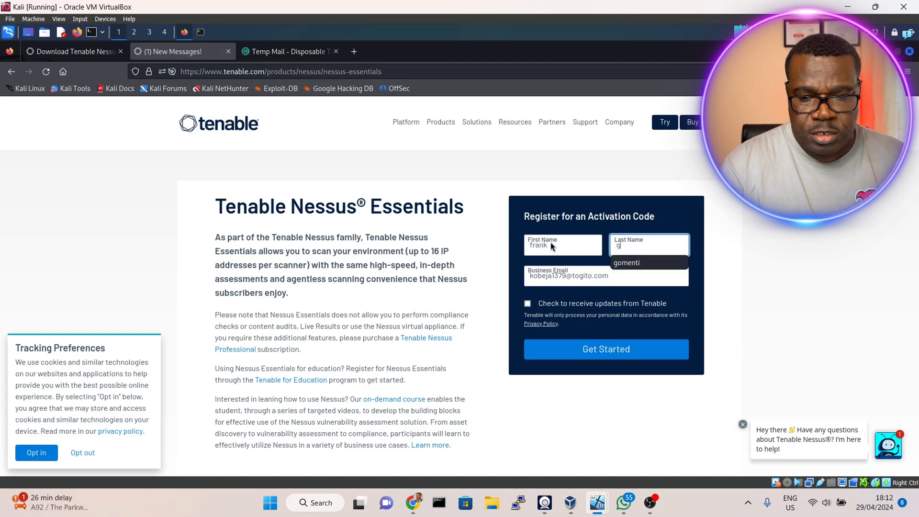
# Accept the suggested last name and submit the registration with Get Started
pyautogui.click(605, 349)
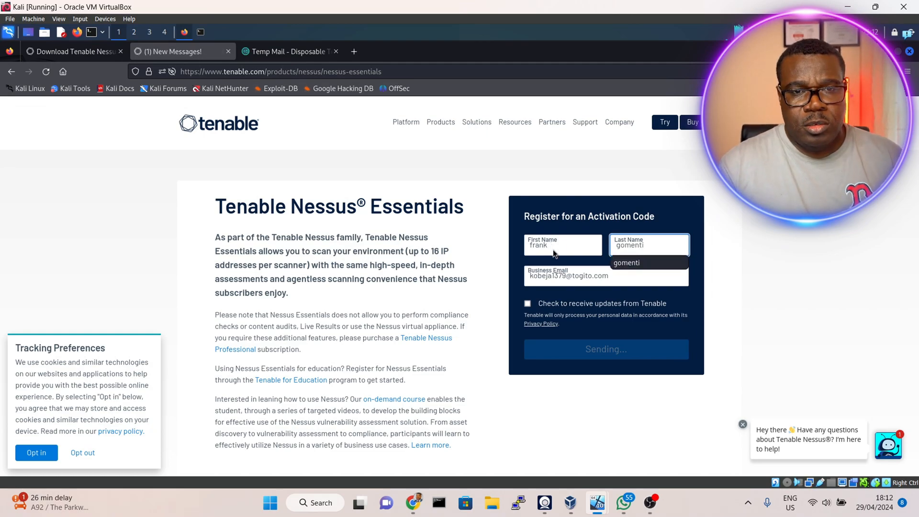
pyautogui.click(605, 349)
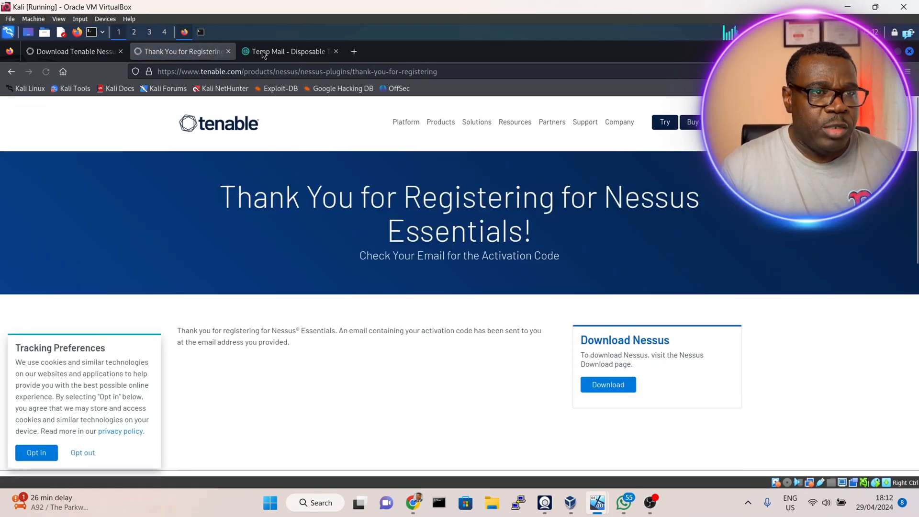
# Open the Tenable activation email in the Temp Mail inbox and copy its activation code
pyautogui.click(287, 52)
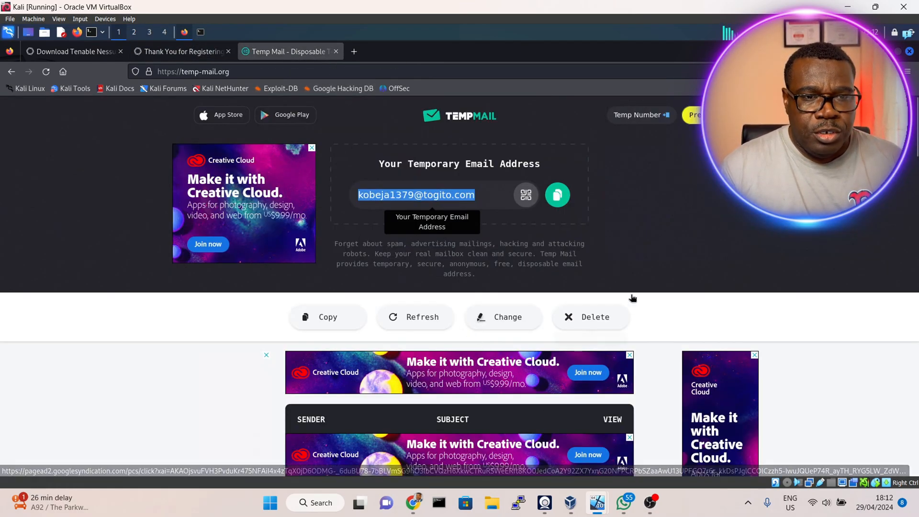
pyautogui.scroll(-3)
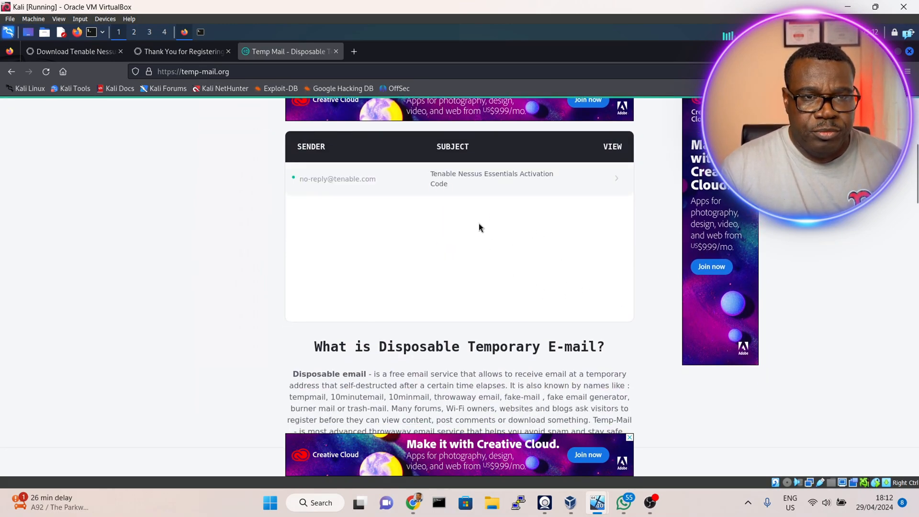
pyautogui.click(491, 178)
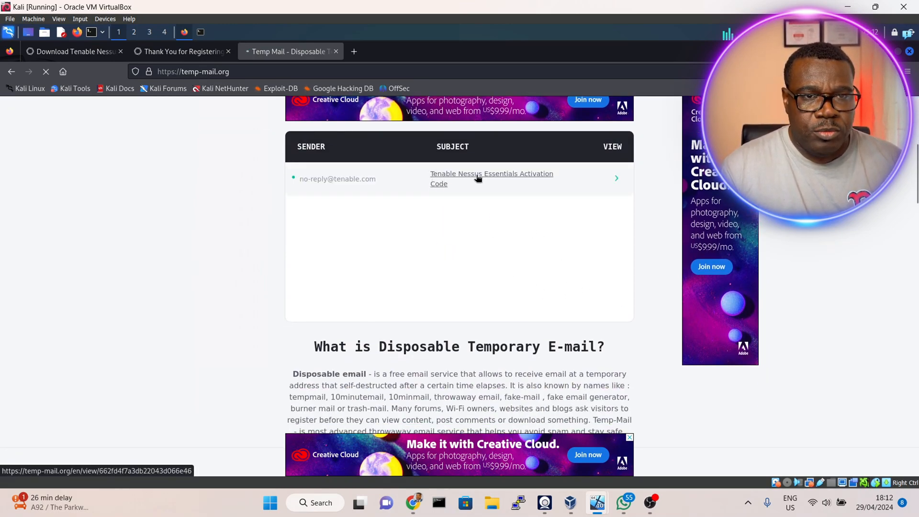
pyautogui.click(491, 178)
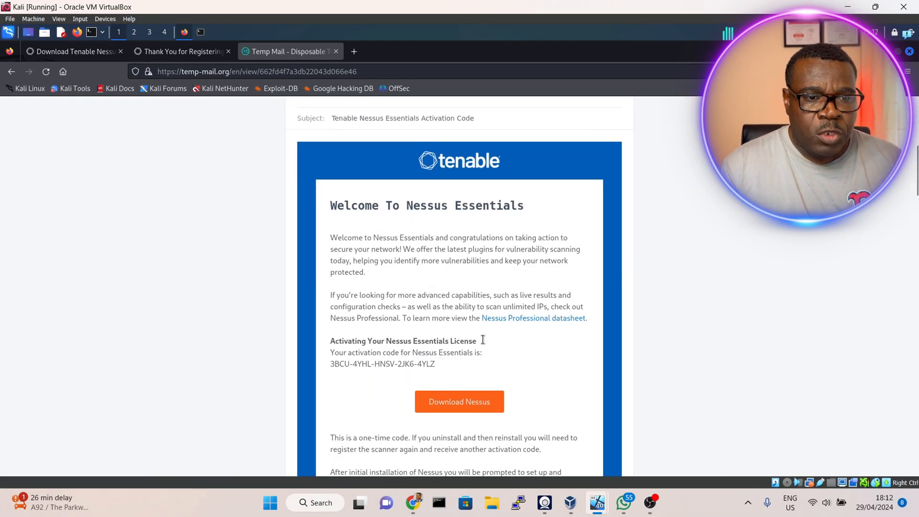
pyautogui.scroll(-3)
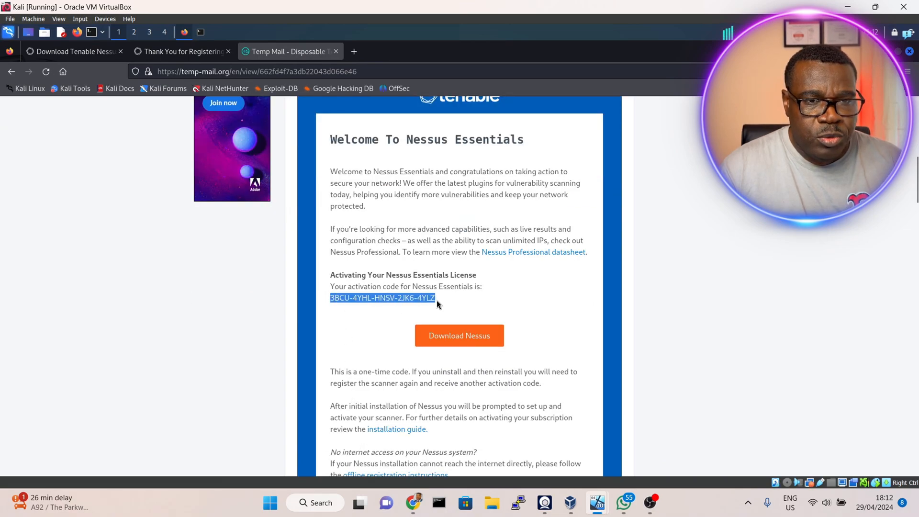
pyautogui.rightClick(381, 298)
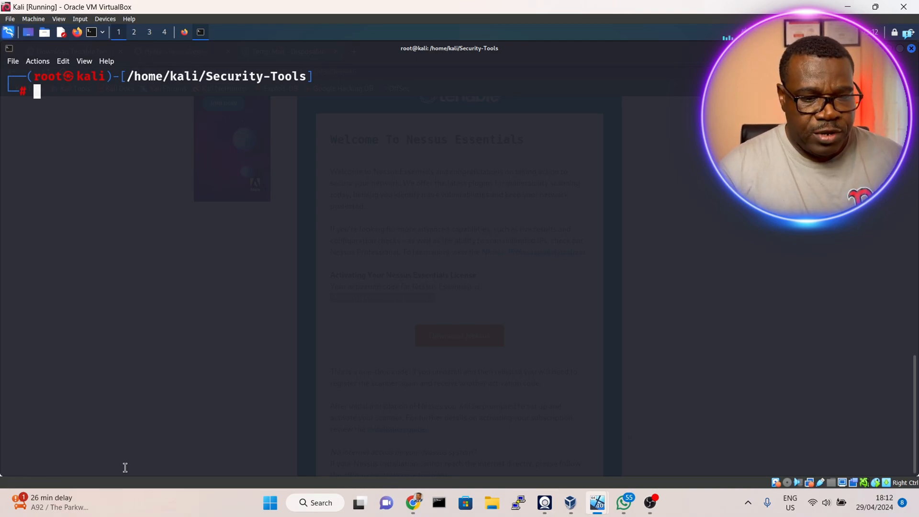
# Create file.txt in the Security-Tools folder with touch
pyautogui.write('tou')
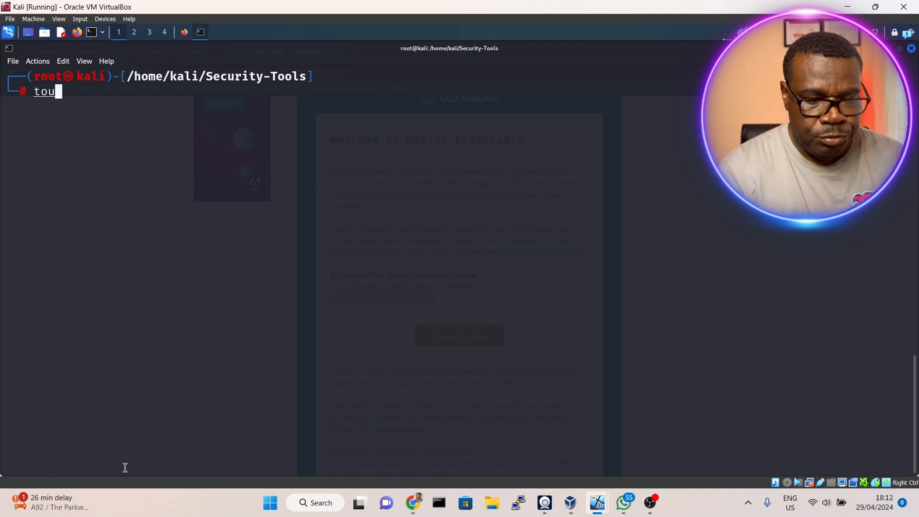
pyautogui.write('ch')
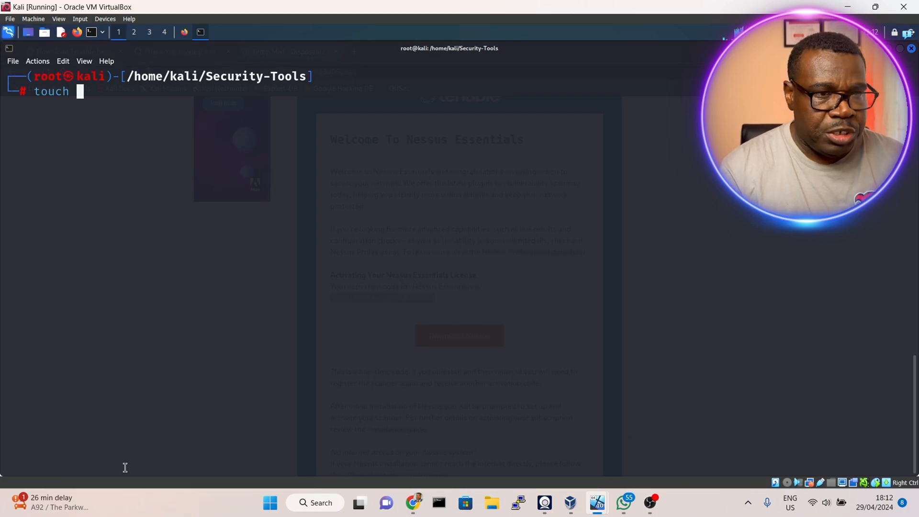
pyautogui.write('fi')
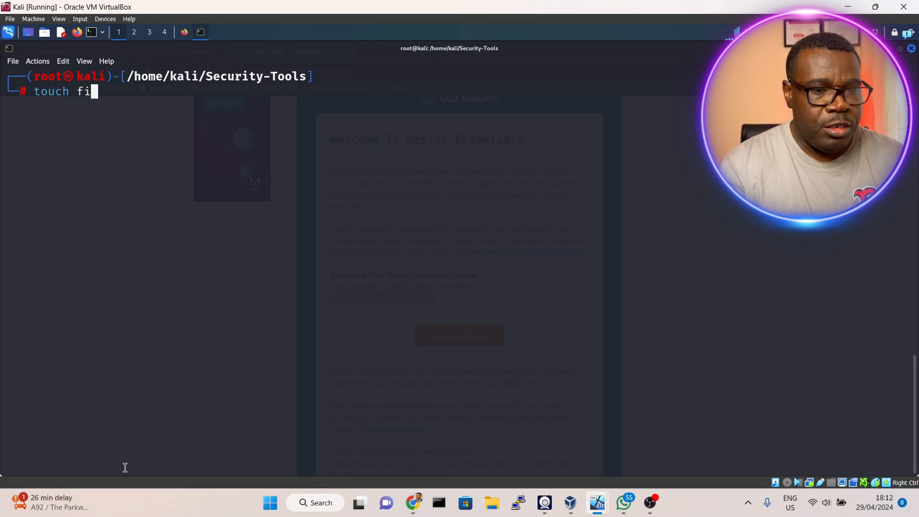
pyautogui.write('le')
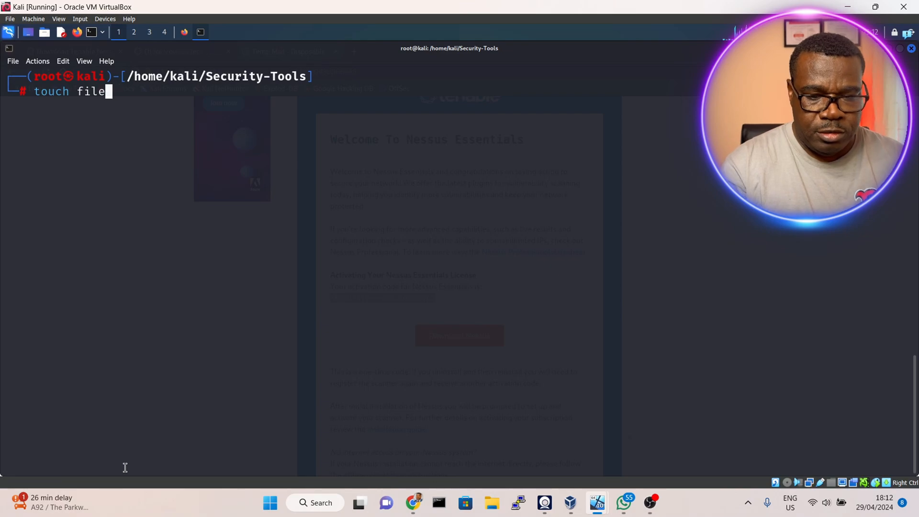
pyautogui.write('.txt')
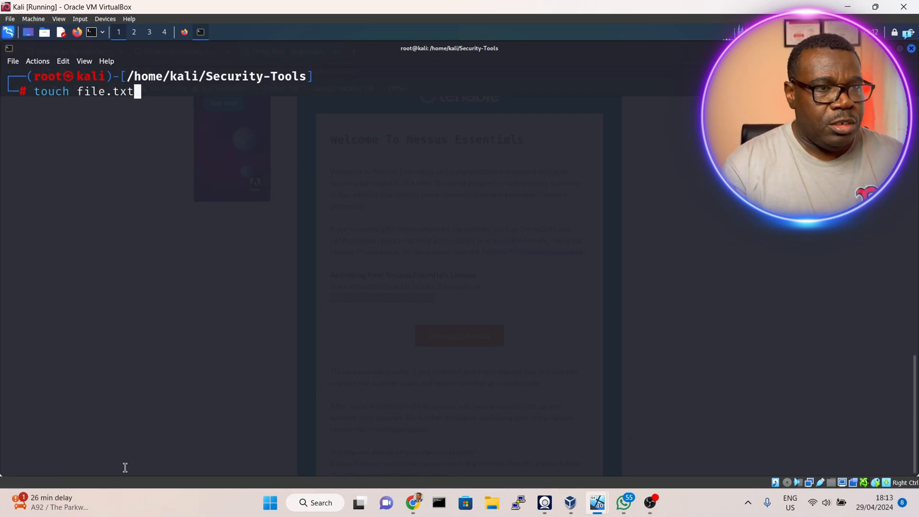
pyautogui.press('Return')
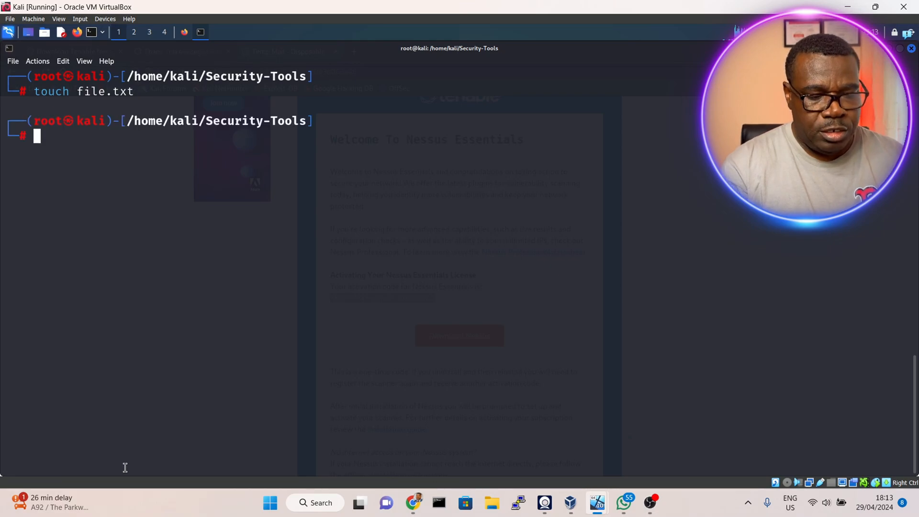
# Echo the pasted activation code into file.txt, then return to the browser
pyautogui.write('echo')
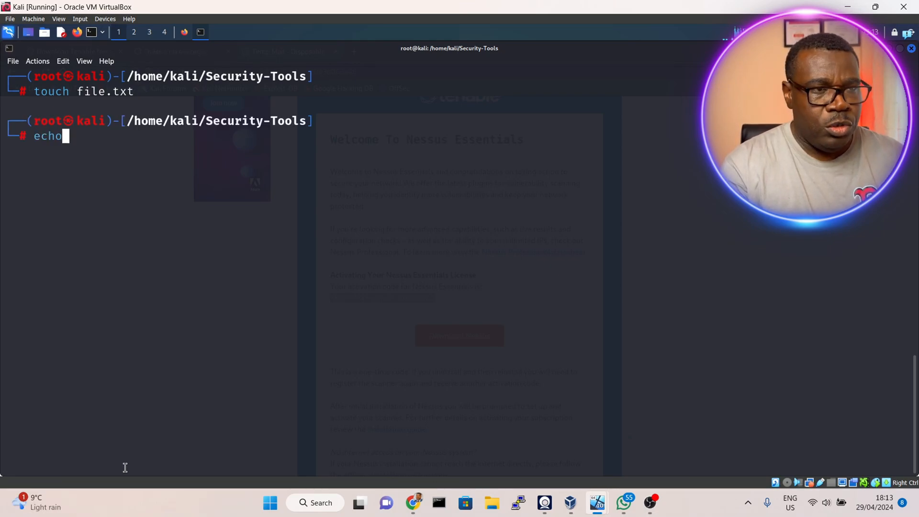
pyautogui.write('"')
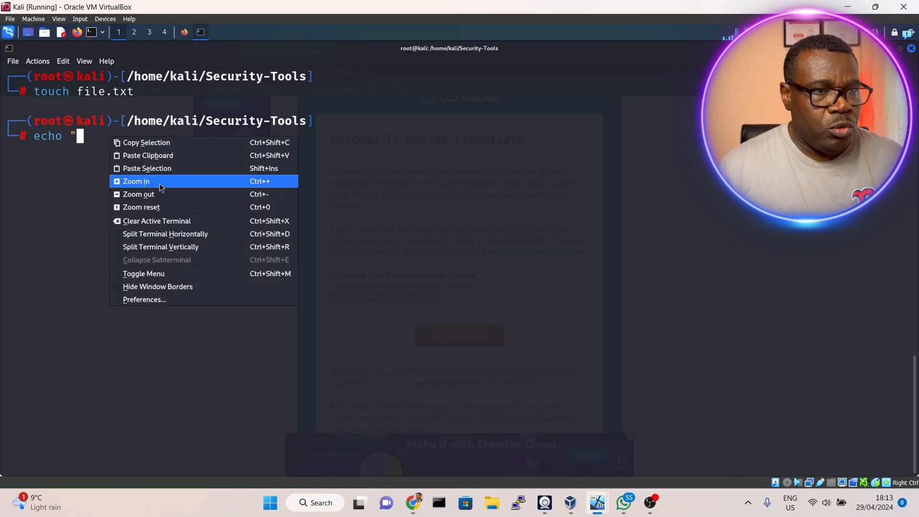
pyautogui.moveTo(166, 155)
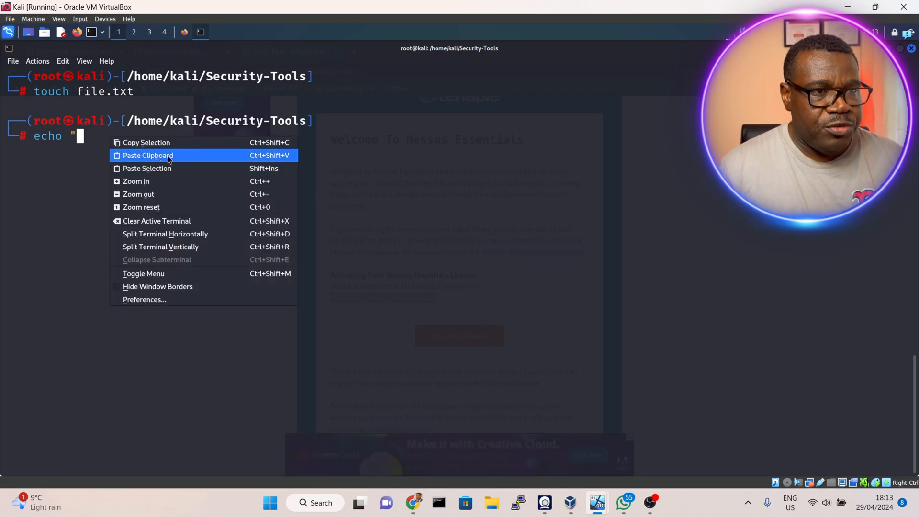
pyautogui.click(148, 155)
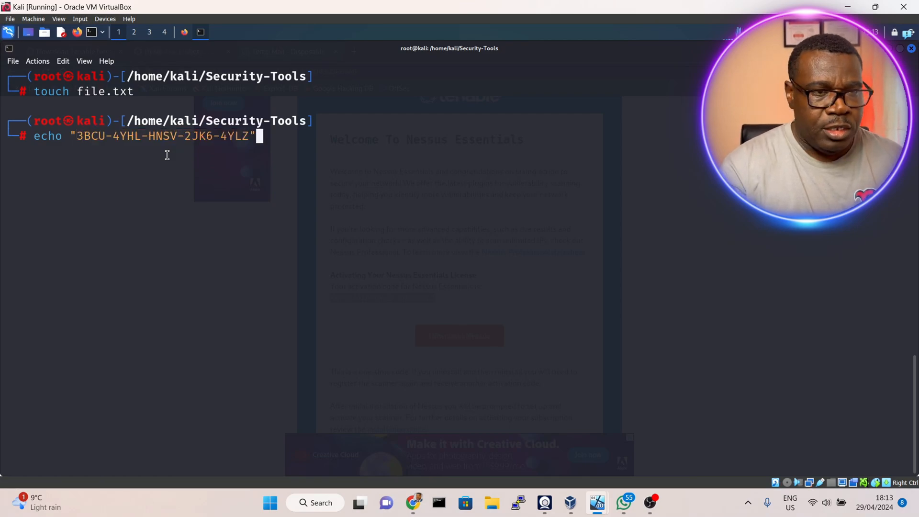
pyautogui.write('>')
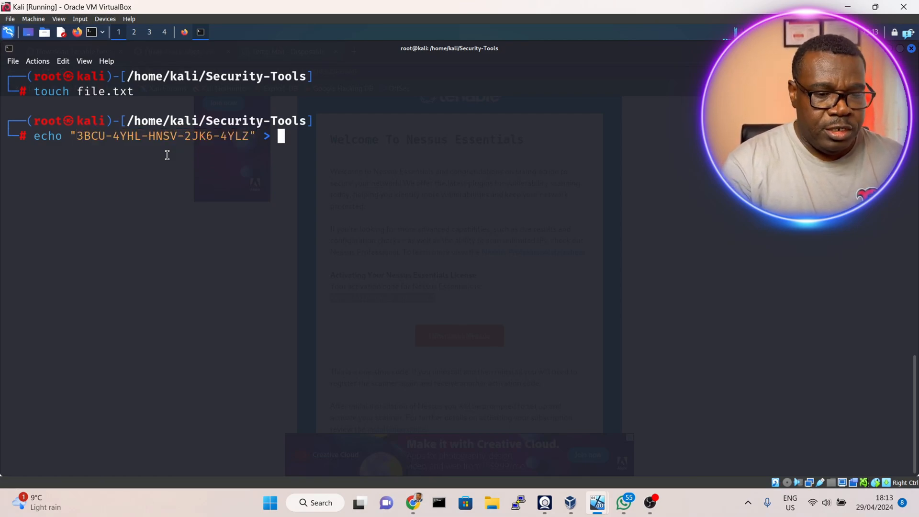
pyautogui.write('file.txt')
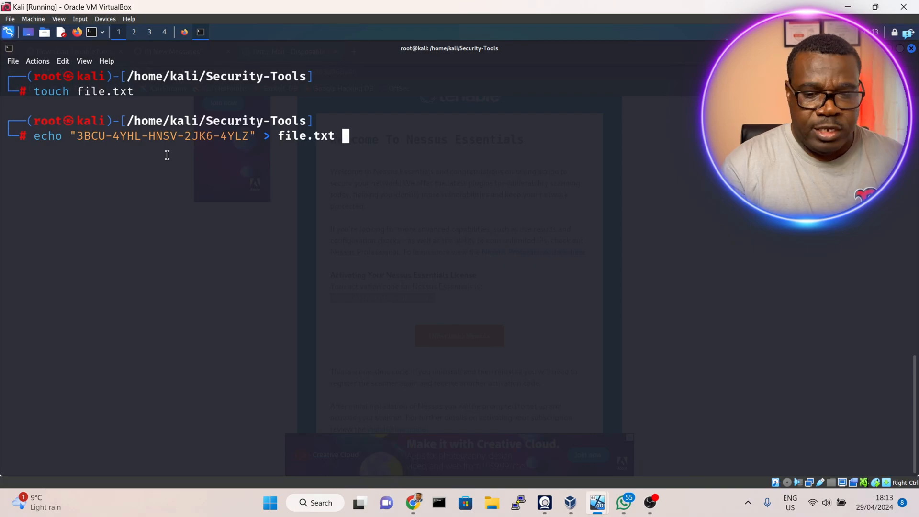
pyautogui.press('Return')
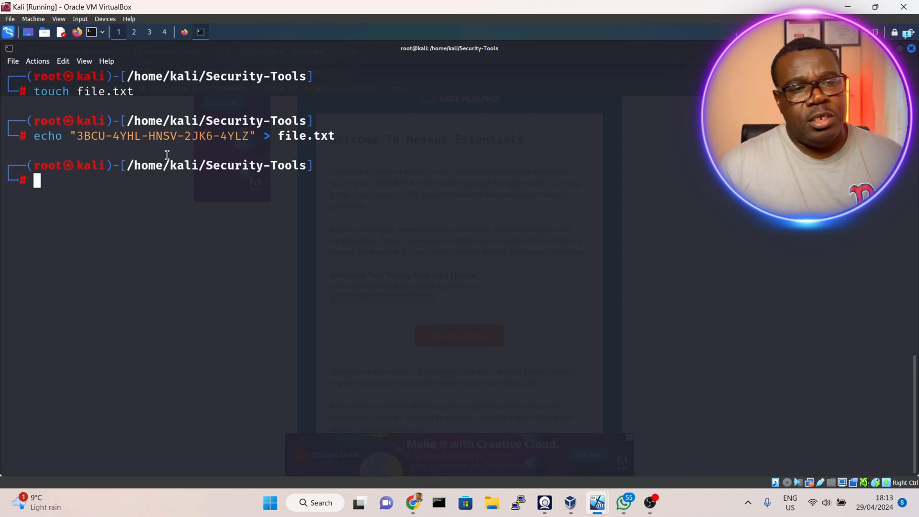
pyautogui.click(184, 33)
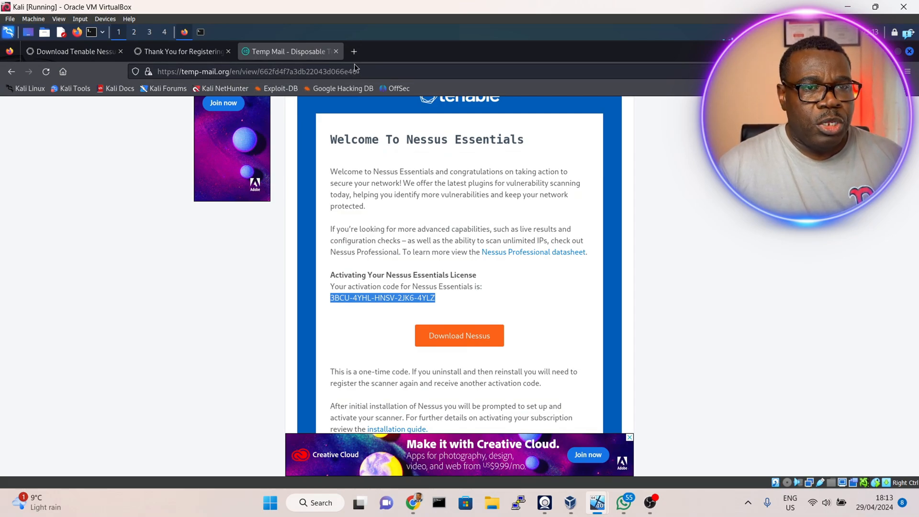
pyautogui.moveTo(200, 32)
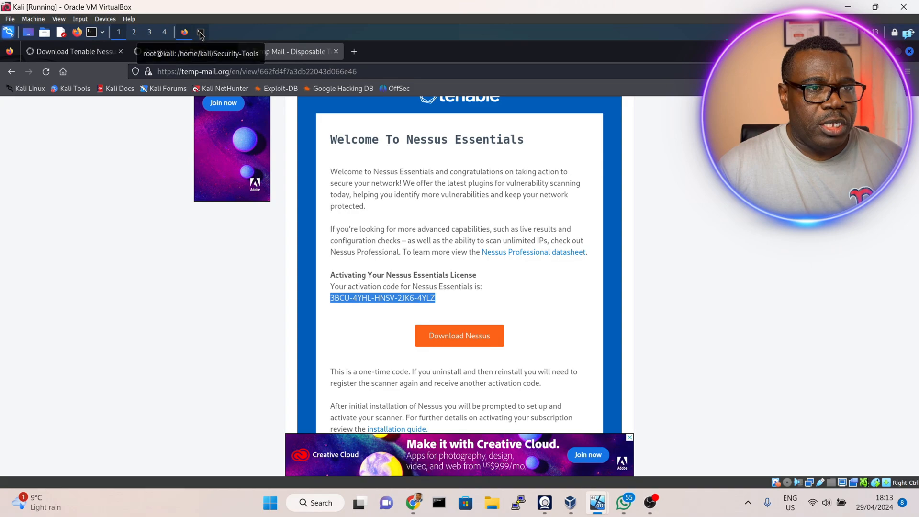
pyautogui.click(200, 32)
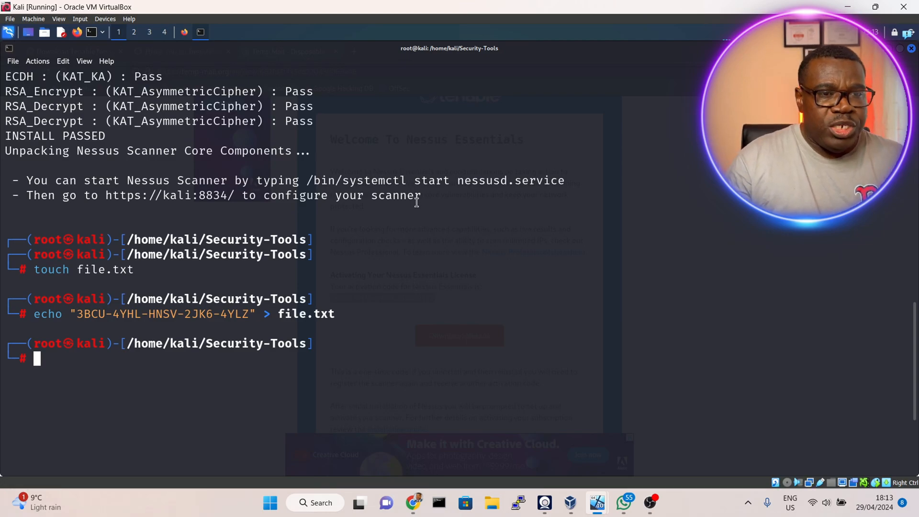
pyautogui.moveTo(302, 180)
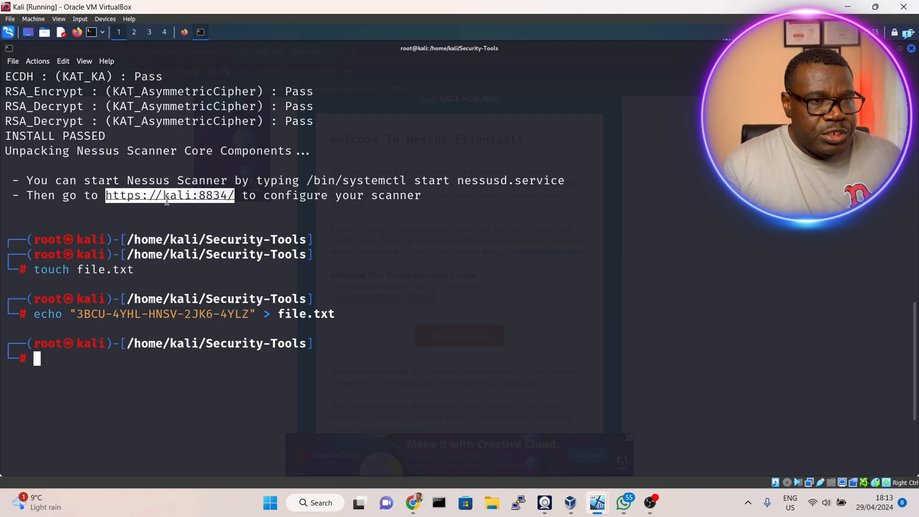
pyautogui.rightClick(169, 195)
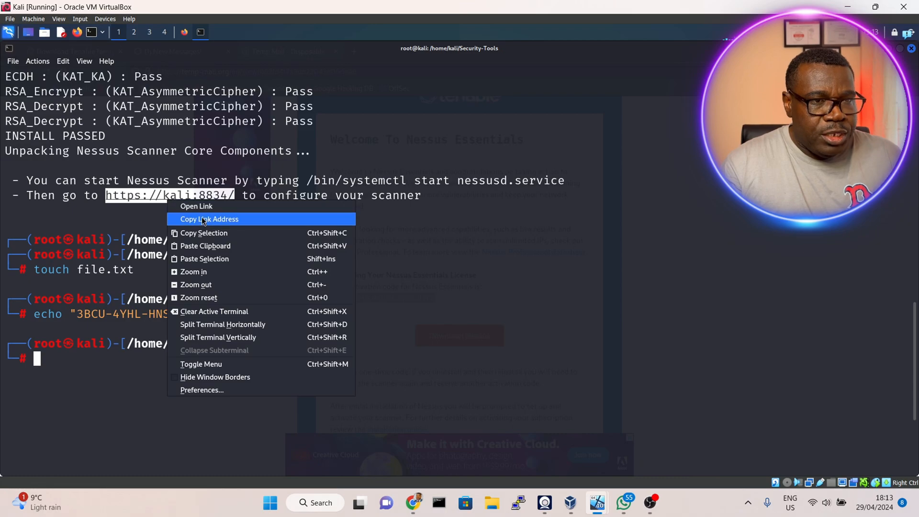
pyautogui.click(209, 218)
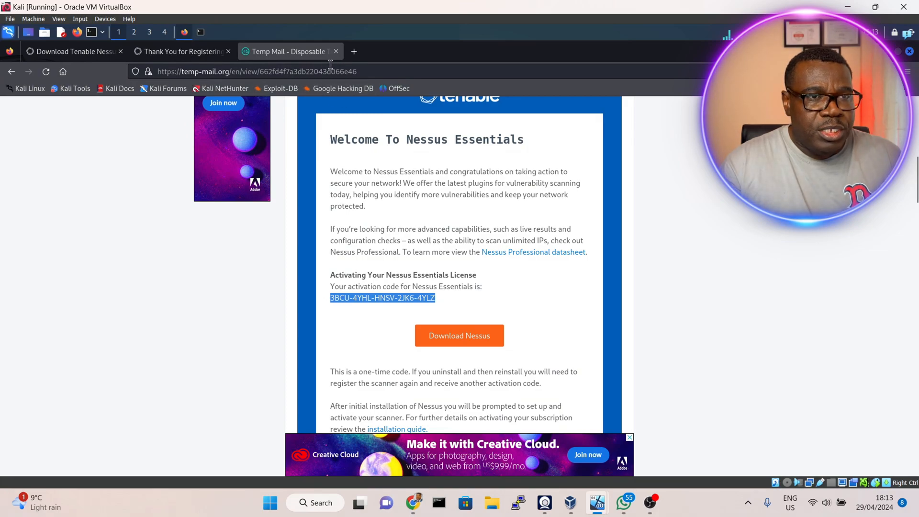
pyautogui.rightClick(193, 71)
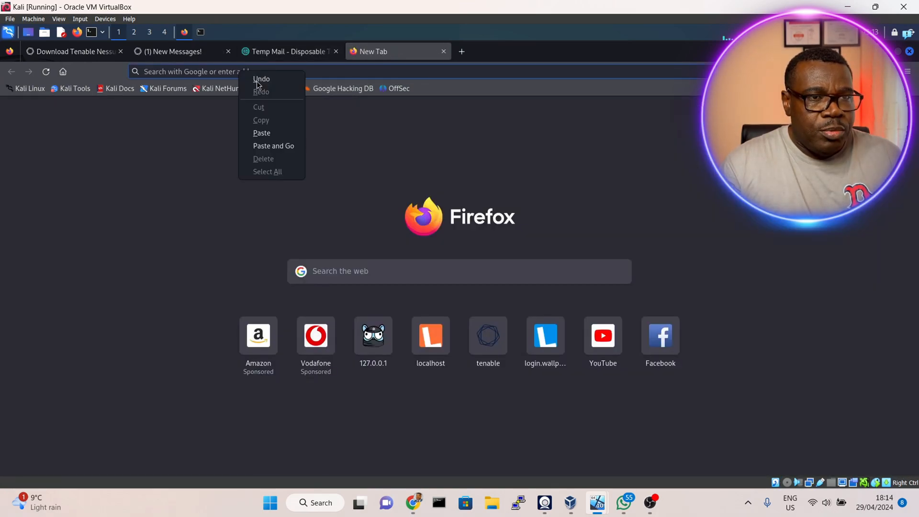
pyautogui.click(262, 132)
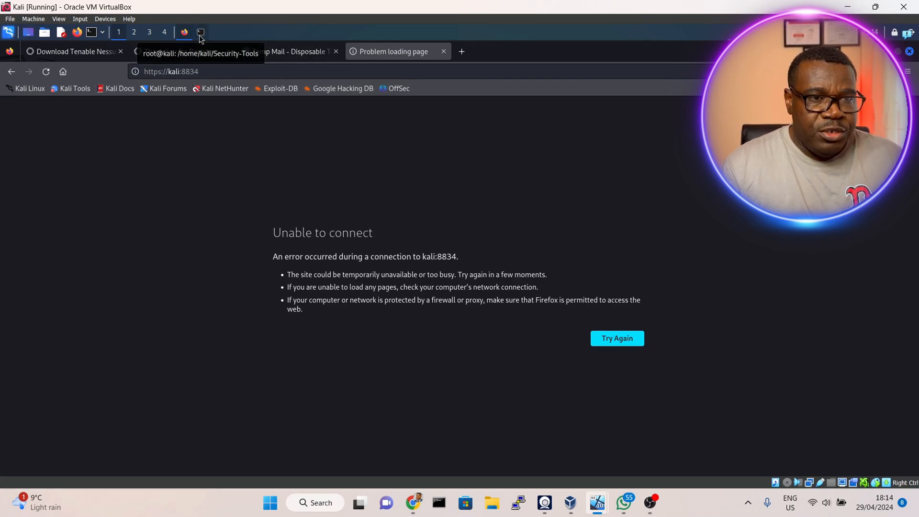
pyautogui.click(200, 32)
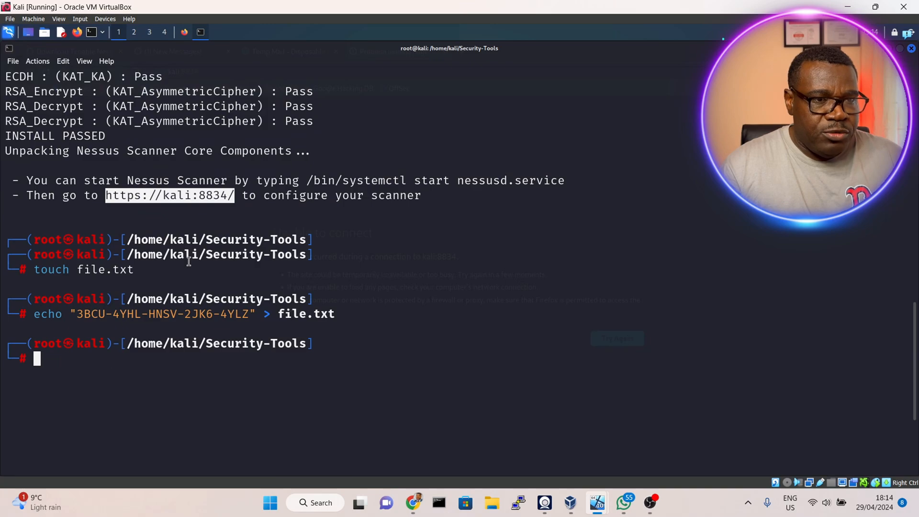
pyautogui.moveTo(278, 178)
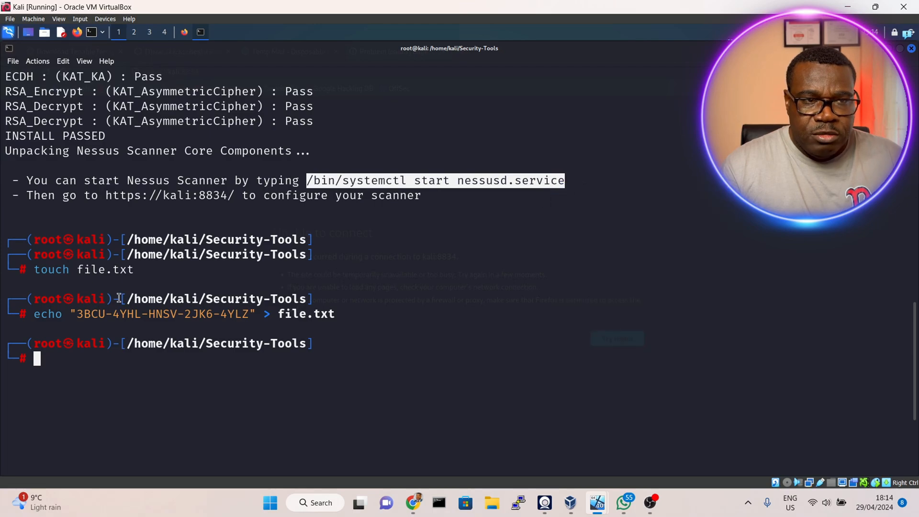
# Run /bin/systemctl start nessusd.service to start the Nessus daemon
pyautogui.rightClick(117, 298)
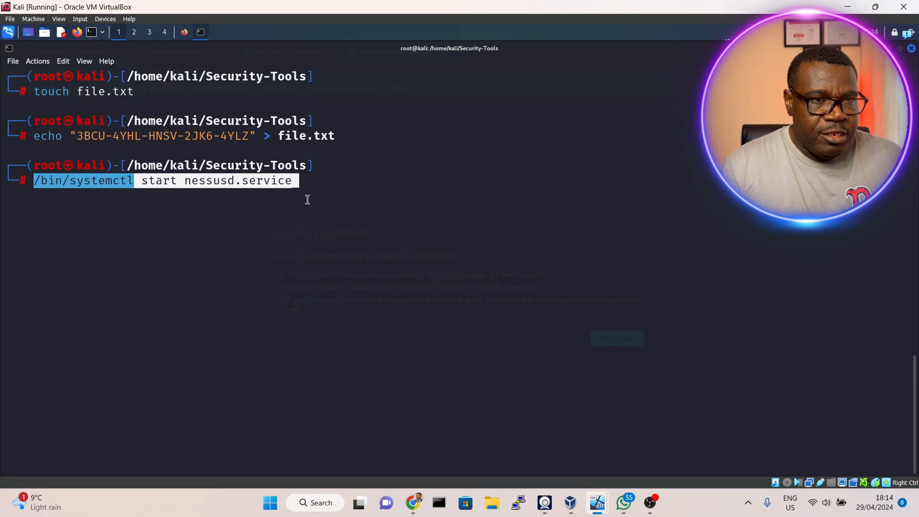
pyautogui.press('Return')
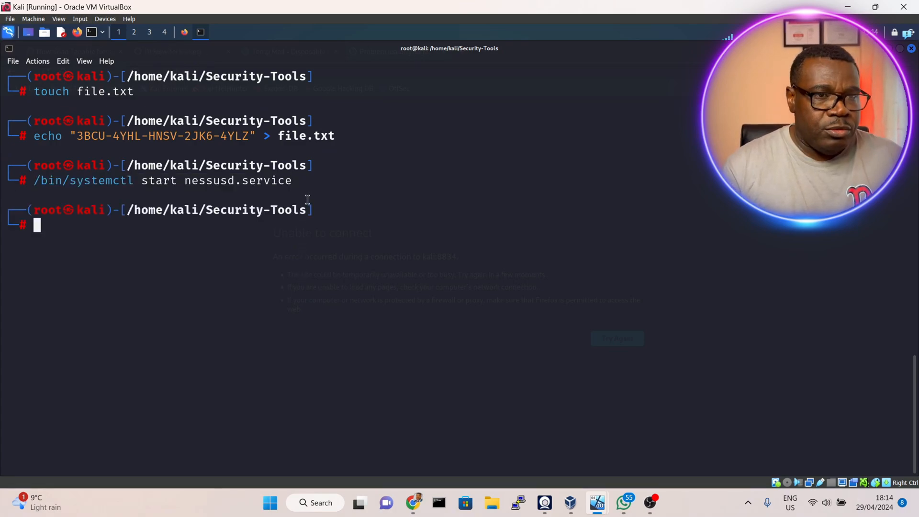
# Run systemctl status nessusd to confirm the service is active and running
pyautogui.write('system')
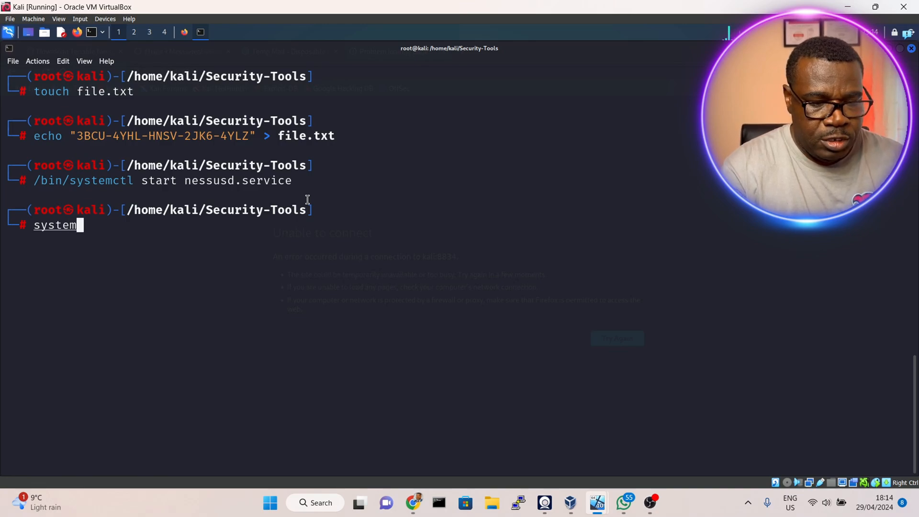
pyautogui.write('ctl s')
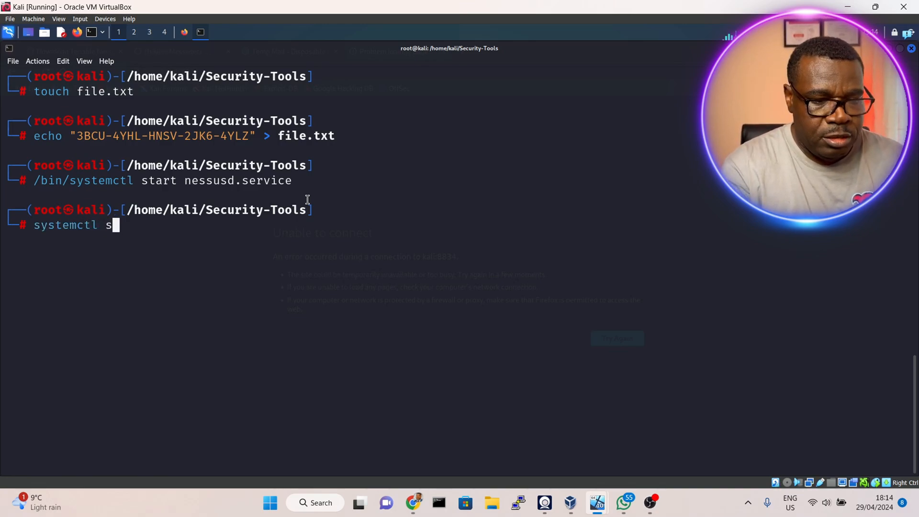
pyautogui.write('tatus n')
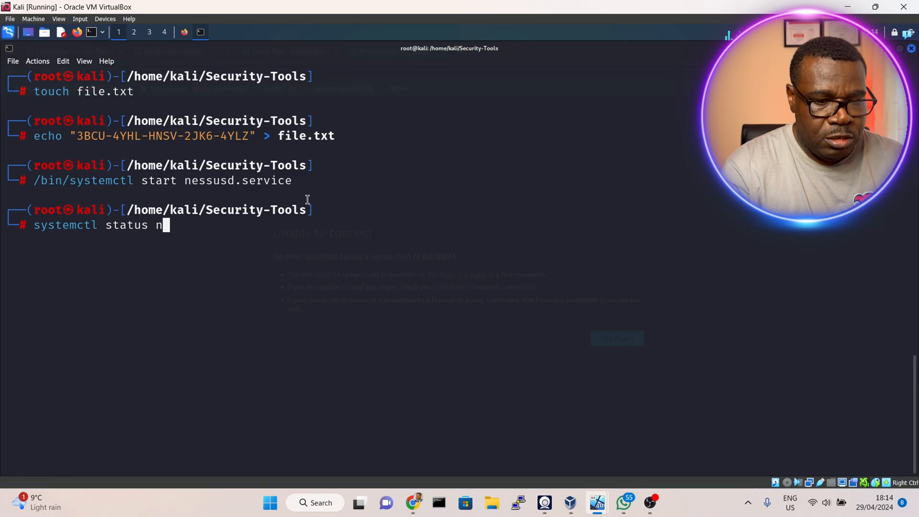
pyautogui.write('essus')
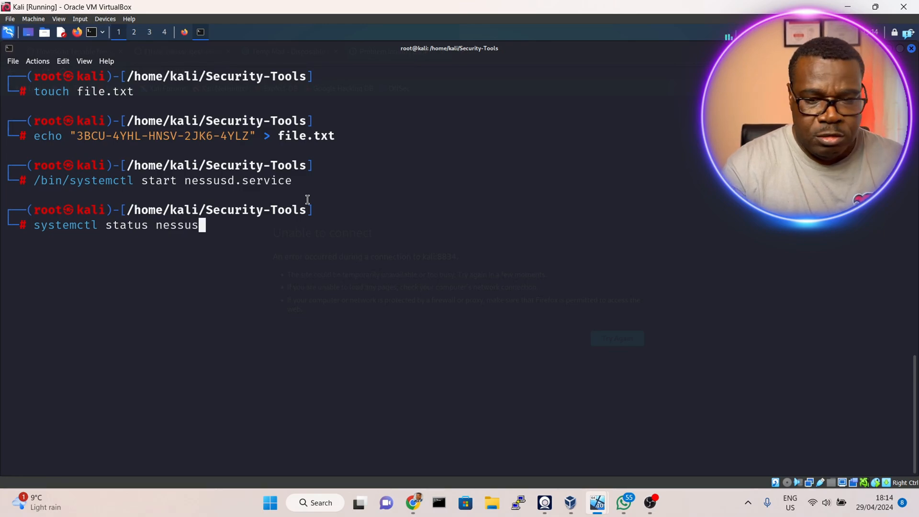
pyautogui.press('Return')
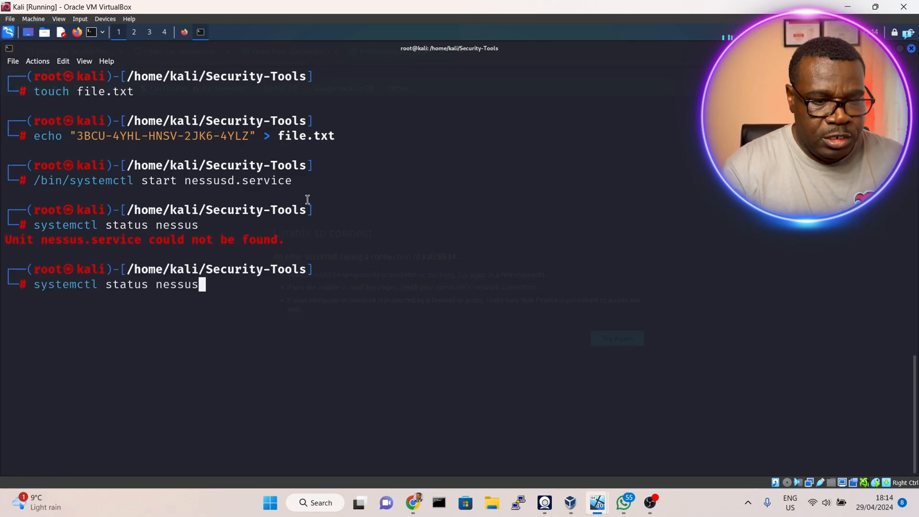
pyautogui.press('Return')
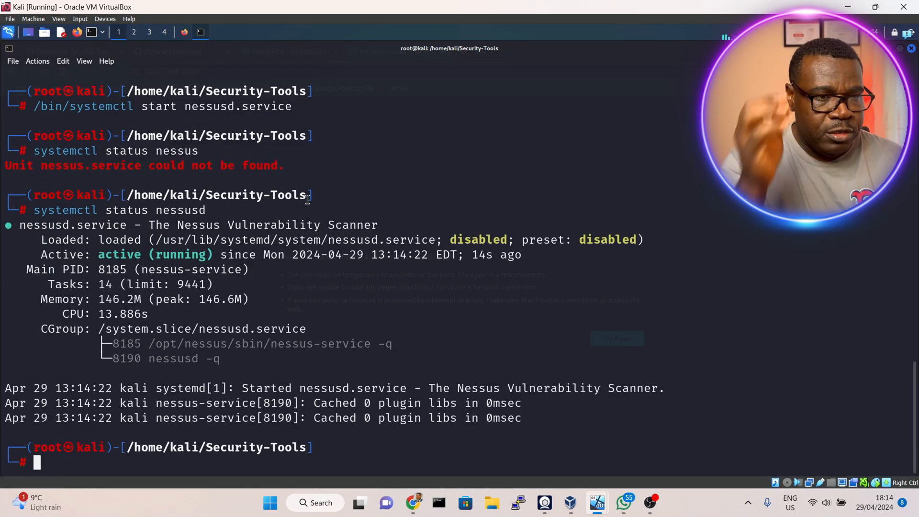
pyautogui.moveTo(173, 56)
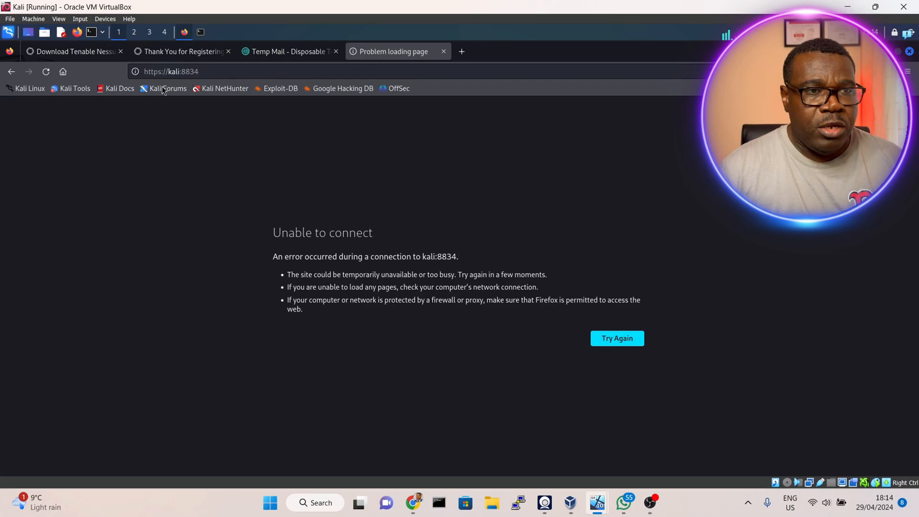
# Retry kali:8834 and accept the self-signed certificate risk so the Nessus page loads
pyautogui.click(616, 338)
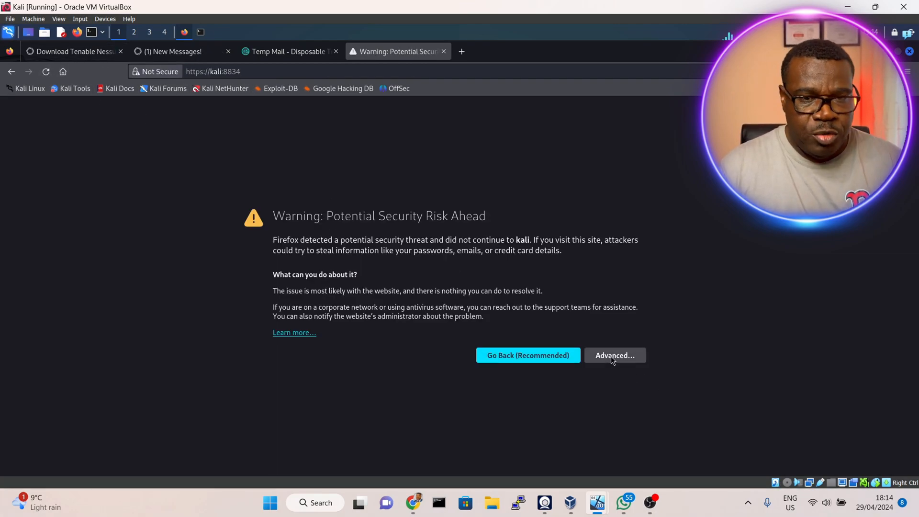
pyautogui.click(614, 355)
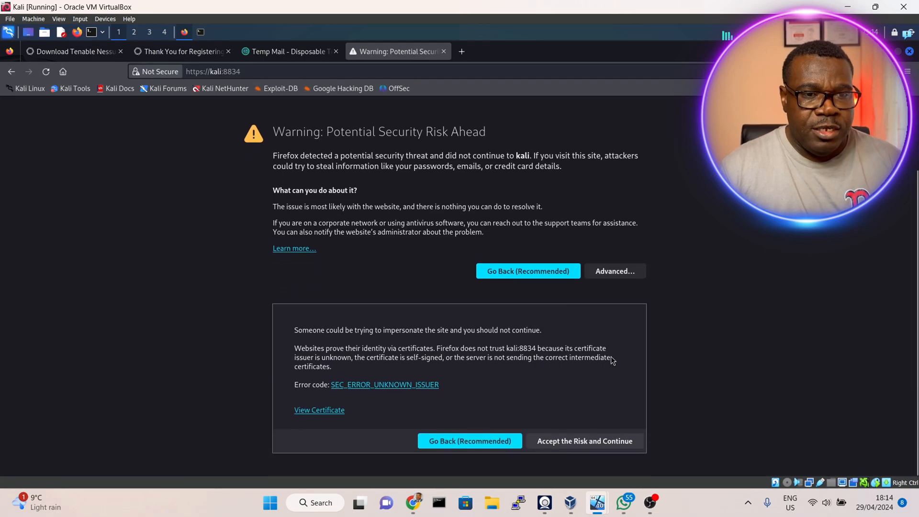
pyautogui.moveTo(584, 440)
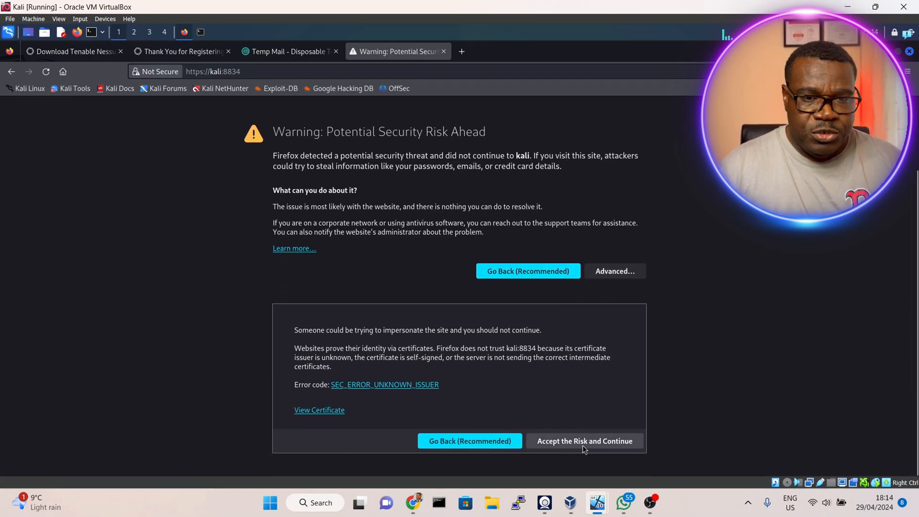
pyautogui.click(584, 440)
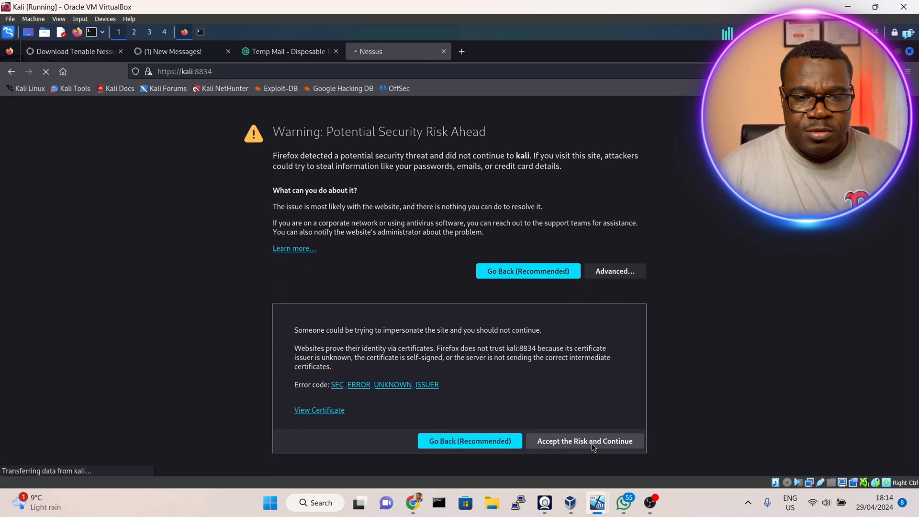
pyautogui.click(584, 440)
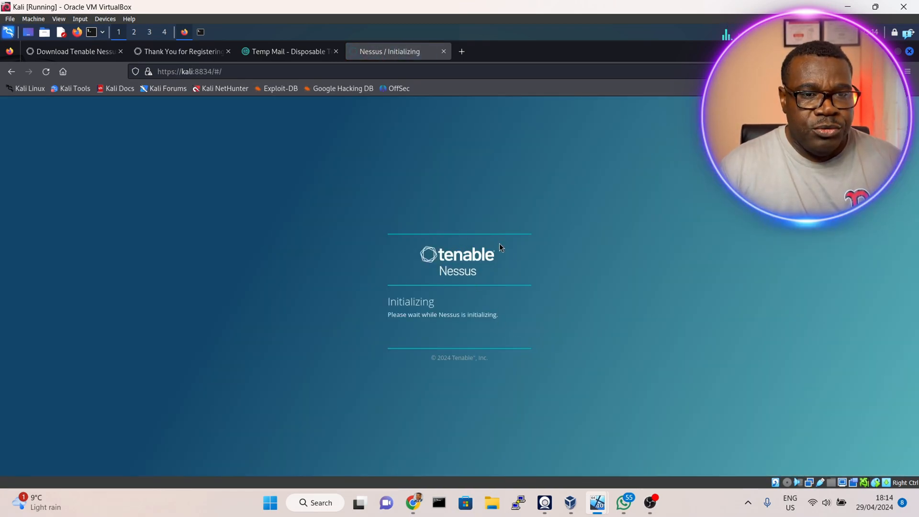
pyautogui.moveTo(518, 257)
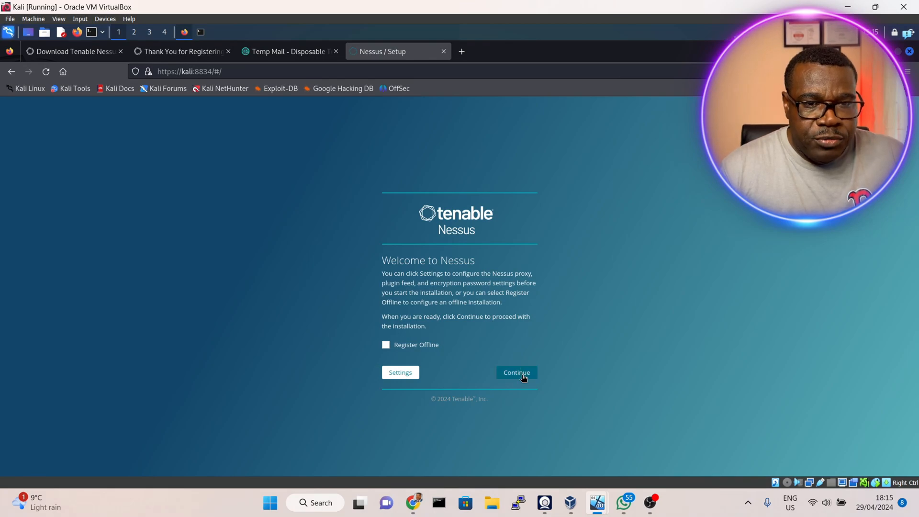
# Continue setup with Register for Nessus Essentials and skip to the activation code field
pyautogui.click(515, 372)
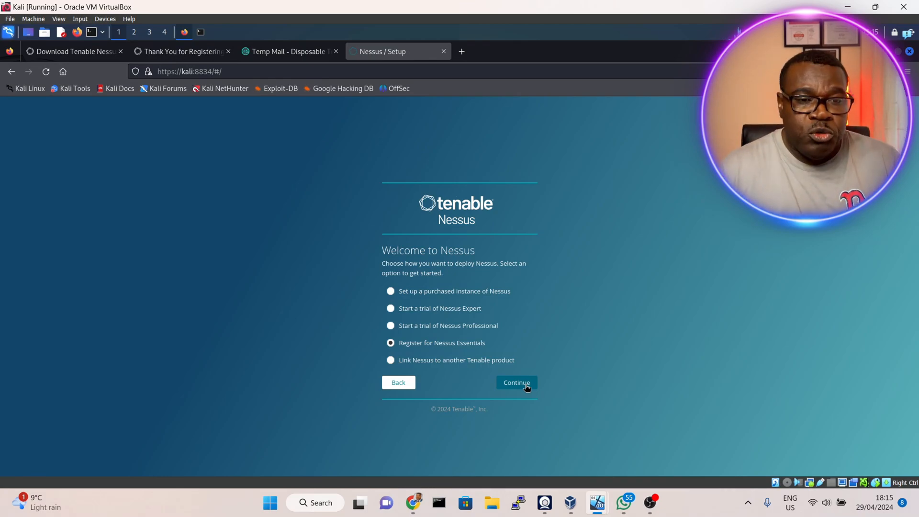
pyautogui.click(515, 382)
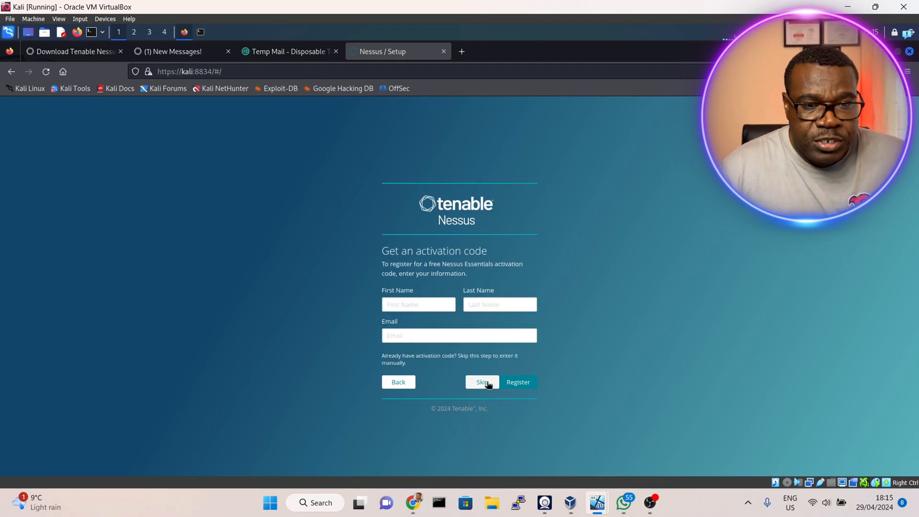
pyautogui.click(481, 381)
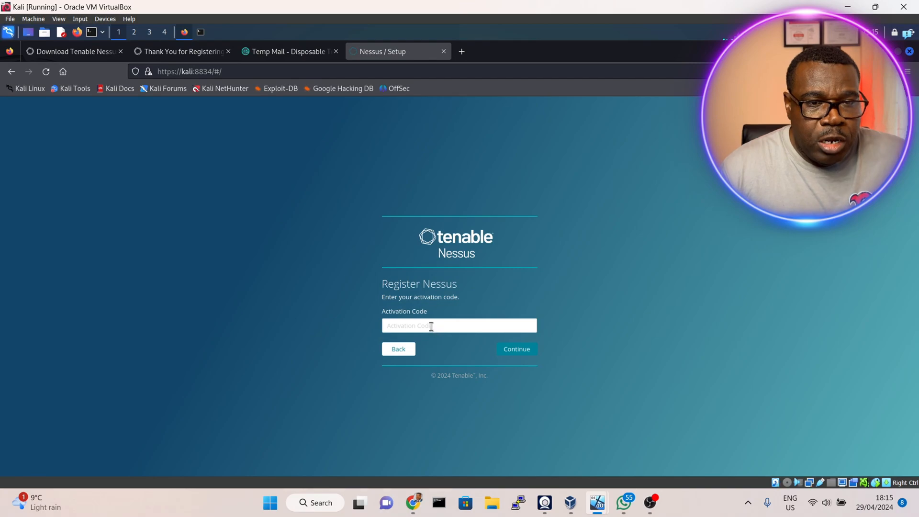
# Mistakenly paste the nessusd start command into the code field and clear it
pyautogui.write('/bin/systemctl start nessusd.service')
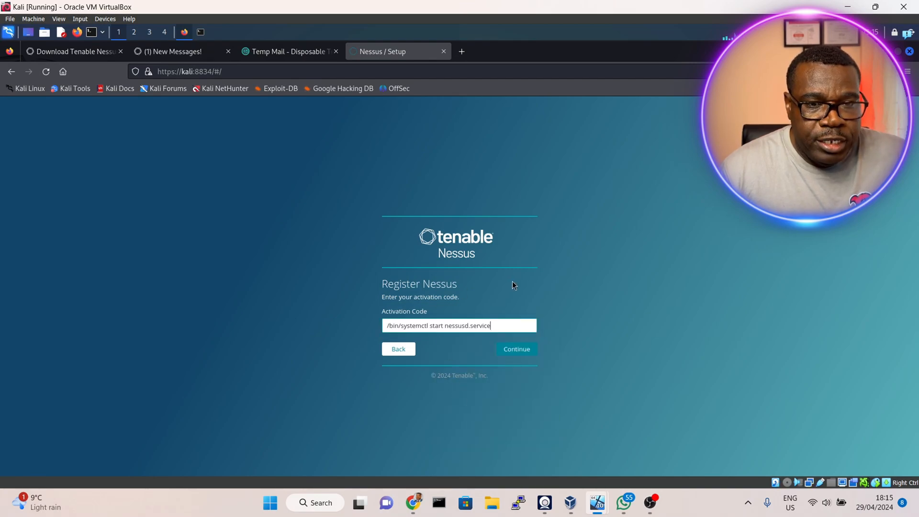
pyautogui.press('Backspace')
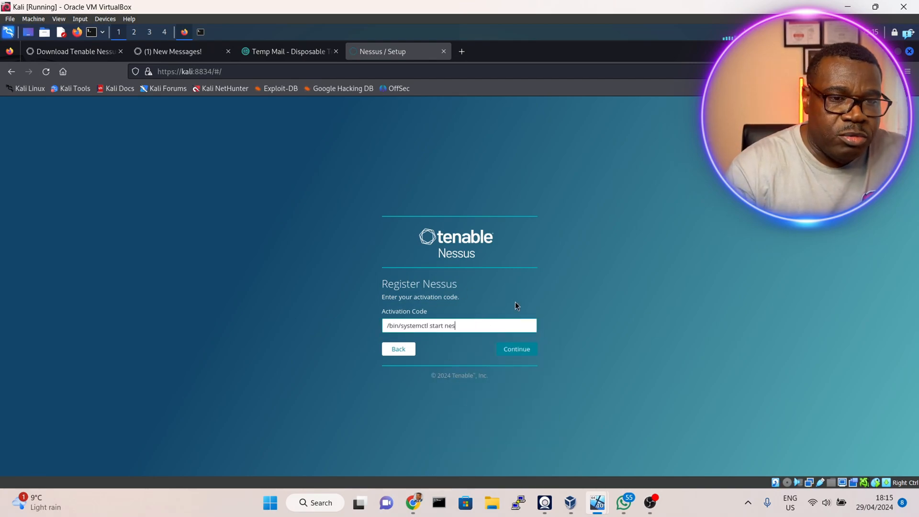
pyautogui.click(515, 349)
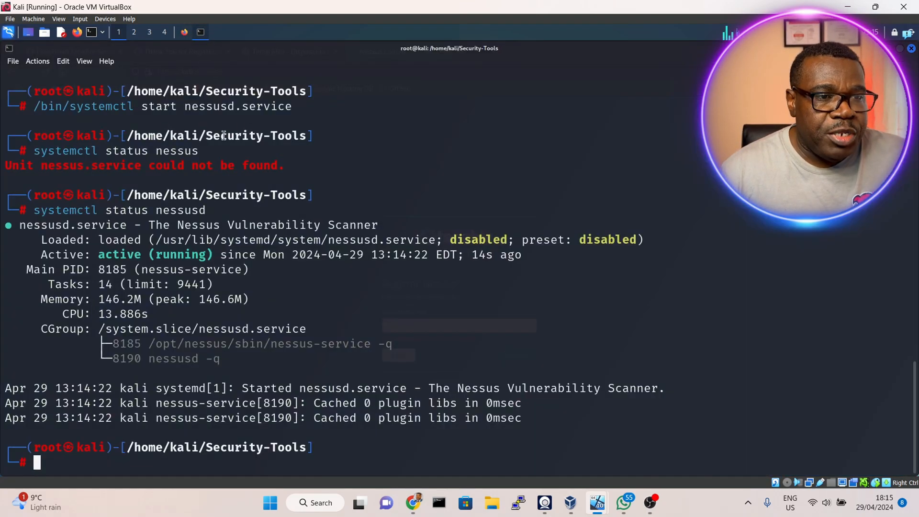
pyautogui.moveTo(235, 221)
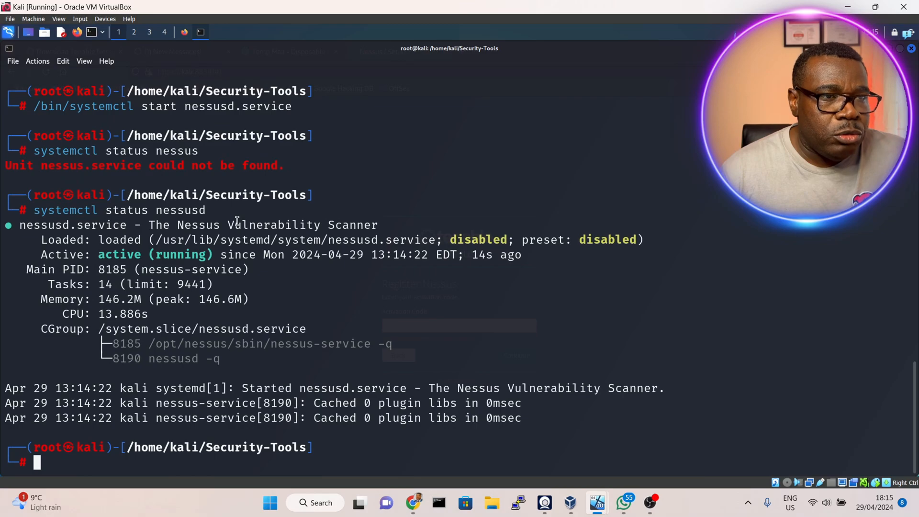
# Scroll up through the systemctl status nessusd output to review the service state
pyautogui.scroll(3)
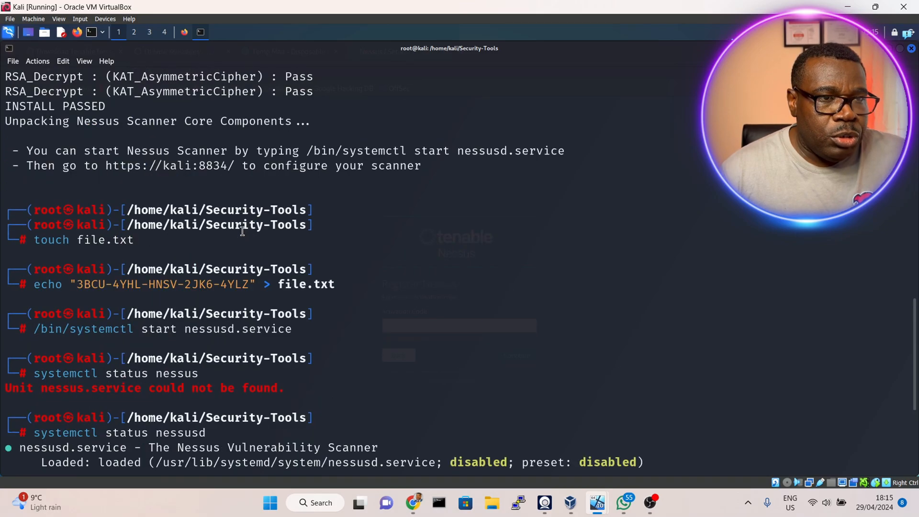
pyautogui.scroll(3)
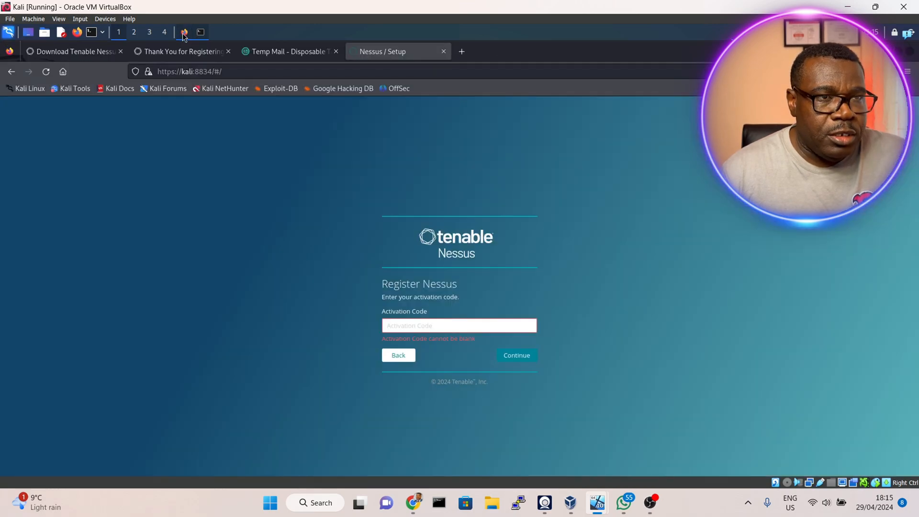
# Paste the activation code, submit it and accept the license information
pyautogui.rightClick(458, 326)
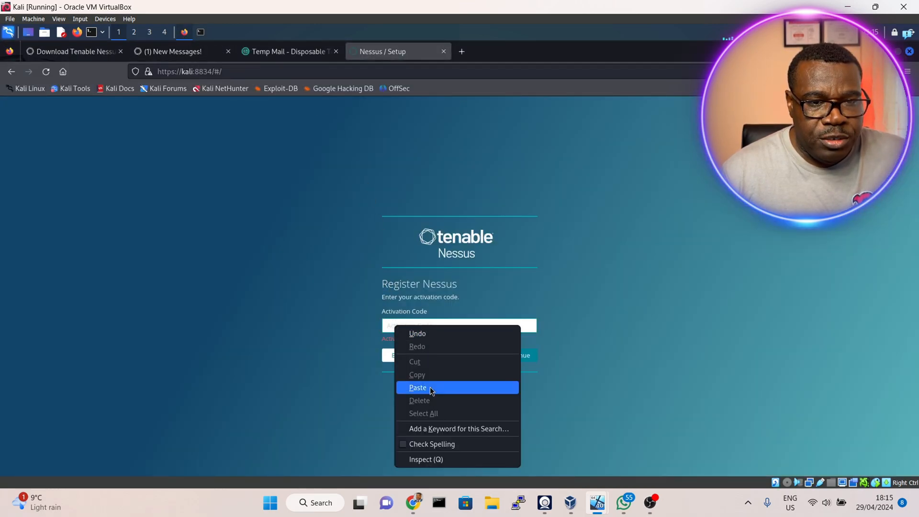
pyautogui.click(418, 388)
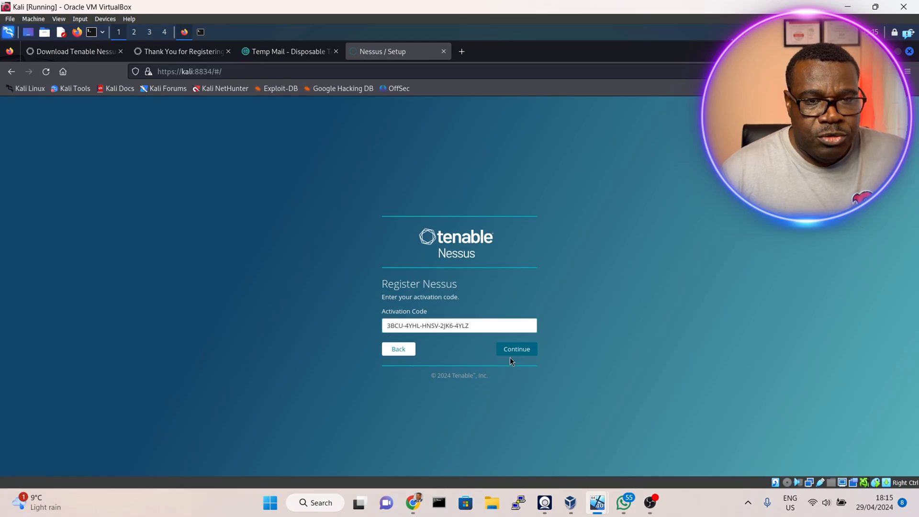
pyautogui.click(516, 348)
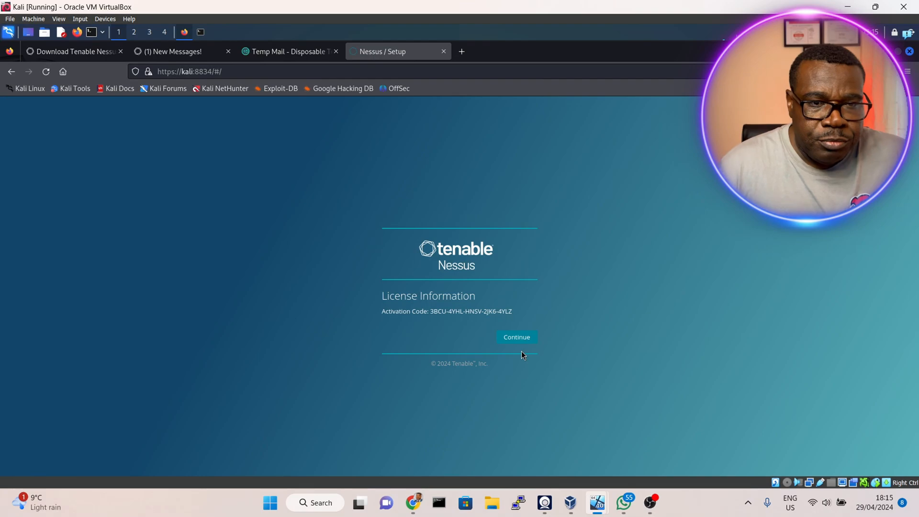
pyautogui.click(516, 337)
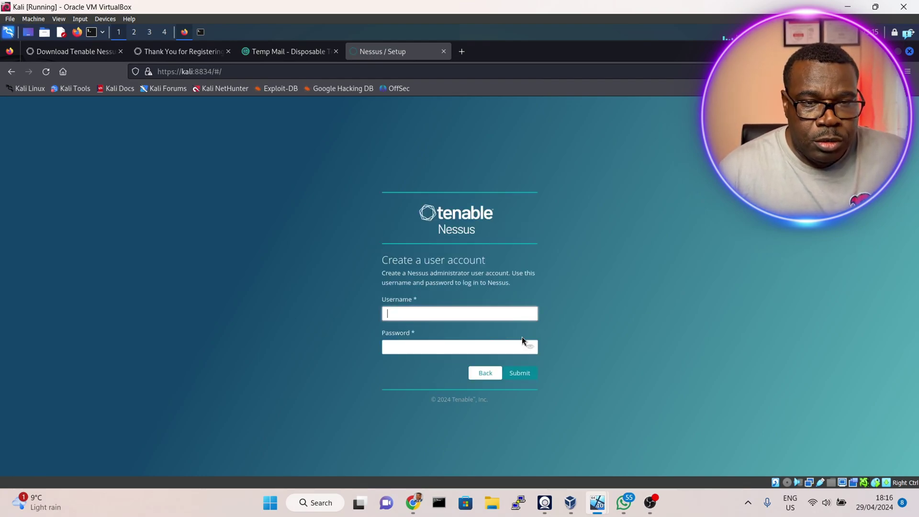
pyautogui.moveTo(459, 313)
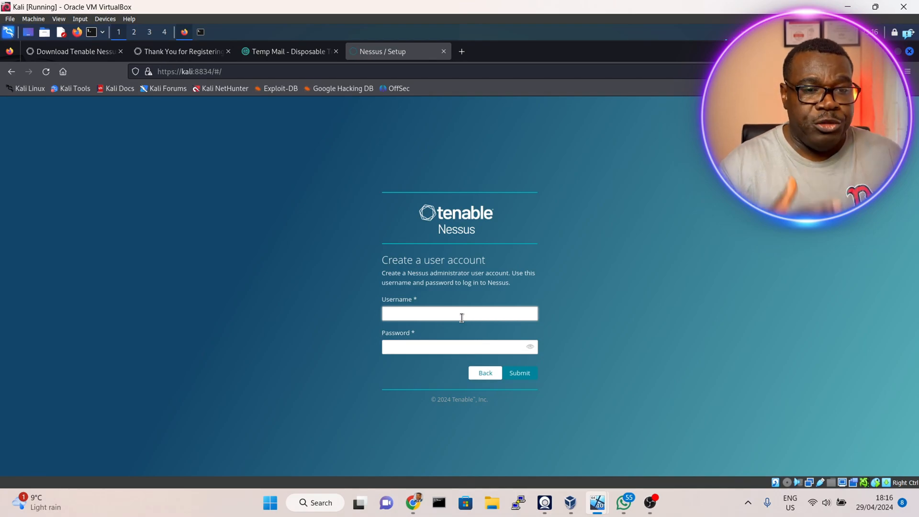
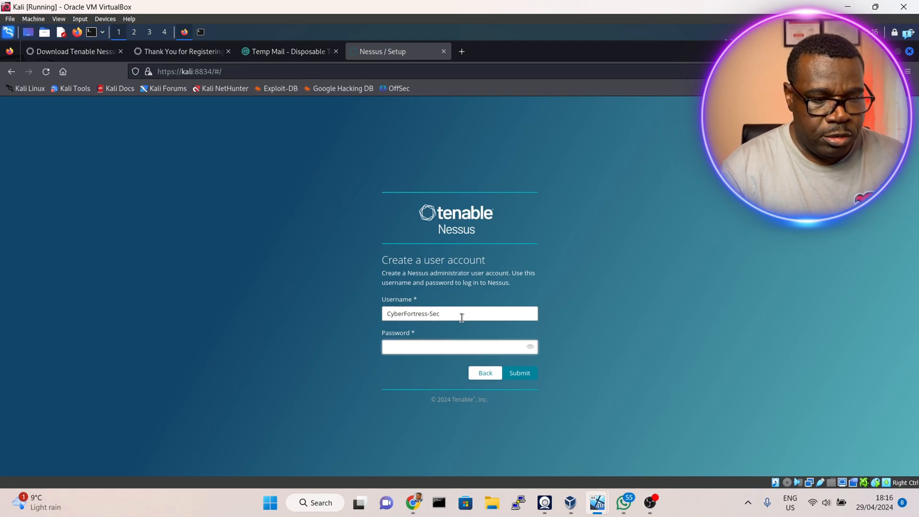
pyautogui.click(459, 346)
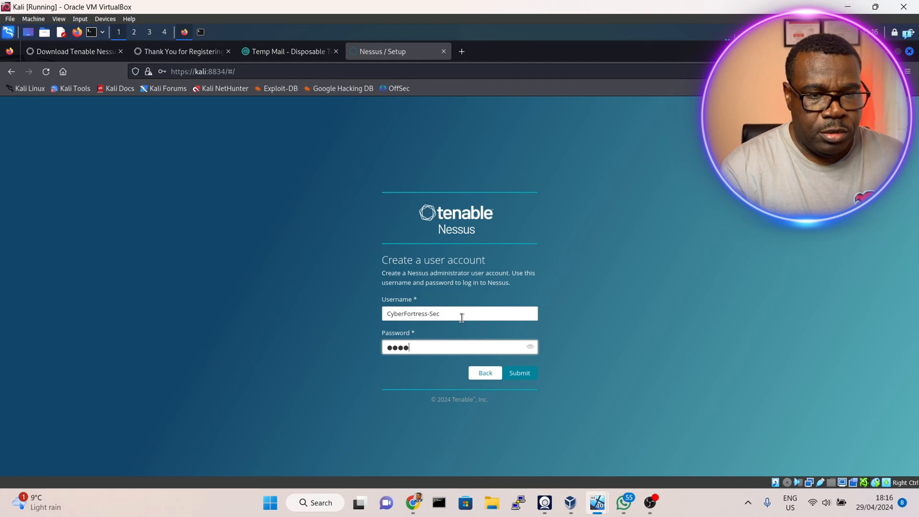
pyautogui.click(518, 372)
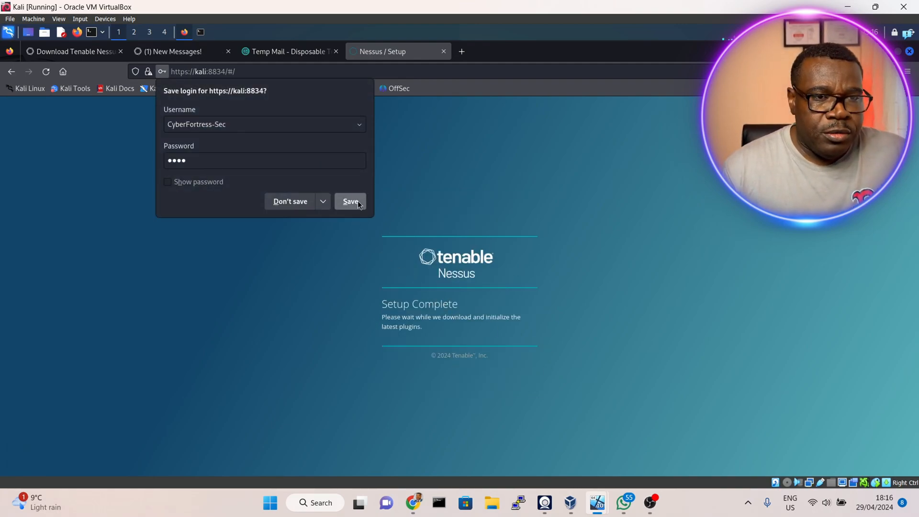
pyautogui.click(351, 201)
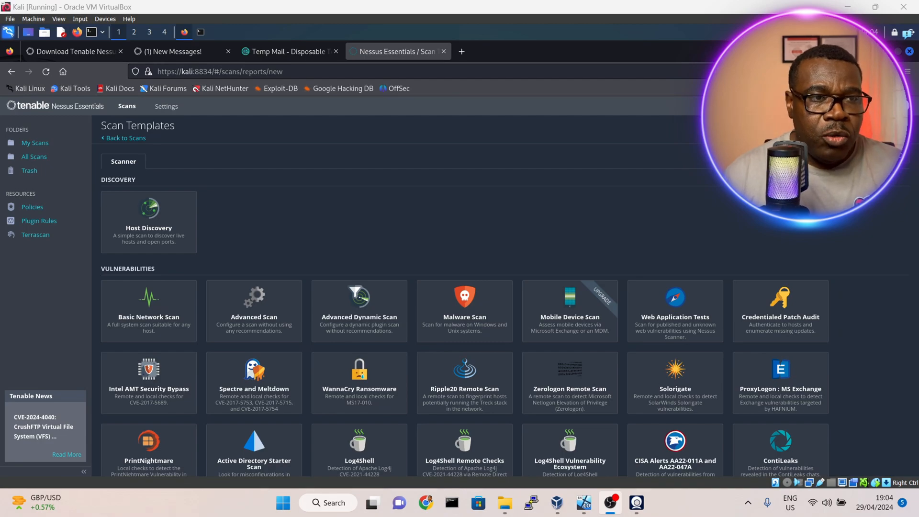
pyautogui.moveTo(502, 185)
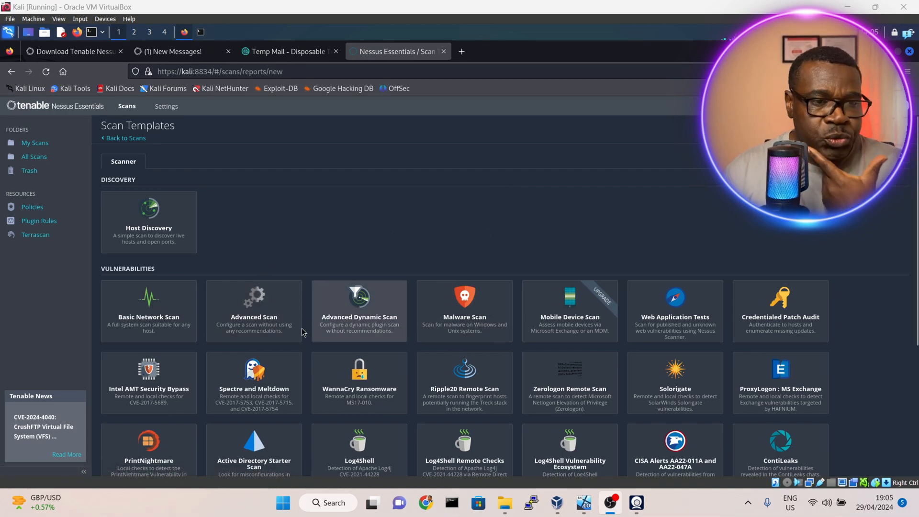
# Start a new scan from the Advanced Scan template under Vulnerabilities
pyautogui.click(253, 310)
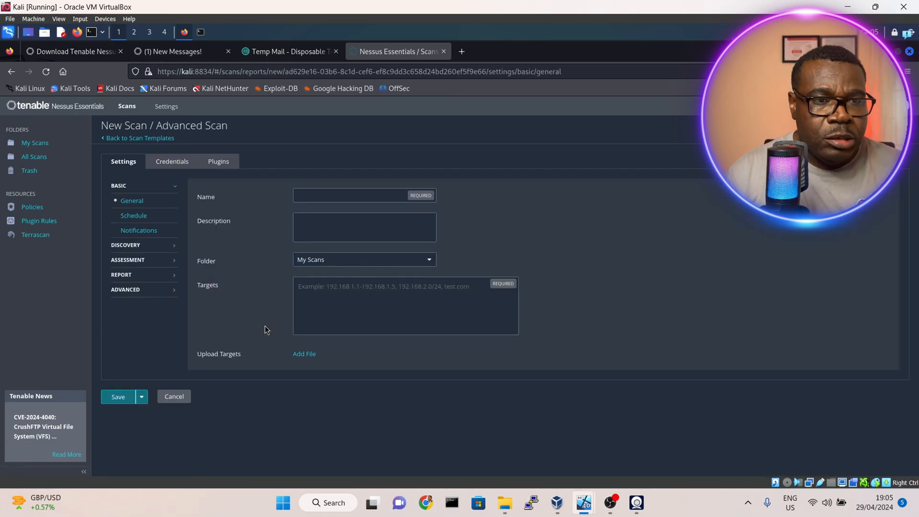
# Enter 'Security Audit' as the scan name
pyautogui.click(352, 195)
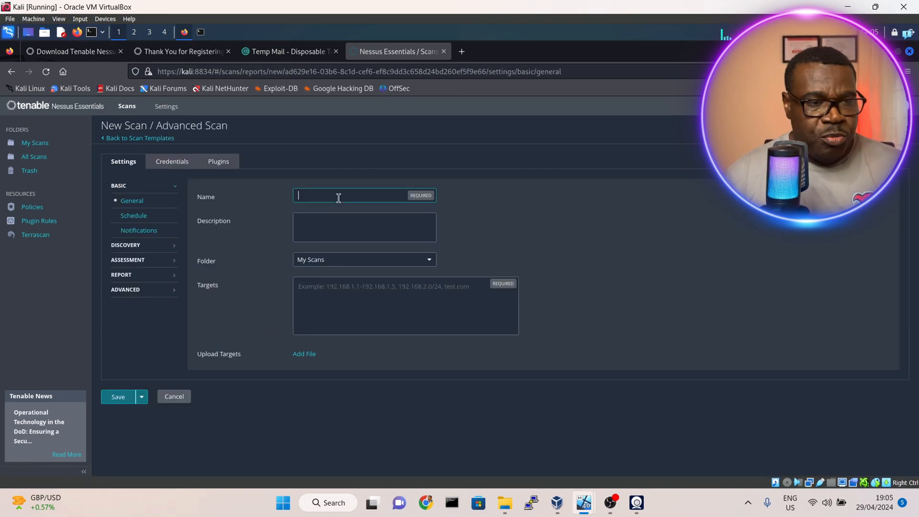
pyautogui.write('Se')
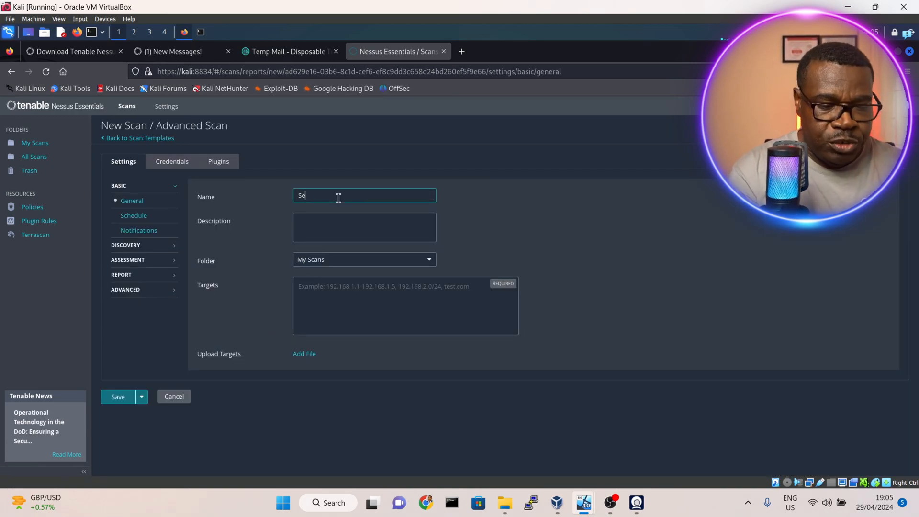
pyautogui.write('curity')
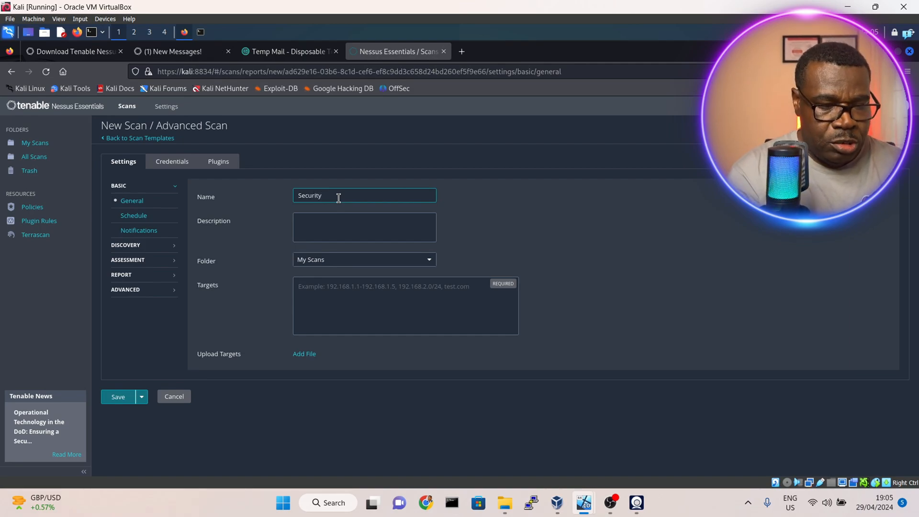
pyautogui.write('Aud')
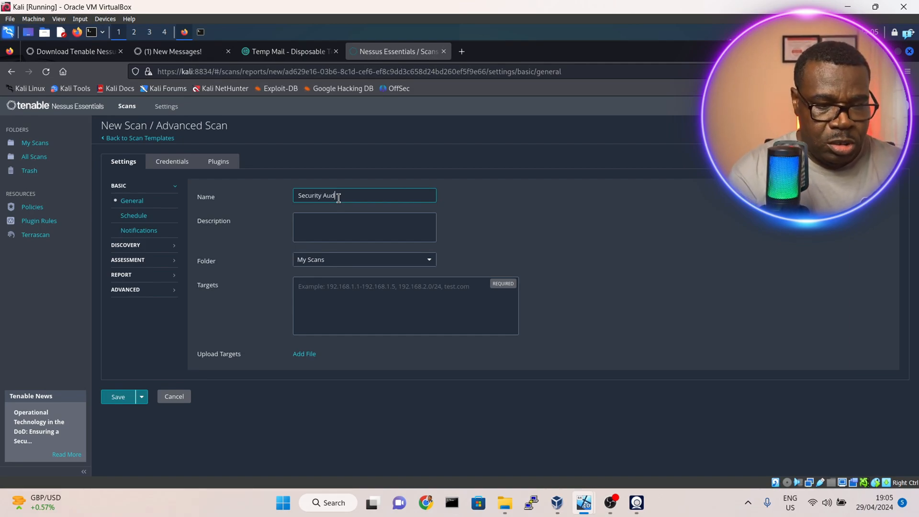
# Describe the scan as 'Metasploitable 2 vulnerability scan', checking spelling suggestions for the misspelled word
pyautogui.click(364, 226)
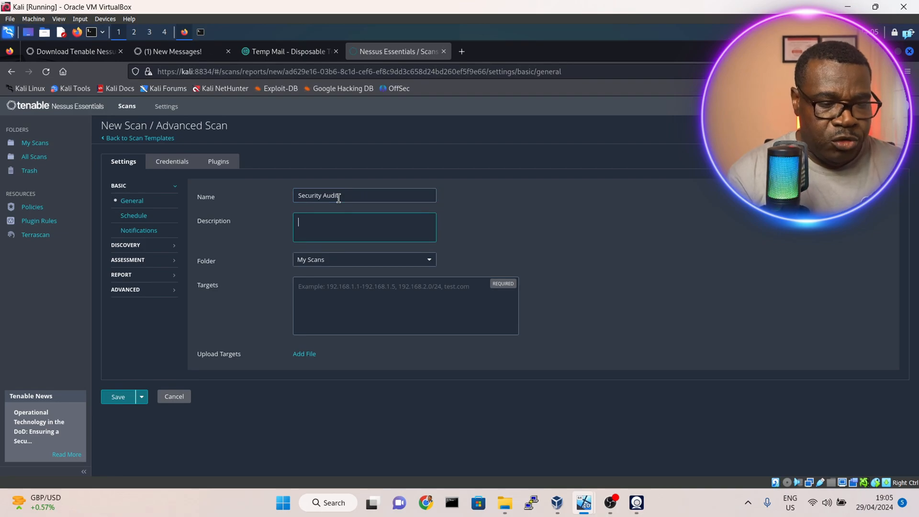
pyautogui.write('Met')
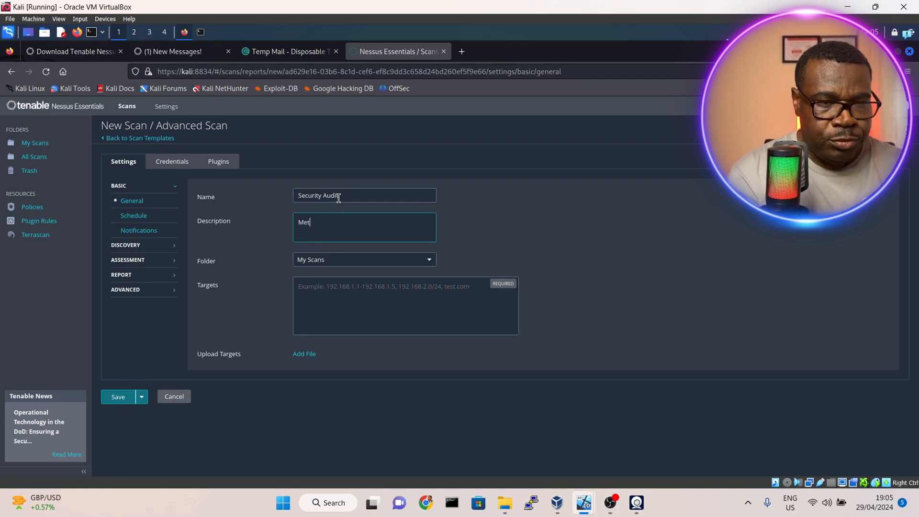
pyautogui.write('asploi')
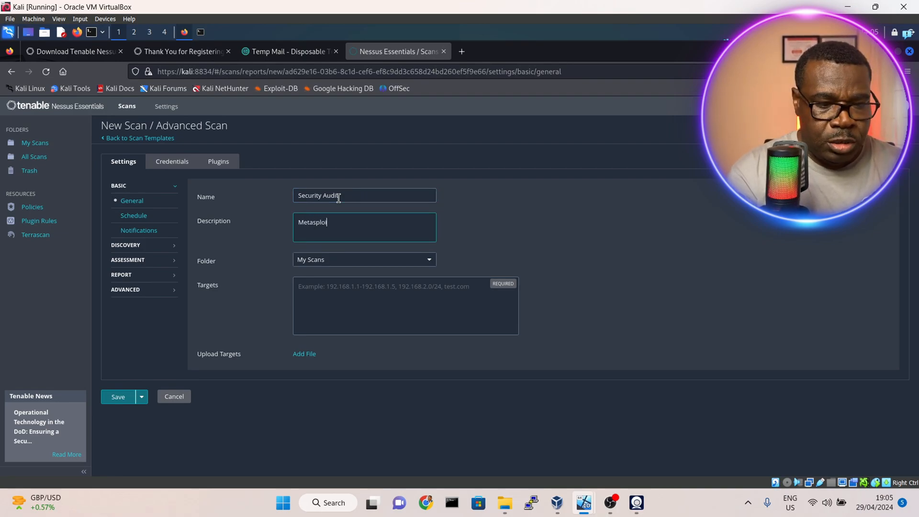
pyautogui.write('table')
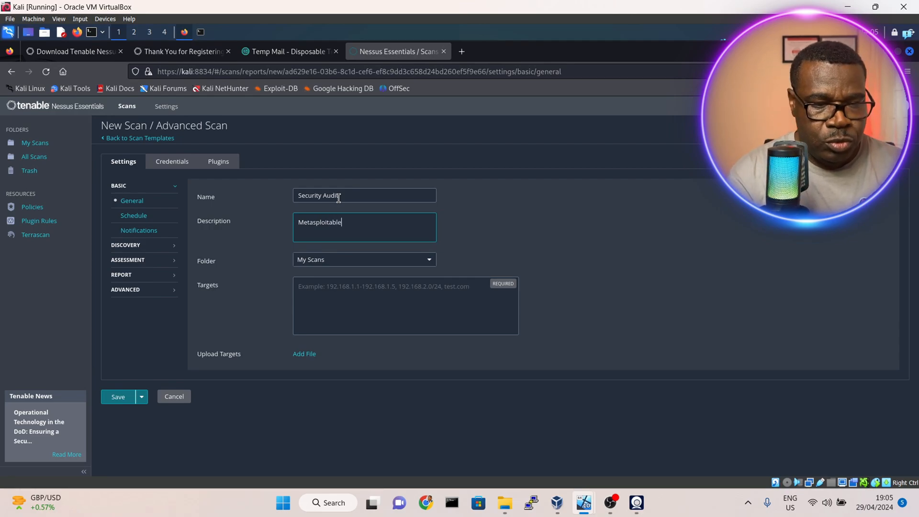
pyautogui.write('2')
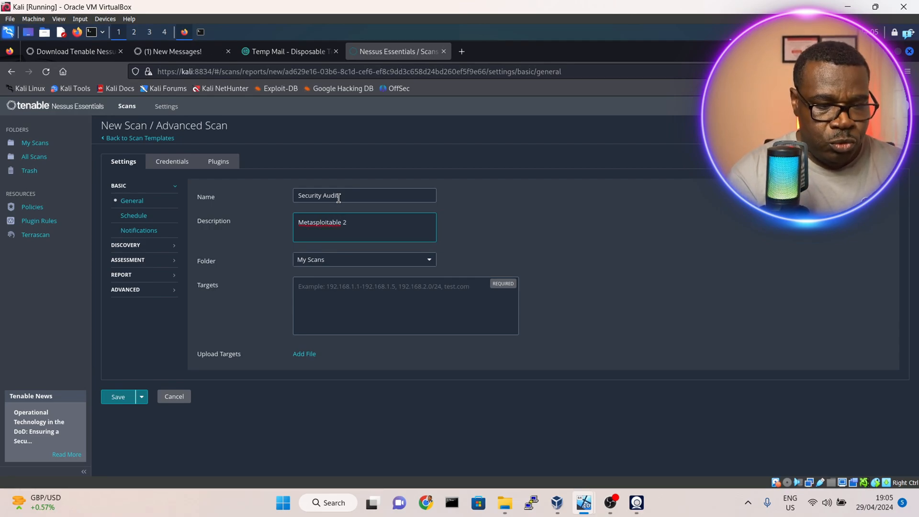
pyautogui.write('vu')
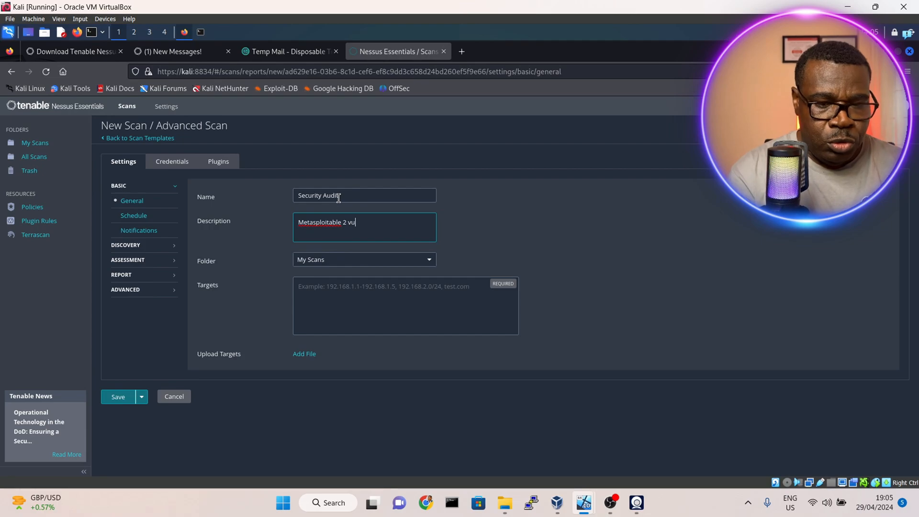
pyautogui.write('lnerabo')
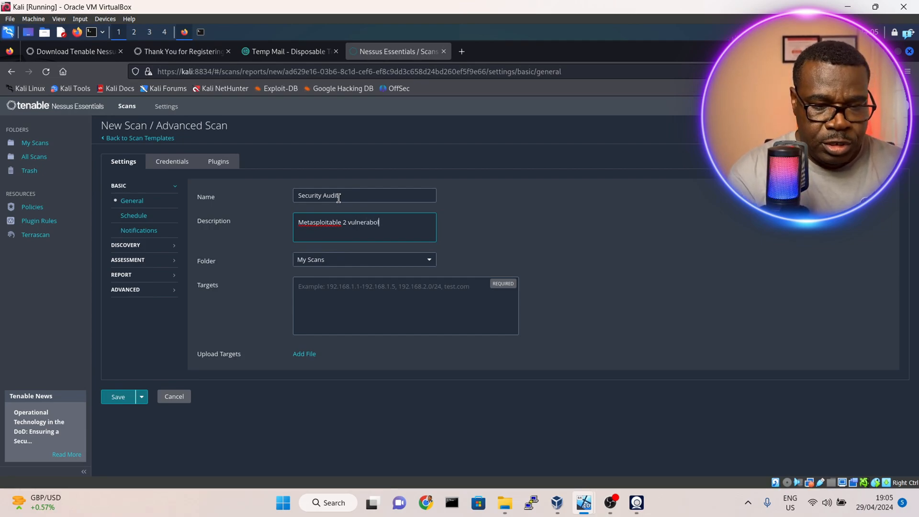
pyautogui.write('lity scan')
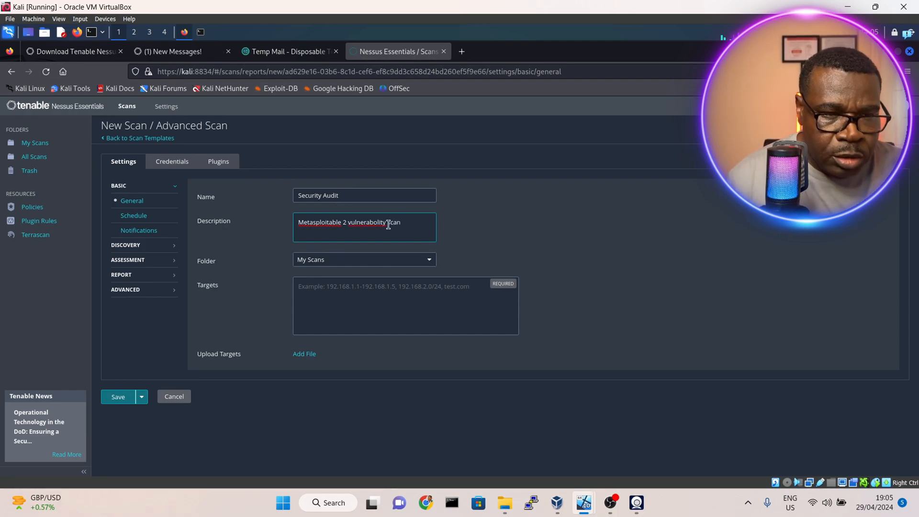
pyautogui.rightClick(387, 222)
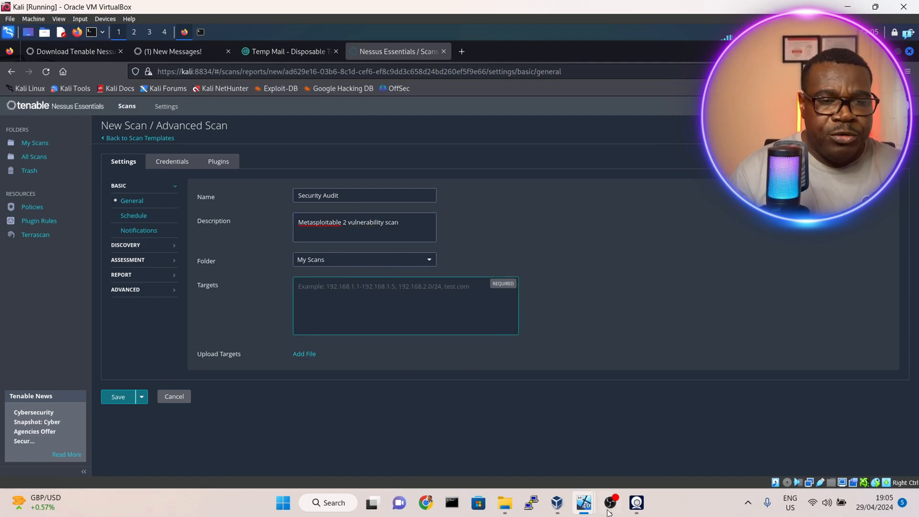
pyautogui.click(403, 304)
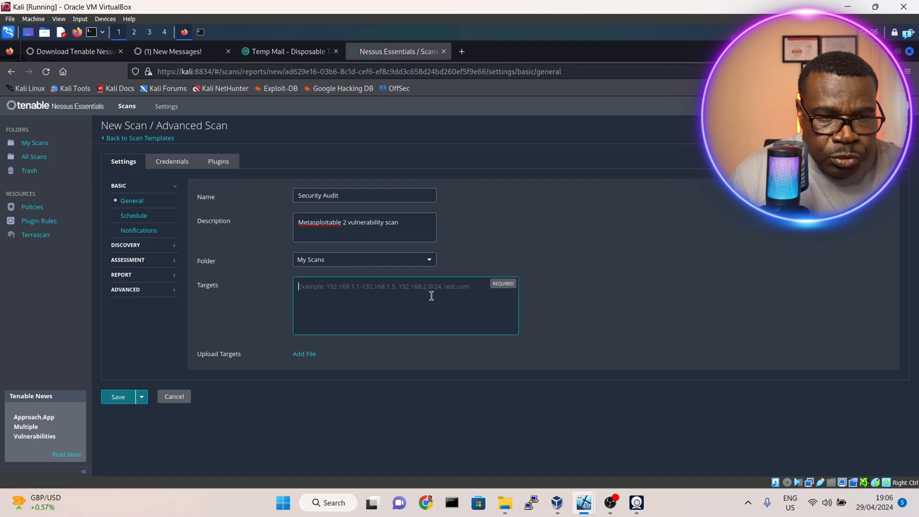
pyautogui.moveTo(345, 293)
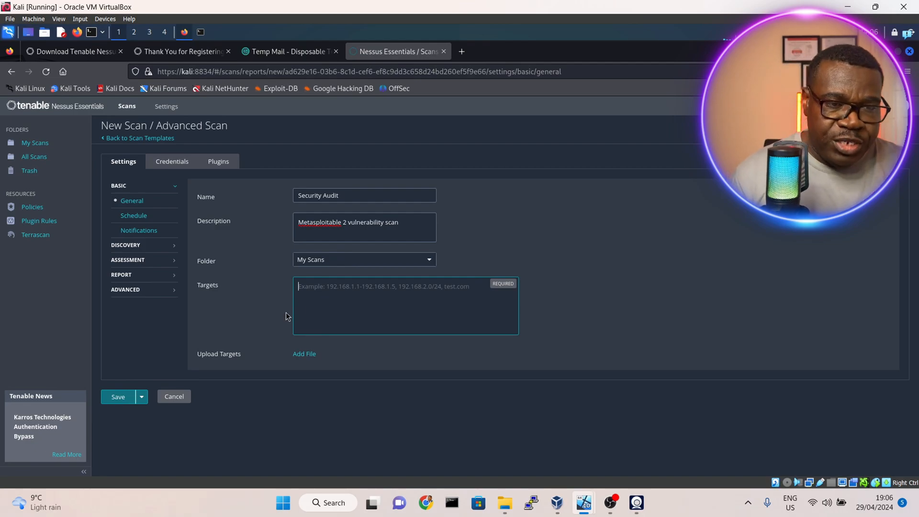
pyautogui.moveTo(433, 315)
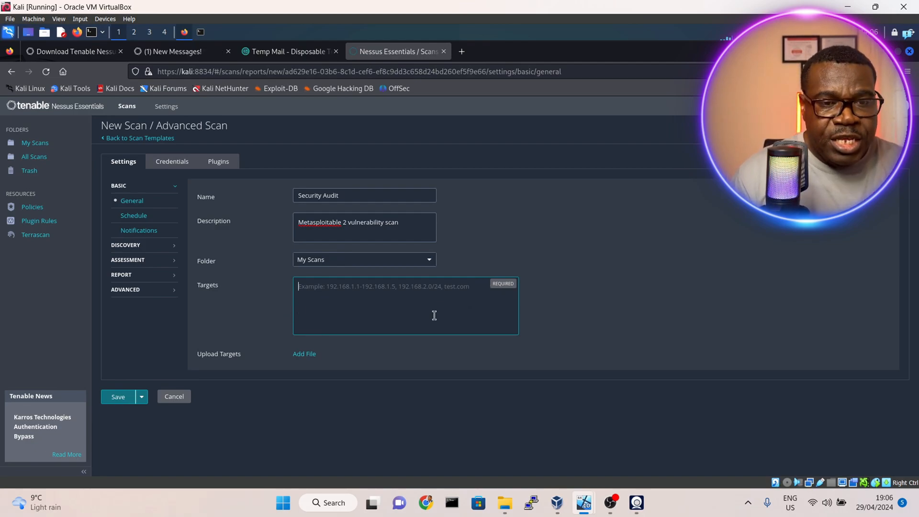
pyautogui.moveTo(322, 312)
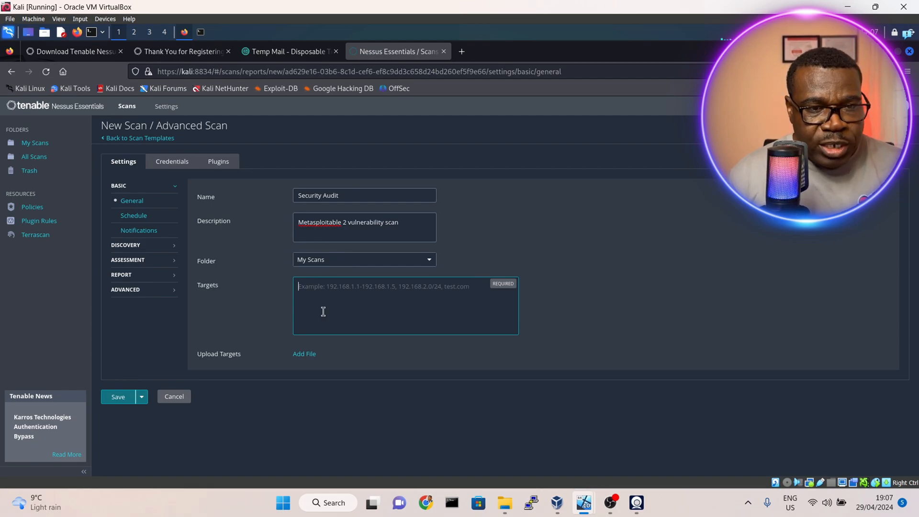
pyautogui.moveTo(441, 302)
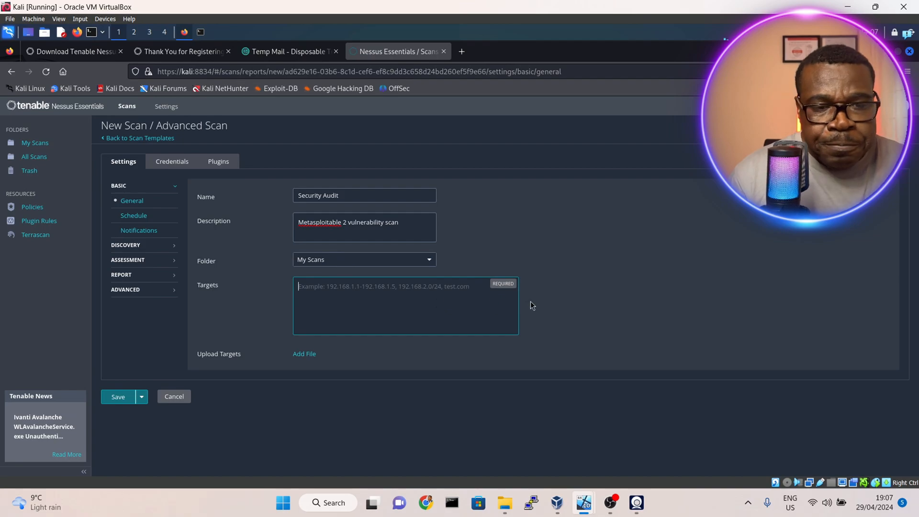
pyautogui.click(377, 307)
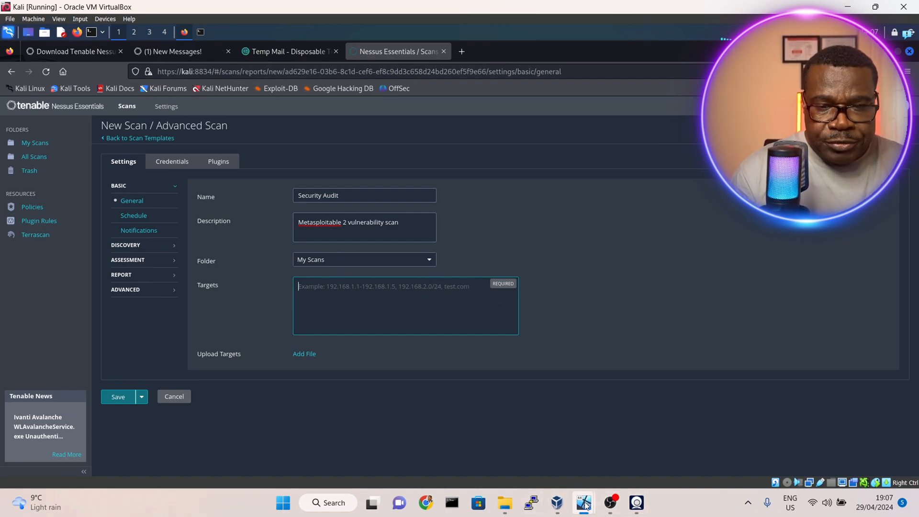
# Log into the Metasploitable 2 console as msfadmin
pyautogui.click(583, 503)
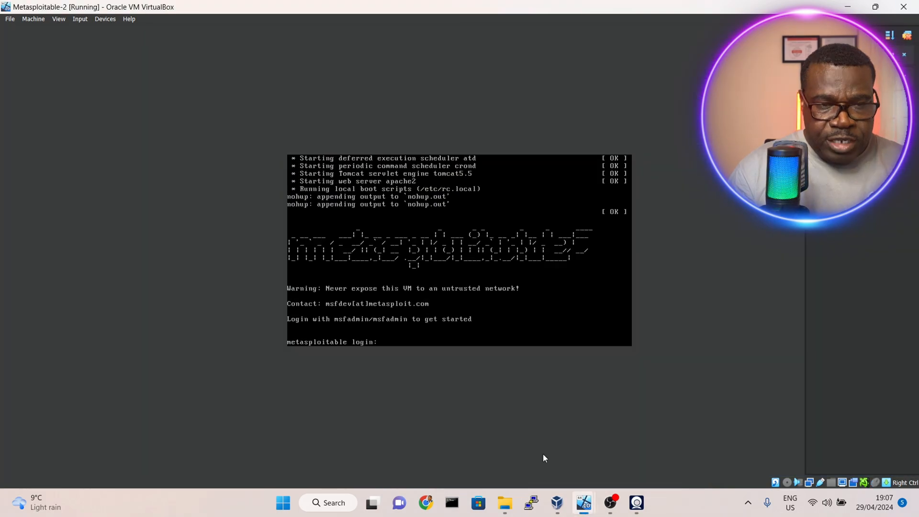
pyautogui.write('m')
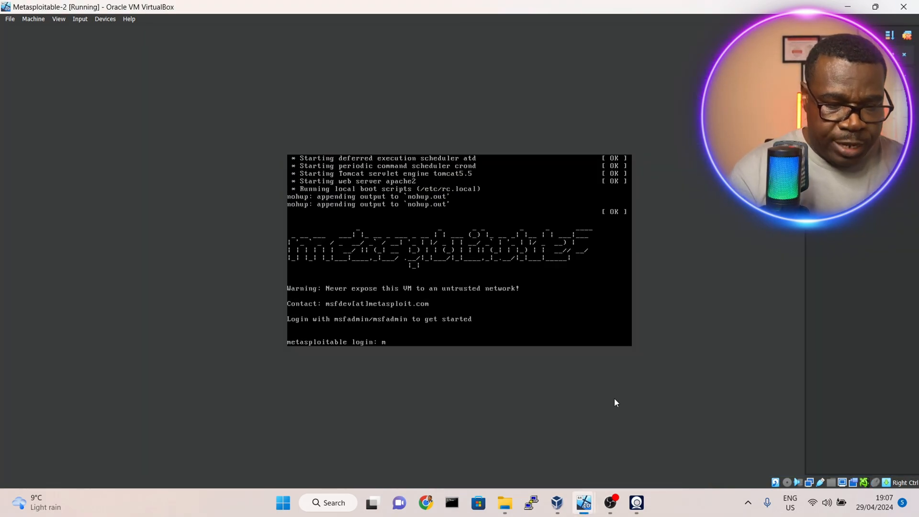
pyautogui.write('sf')
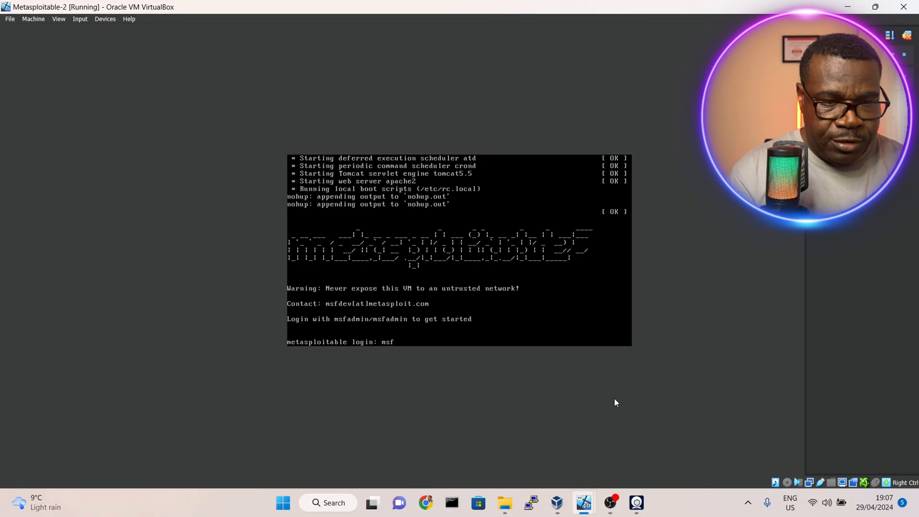
pyautogui.write('admin')
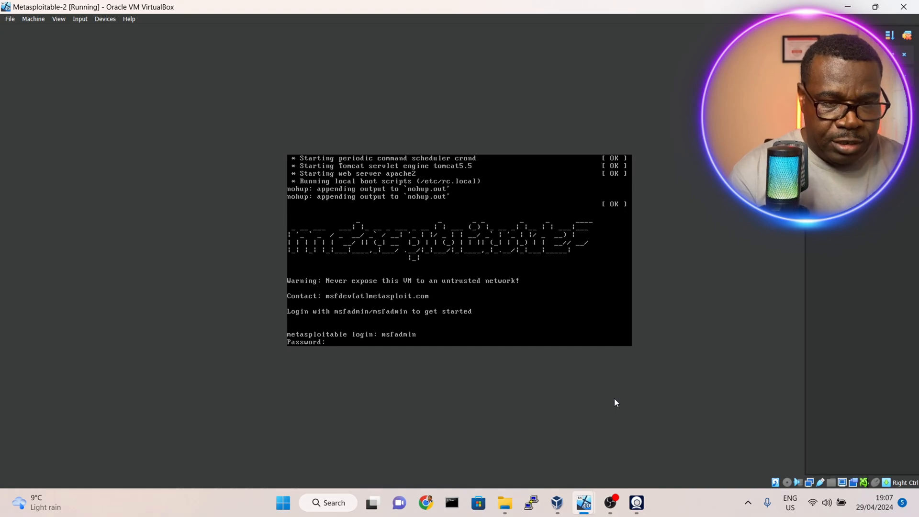
pyautogui.press('Return')
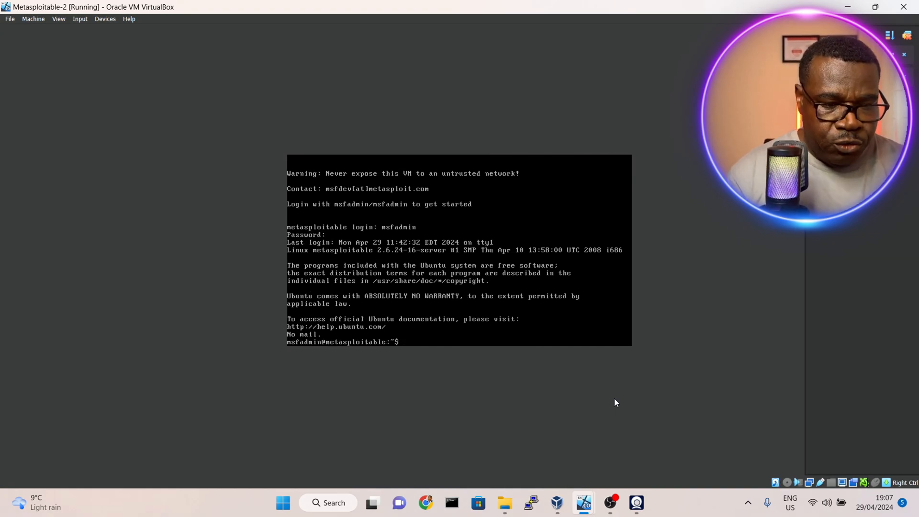
# Run ifconfig to reveal eth0's address 10.0.2.29
pyautogui.write('ifcom')
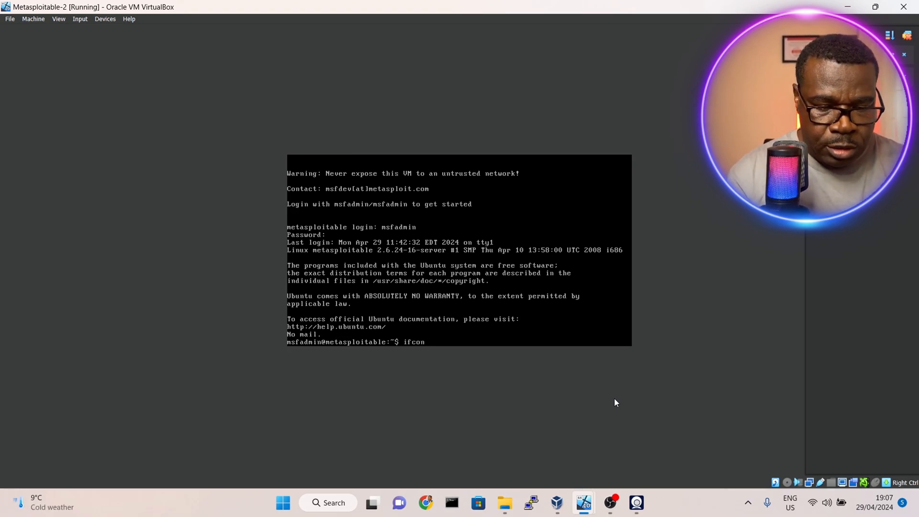
pyautogui.write('fig')
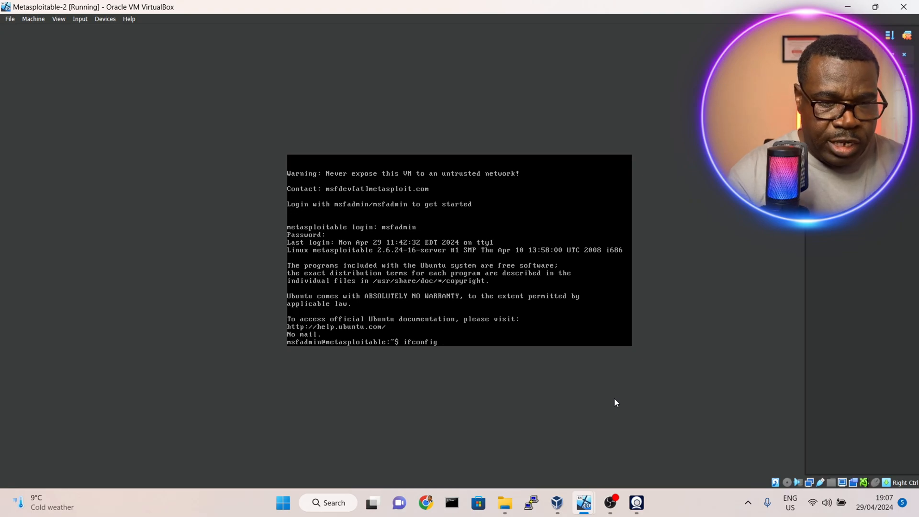
pyautogui.press('Return')
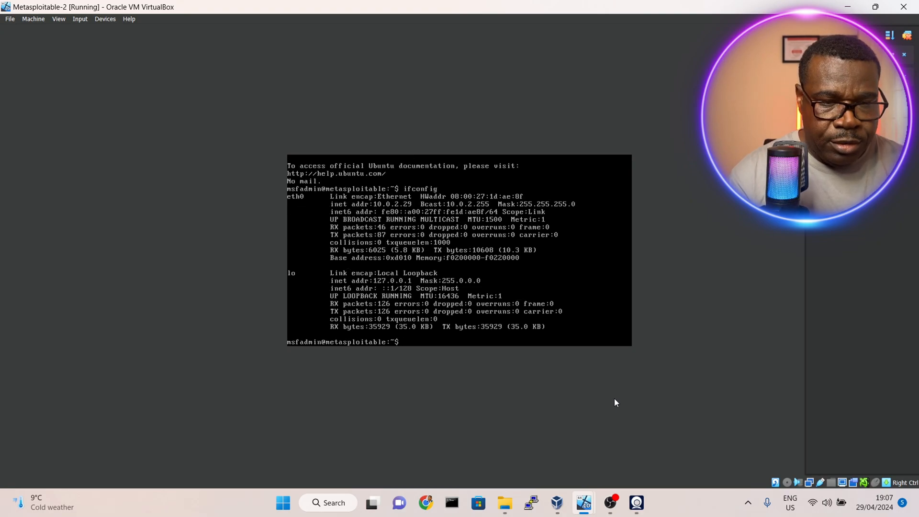
pyautogui.moveTo(385, 212)
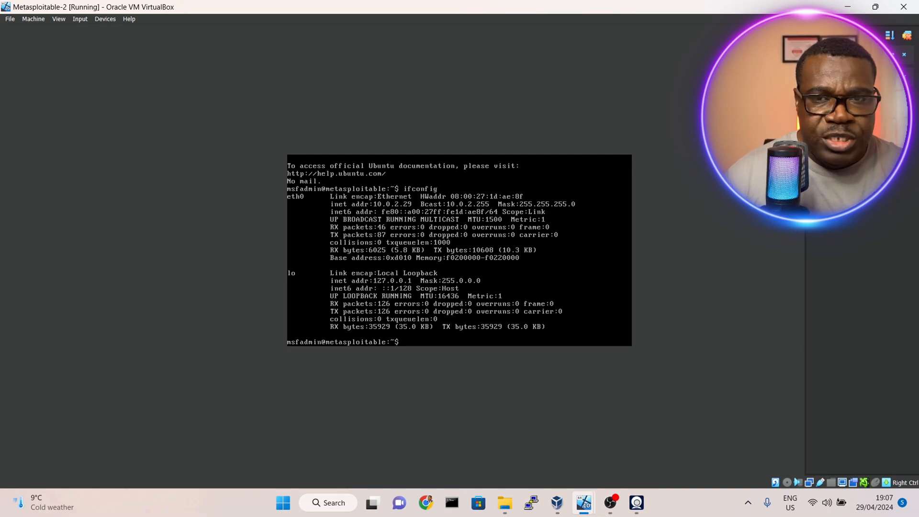
pyautogui.moveTo(583, 503)
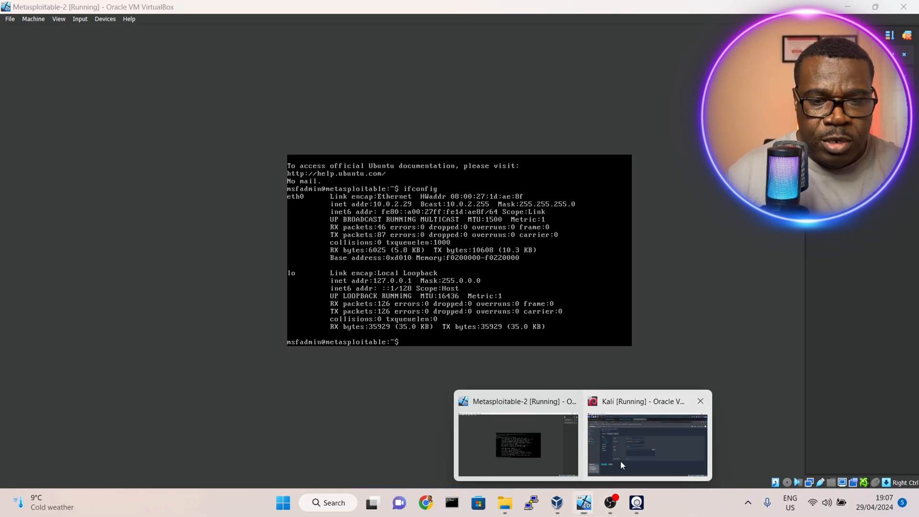
# Back in the Kali scan form, enter 10.0.2.29 as the scan target
pyautogui.click(646, 444)
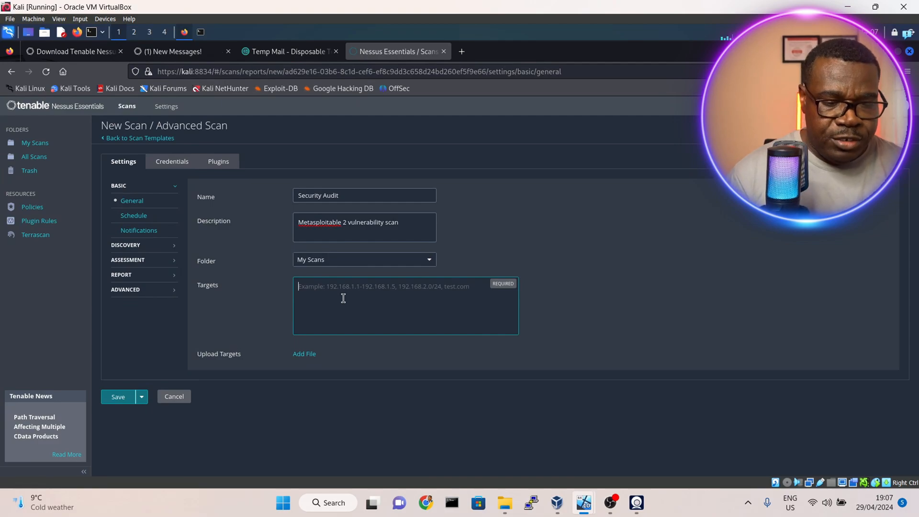
pyautogui.write('10.')
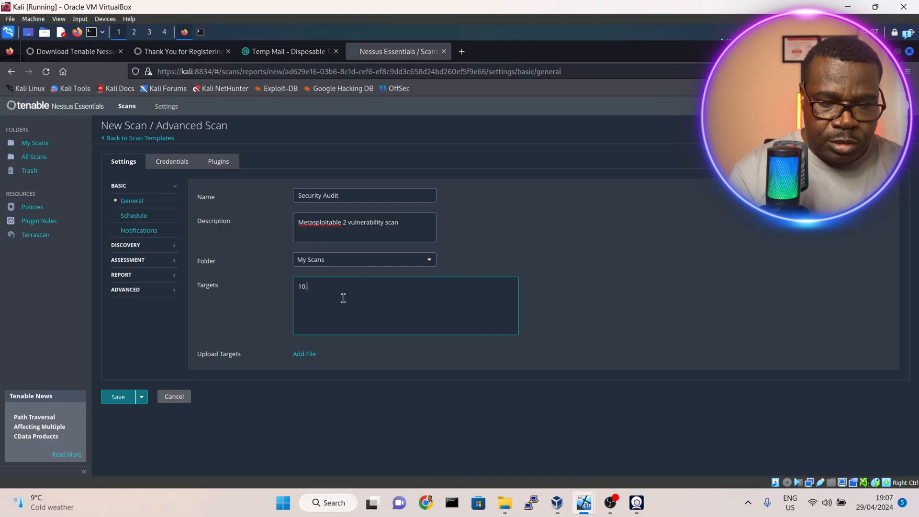
pyautogui.write('0.0.2.2')
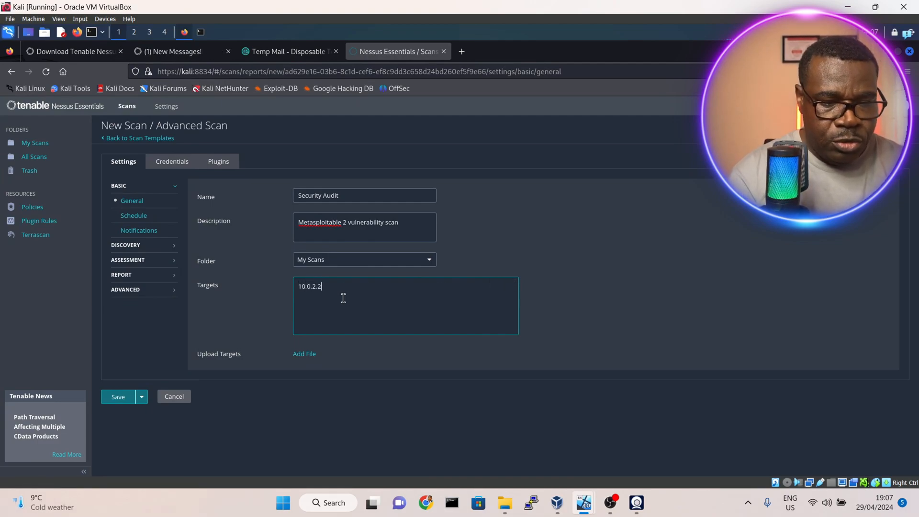
pyautogui.write('9')
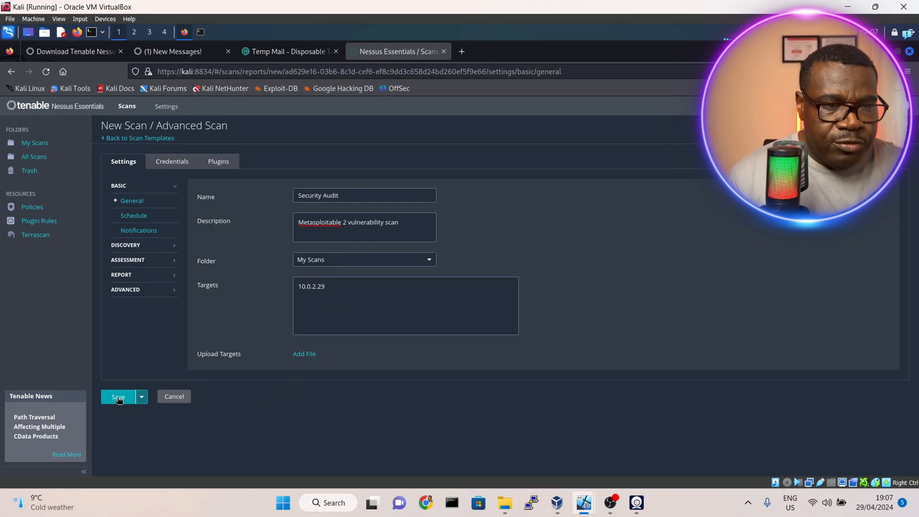
# Save the Security Audit scan and launch it from the My Scans list
pyautogui.click(118, 396)
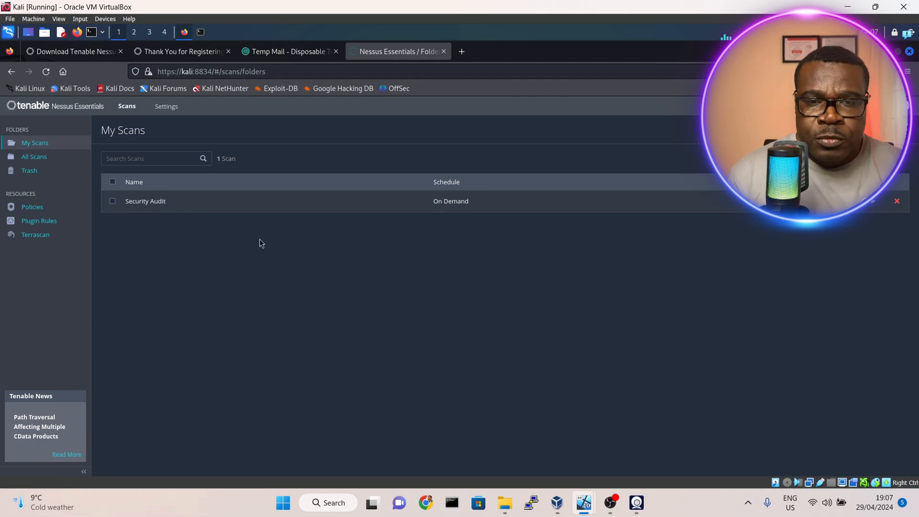
pyautogui.click(112, 182)
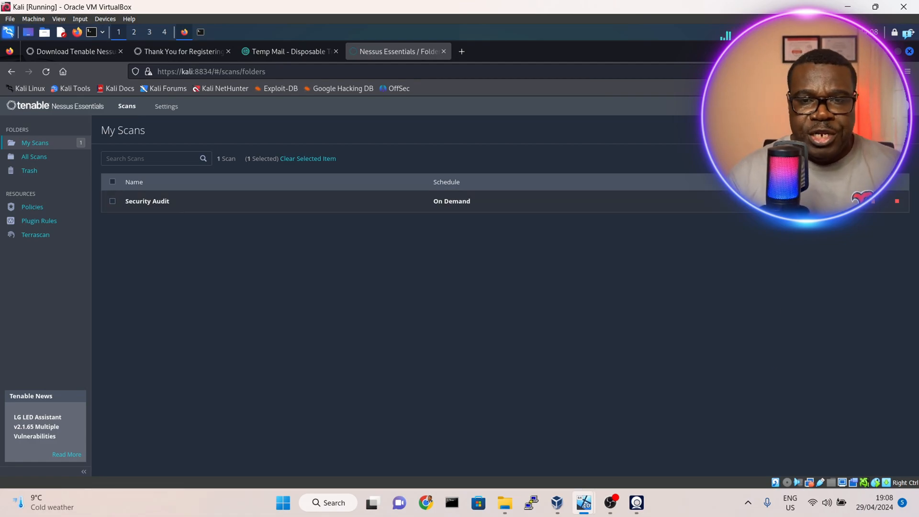
pyautogui.moveTo(719, 324)
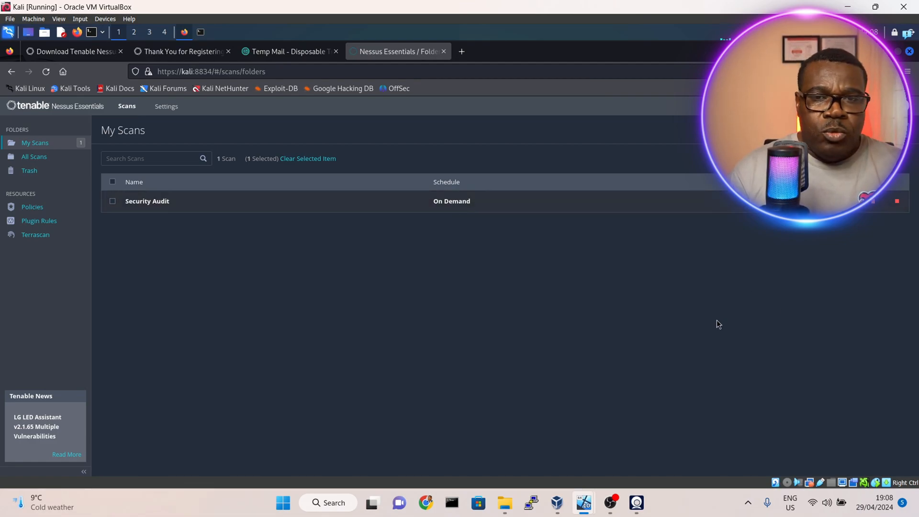
pyautogui.moveTo(740, 306)
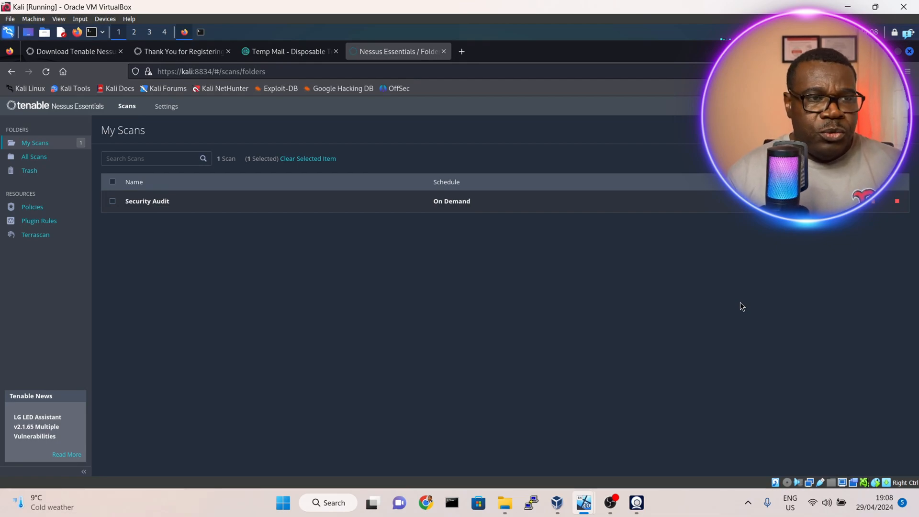
pyautogui.moveTo(467, 309)
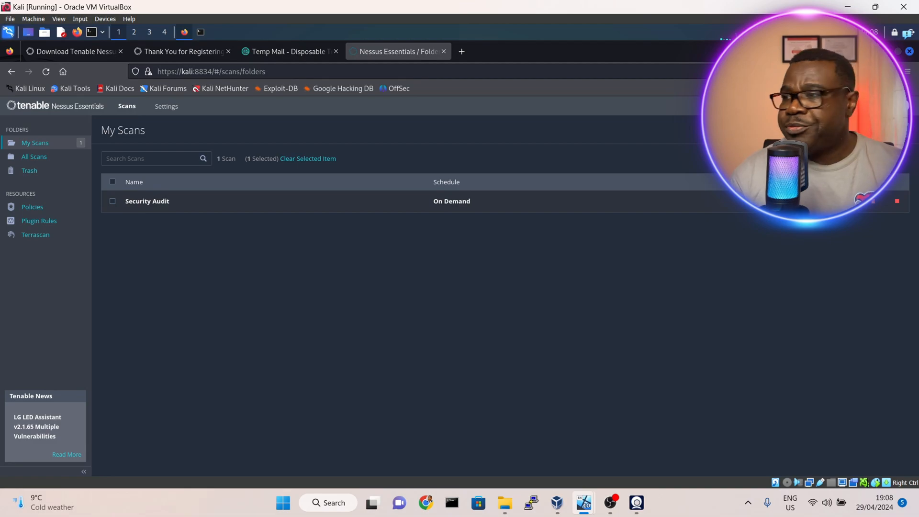
pyautogui.click(307, 158)
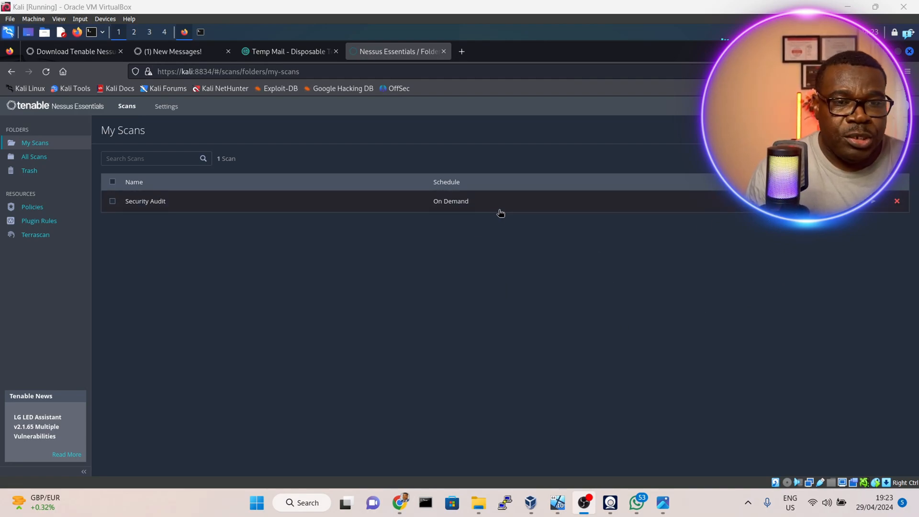
pyautogui.click(146, 201)
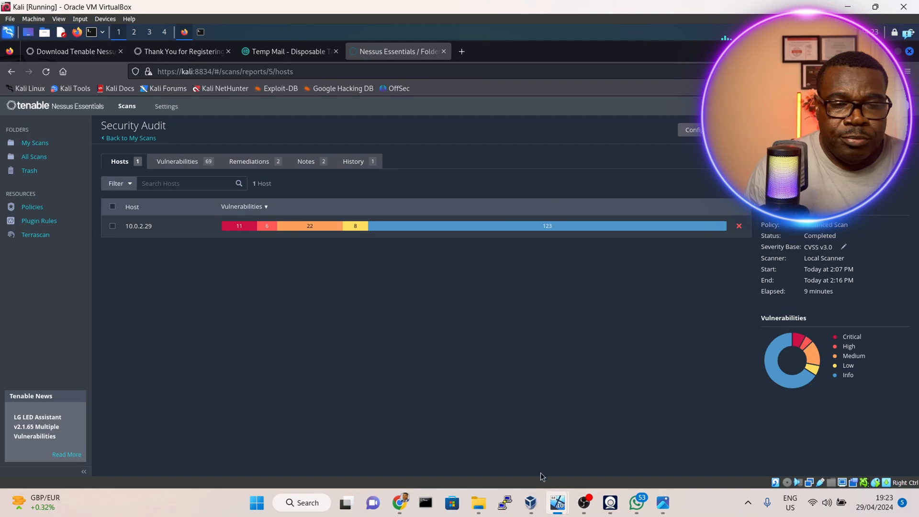
pyautogui.moveTo(393, 255)
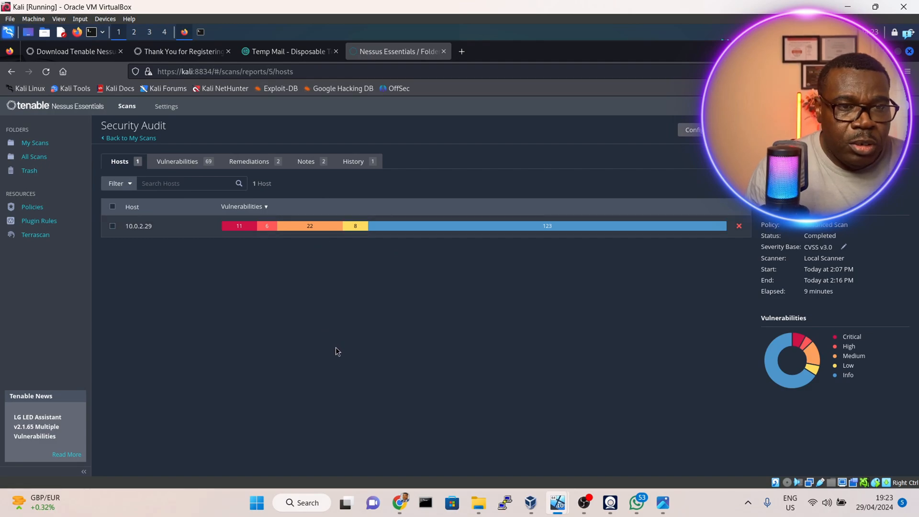
pyautogui.moveTo(355, 226)
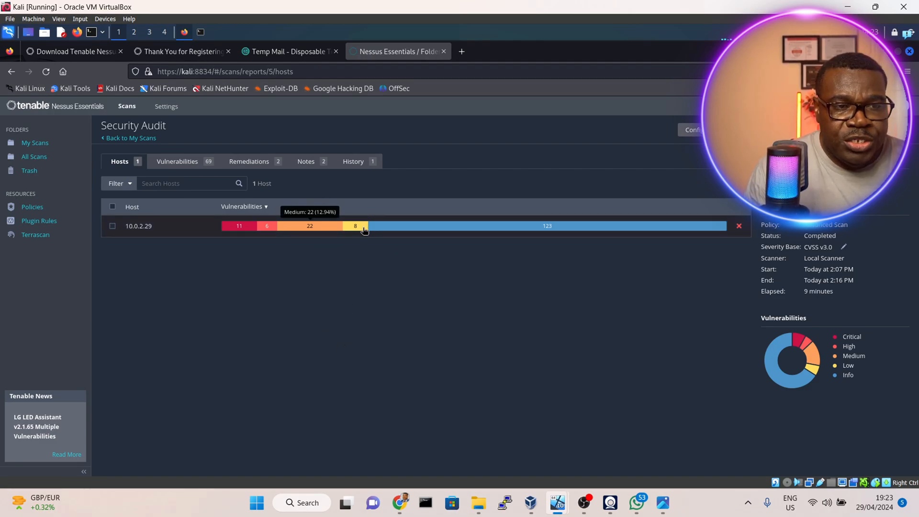
pyautogui.moveTo(824, 330)
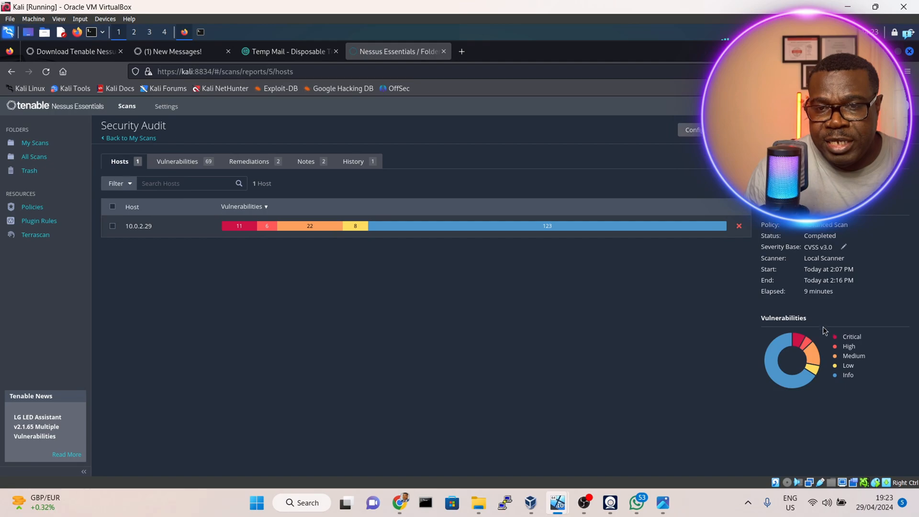
pyautogui.moveTo(267, 225)
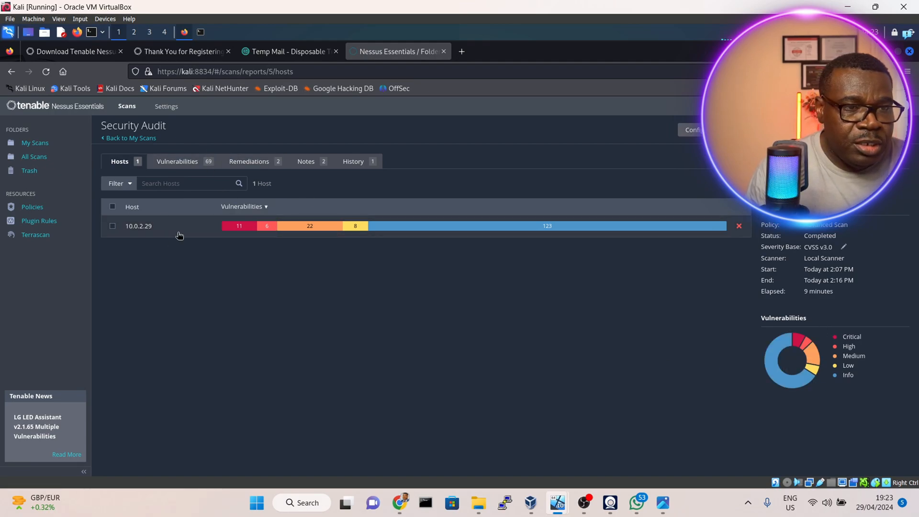
# Open host 10.0.2.29 to list its 69 vulnerabilities by severity
pyautogui.click(138, 226)
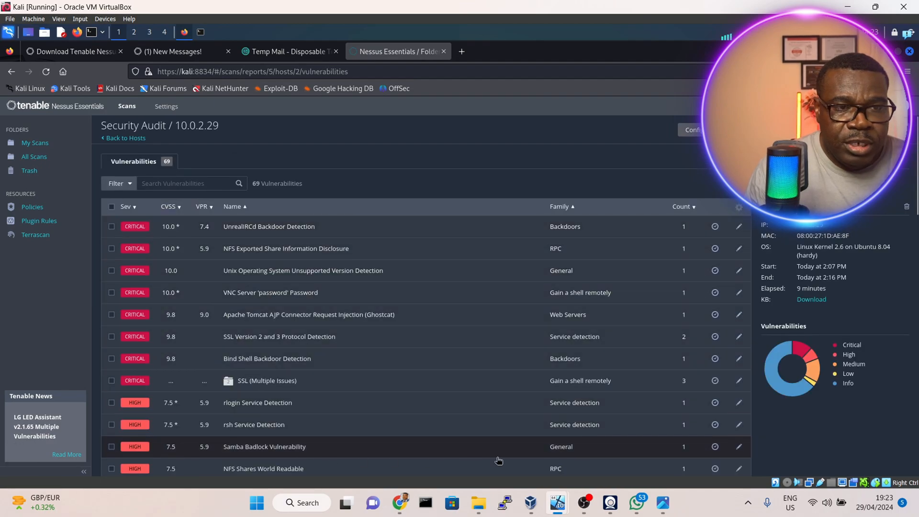
pyautogui.moveTo(215, 244)
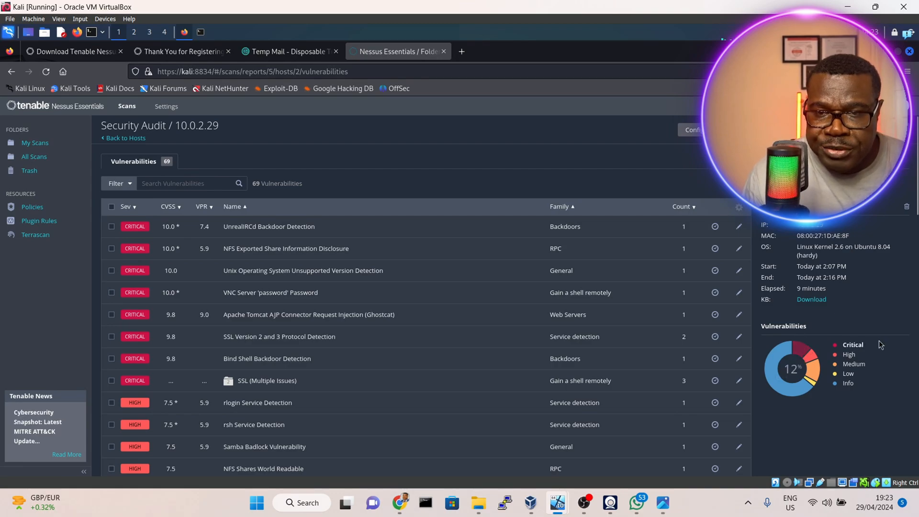
pyautogui.moveTo(853, 364)
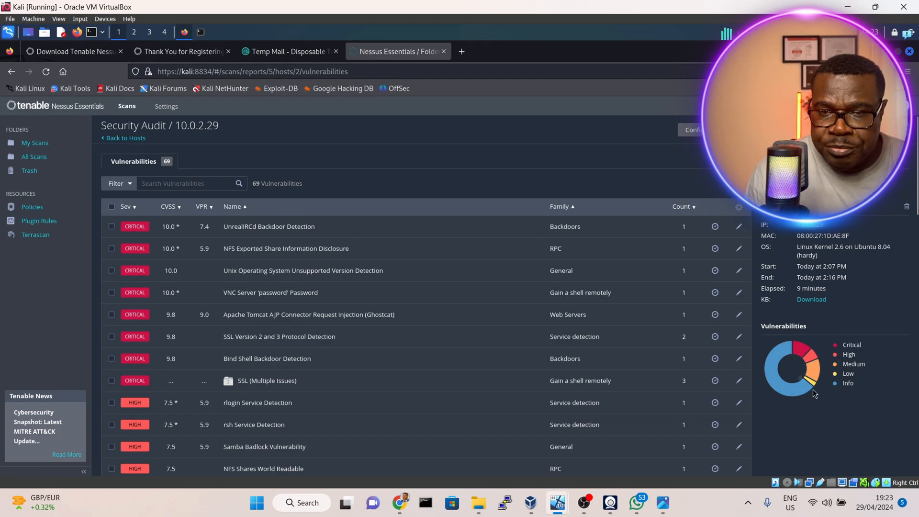
pyautogui.moveTo(785, 348)
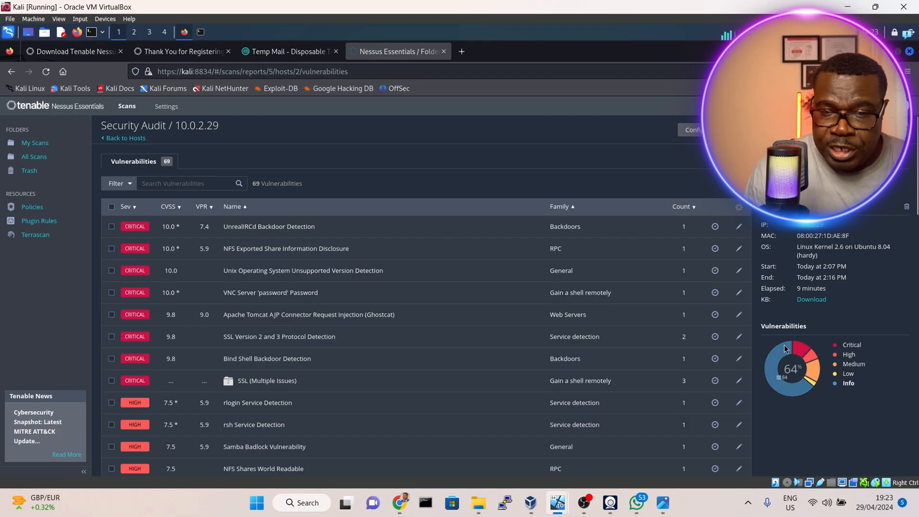
pyautogui.moveTo(808, 380)
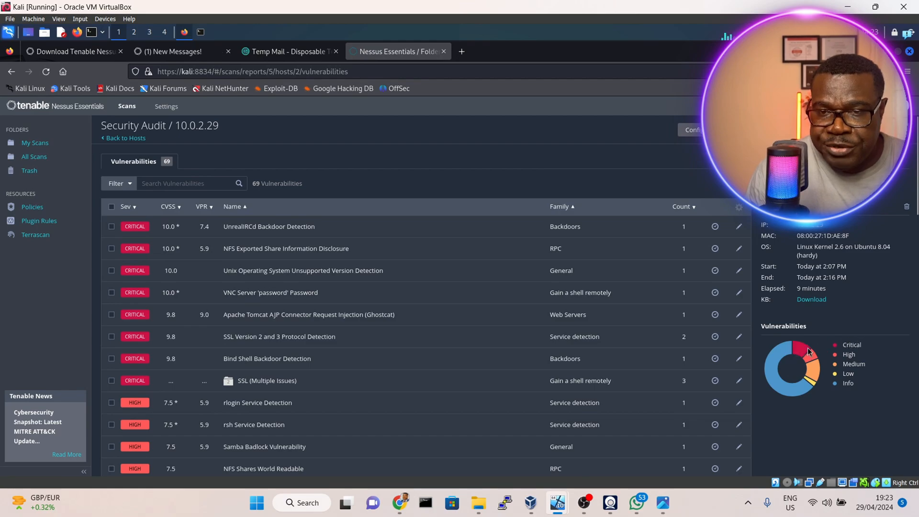
pyautogui.moveTo(808, 362)
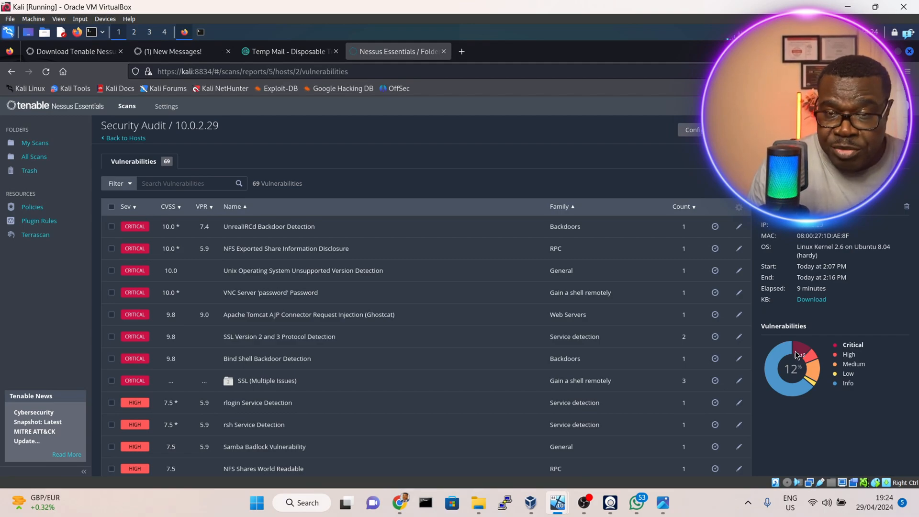
pyautogui.moveTo(800, 358)
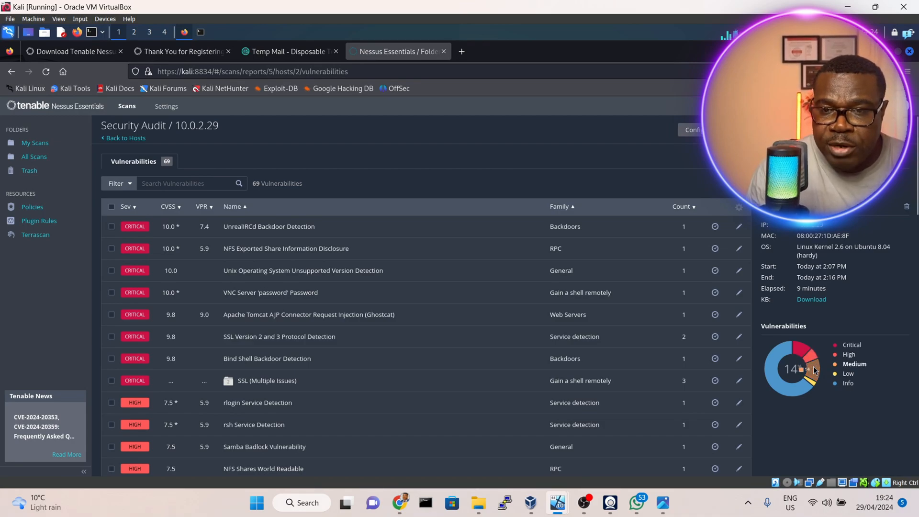
pyautogui.moveTo(862, 366)
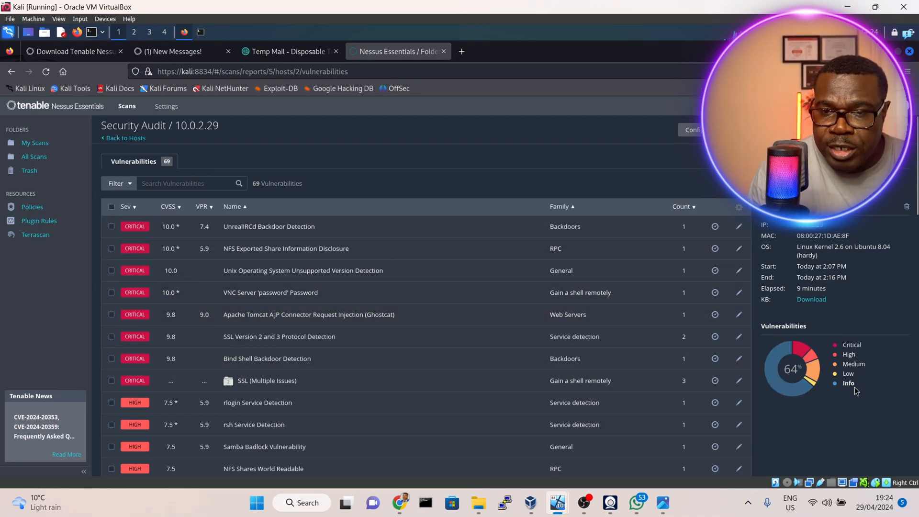
pyautogui.moveTo(848, 416)
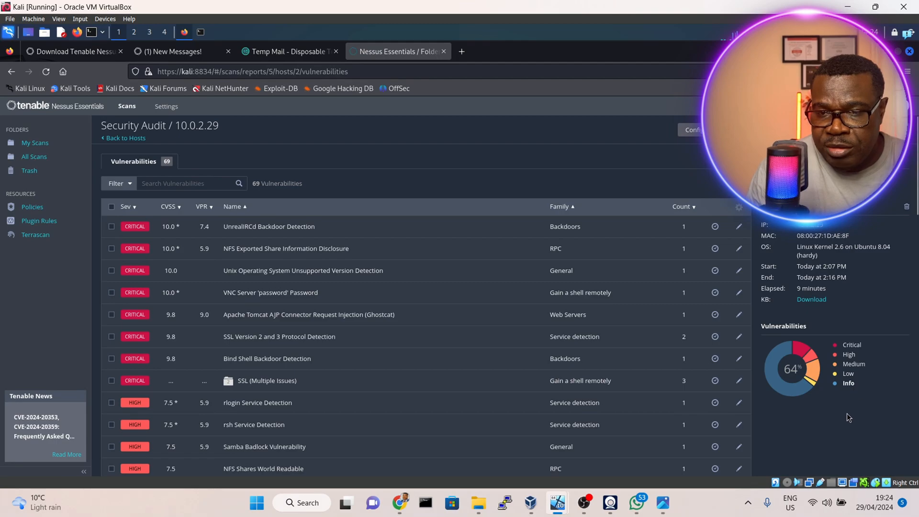
pyautogui.moveTo(848, 390)
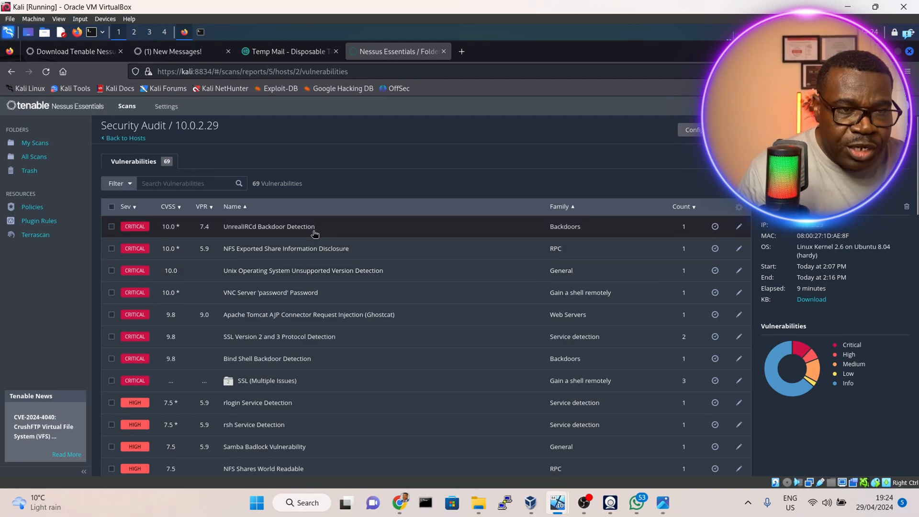
pyautogui.moveTo(316, 234)
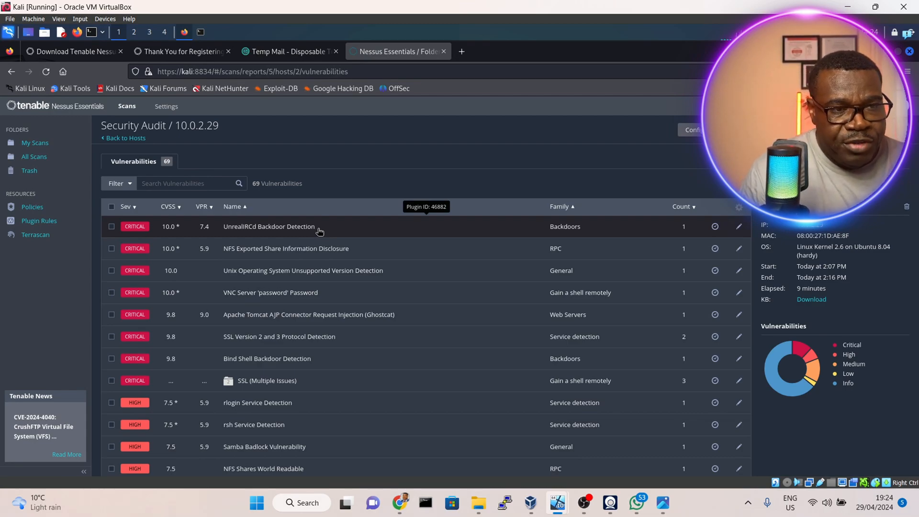
pyautogui.moveTo(341, 247)
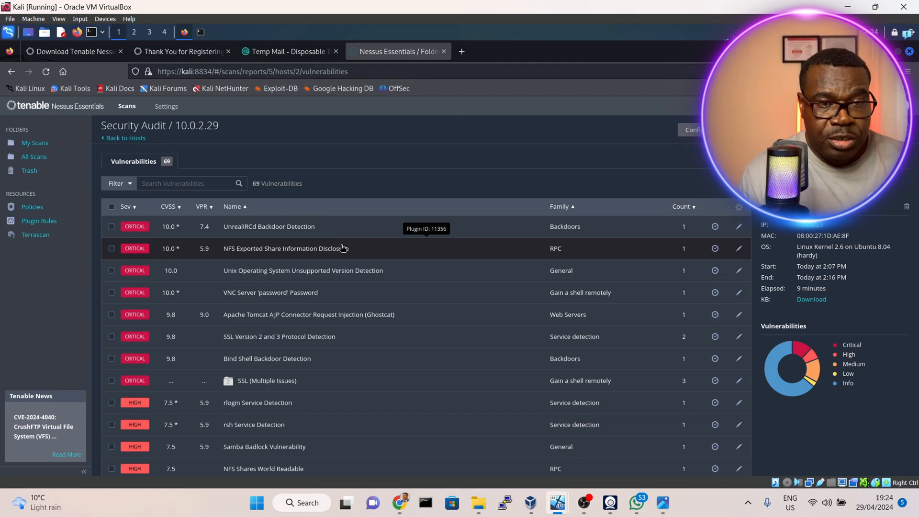
pyautogui.moveTo(193, 293)
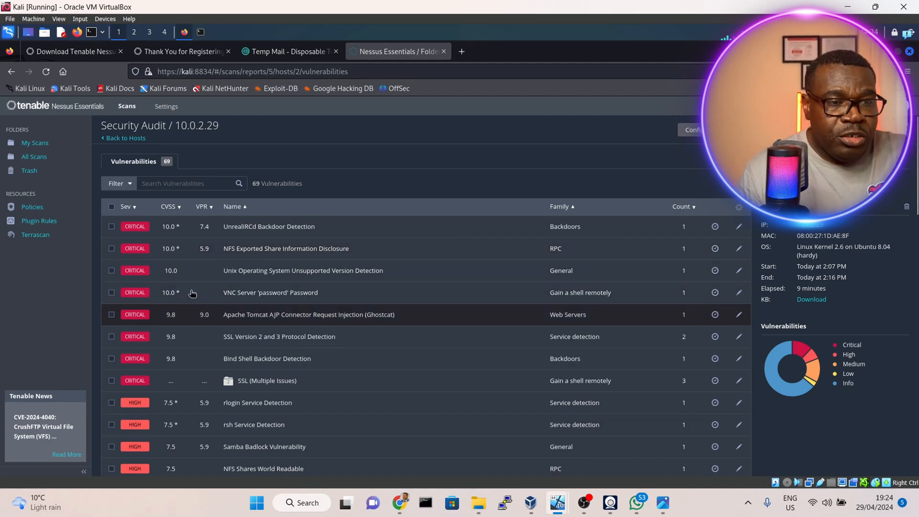
pyautogui.moveTo(234, 256)
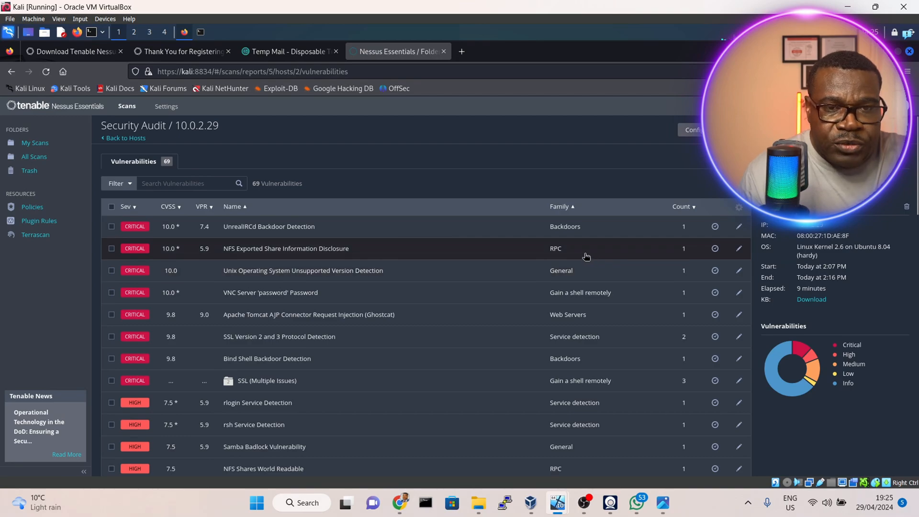
pyautogui.moveTo(287, 253)
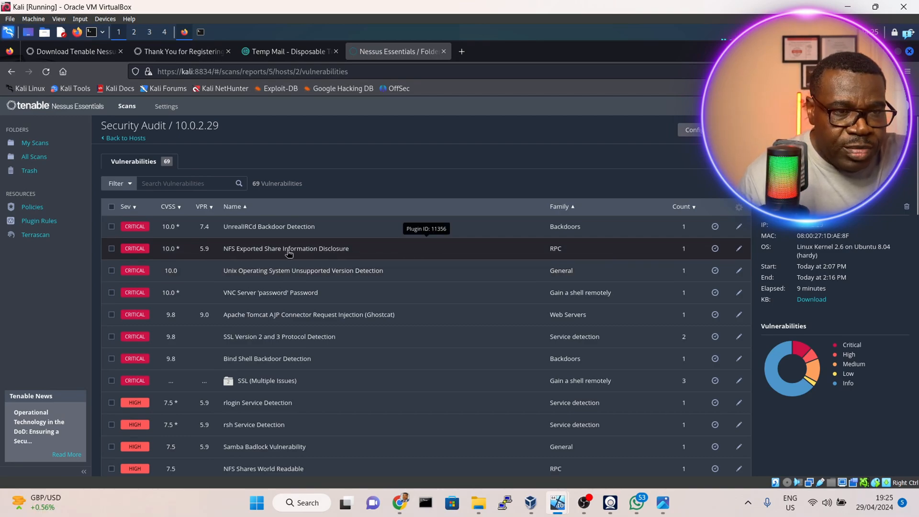
pyautogui.moveTo(277, 275)
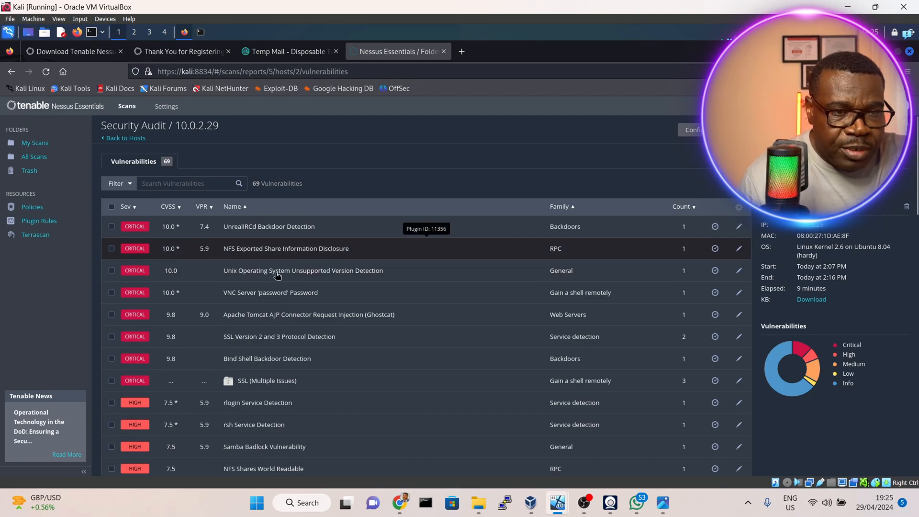
pyautogui.moveTo(321, 281)
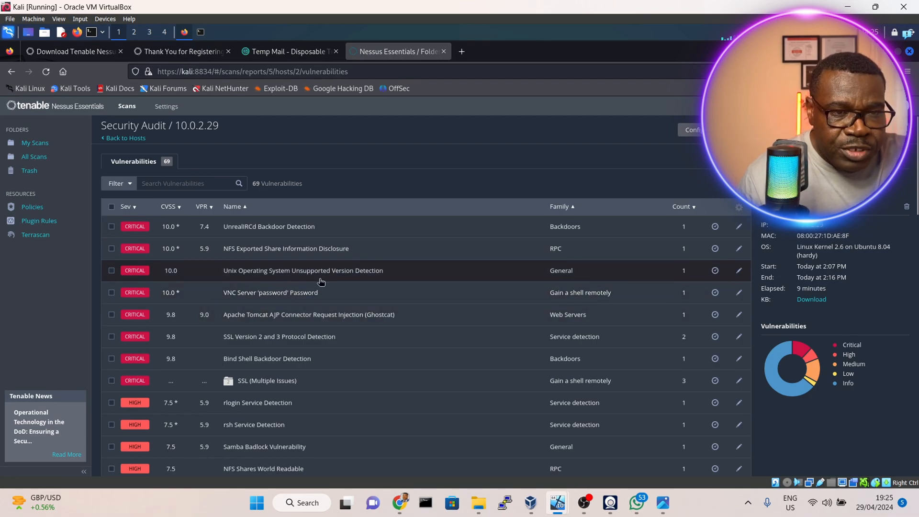
pyautogui.moveTo(378, 277)
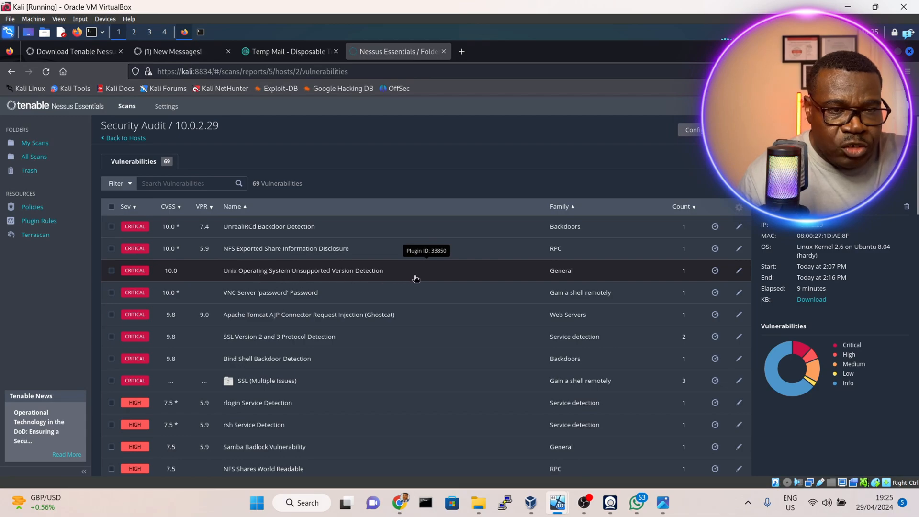
pyautogui.moveTo(320, 314)
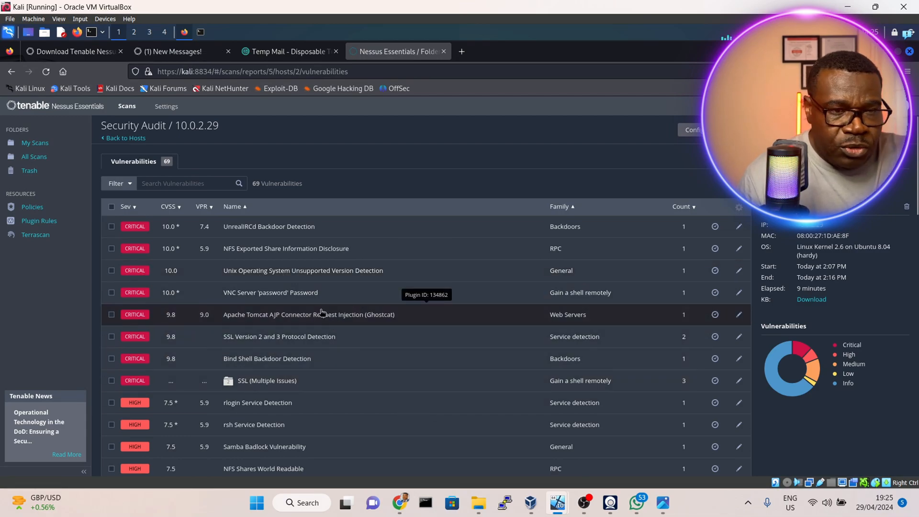
pyautogui.scroll(-3)
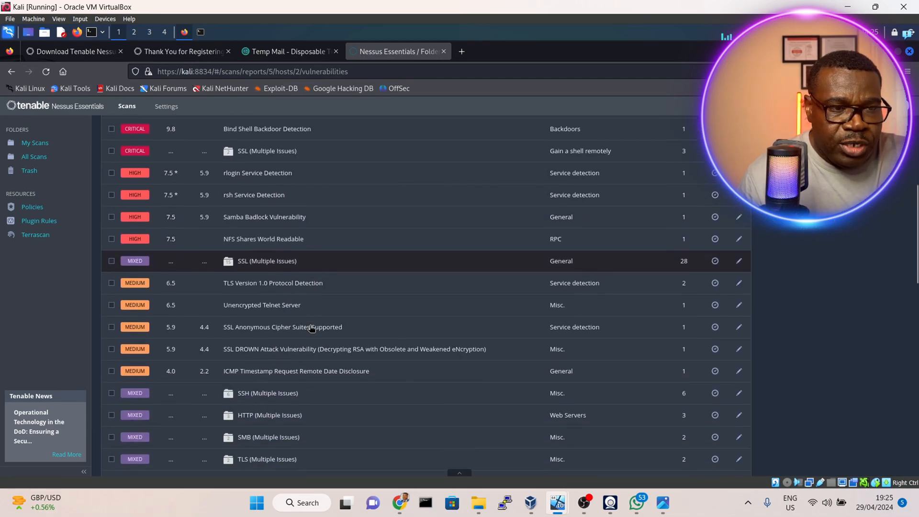
pyautogui.scroll(-3)
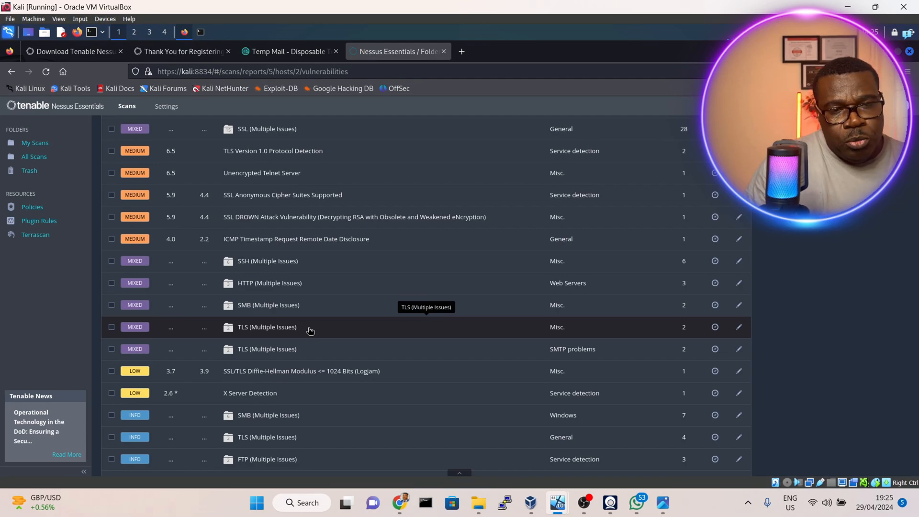
pyautogui.moveTo(296, 322)
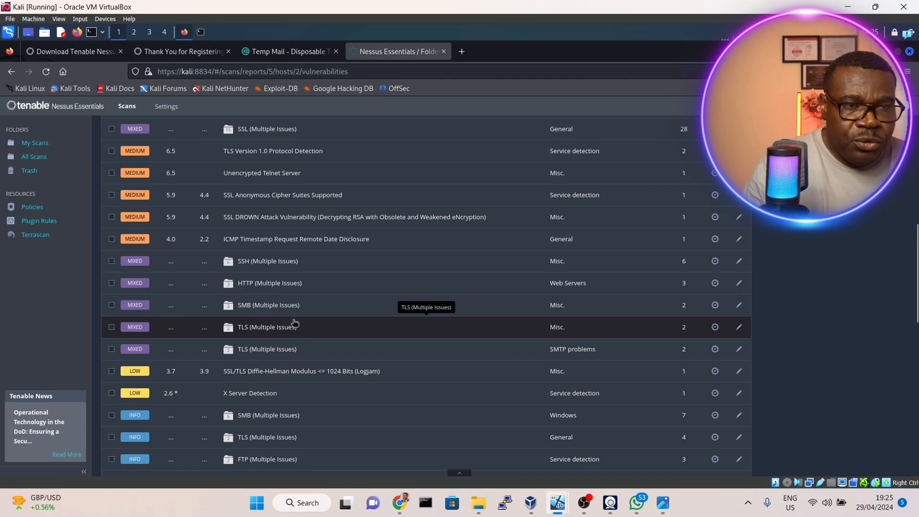
pyautogui.scroll(-3)
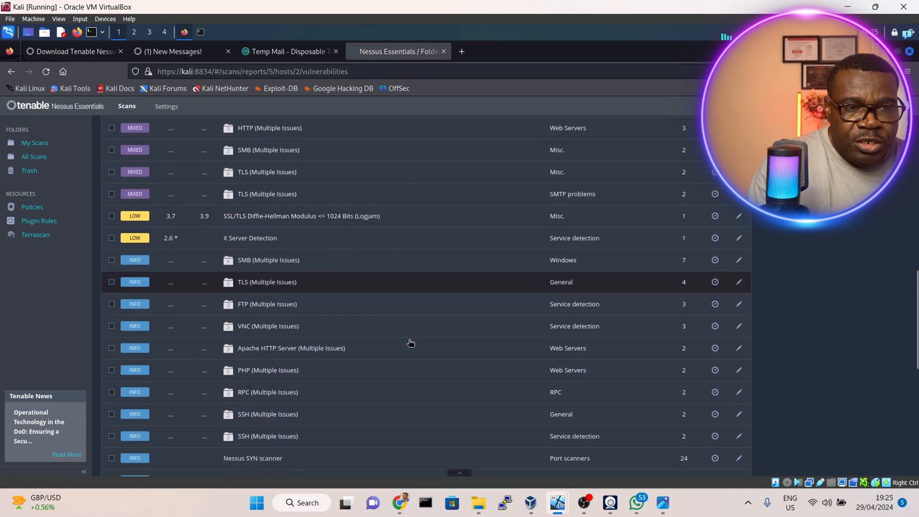
pyautogui.scroll(-3)
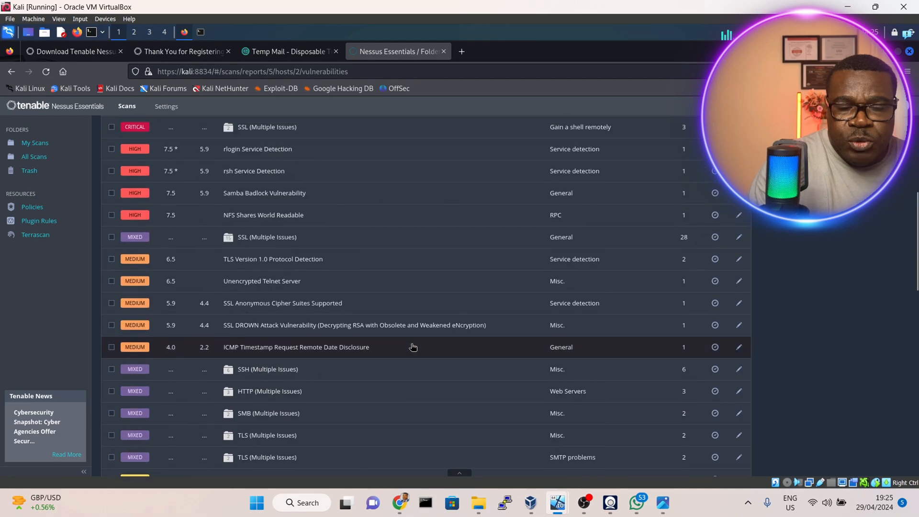
pyautogui.scroll(3)
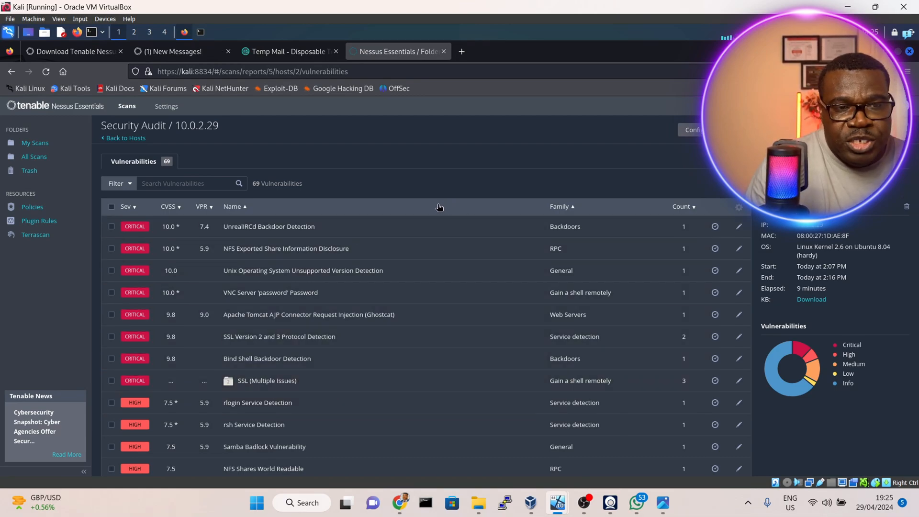
pyautogui.moveTo(439, 203)
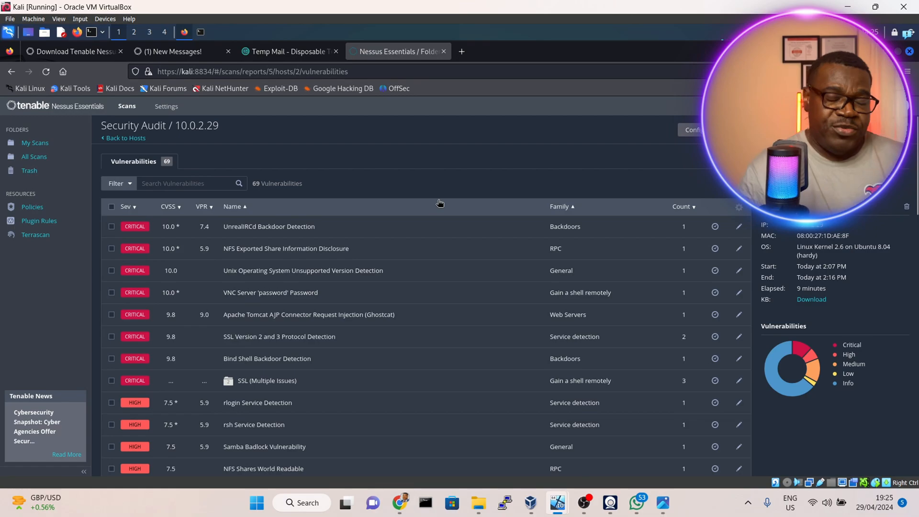
pyautogui.moveTo(434, 202)
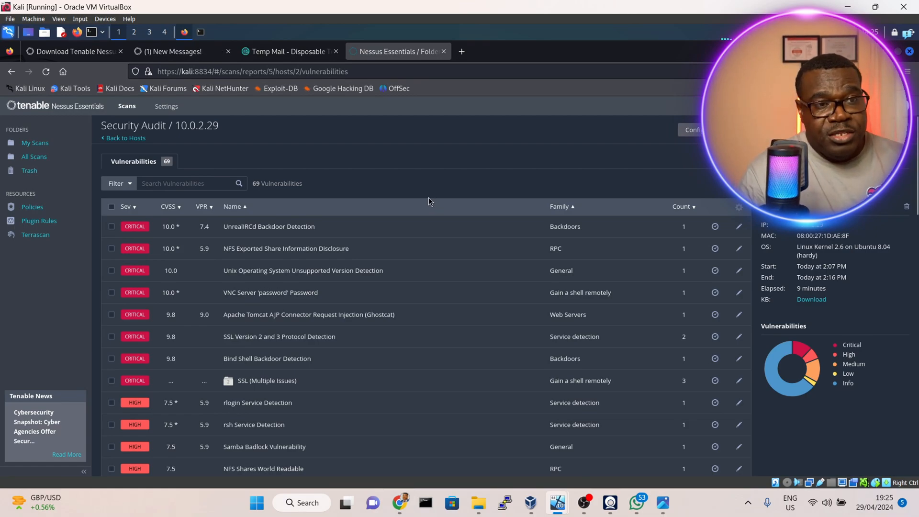
pyautogui.moveTo(415, 341)
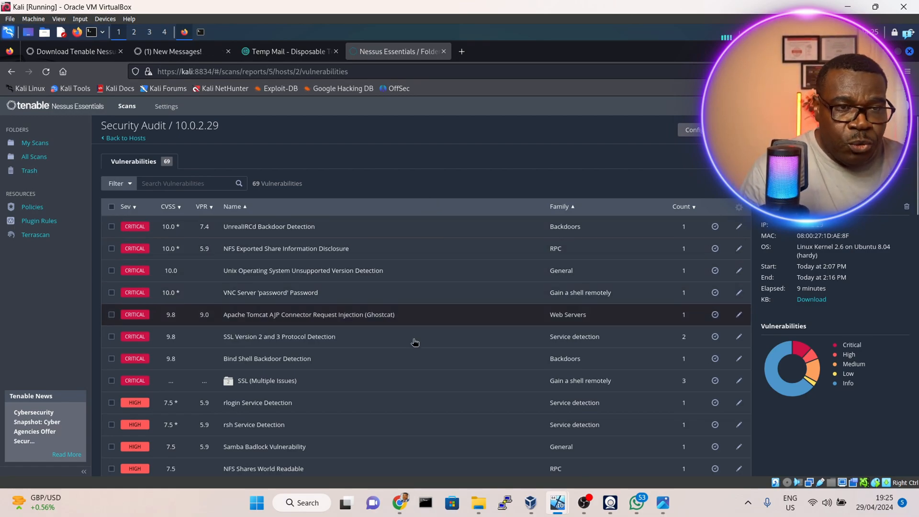